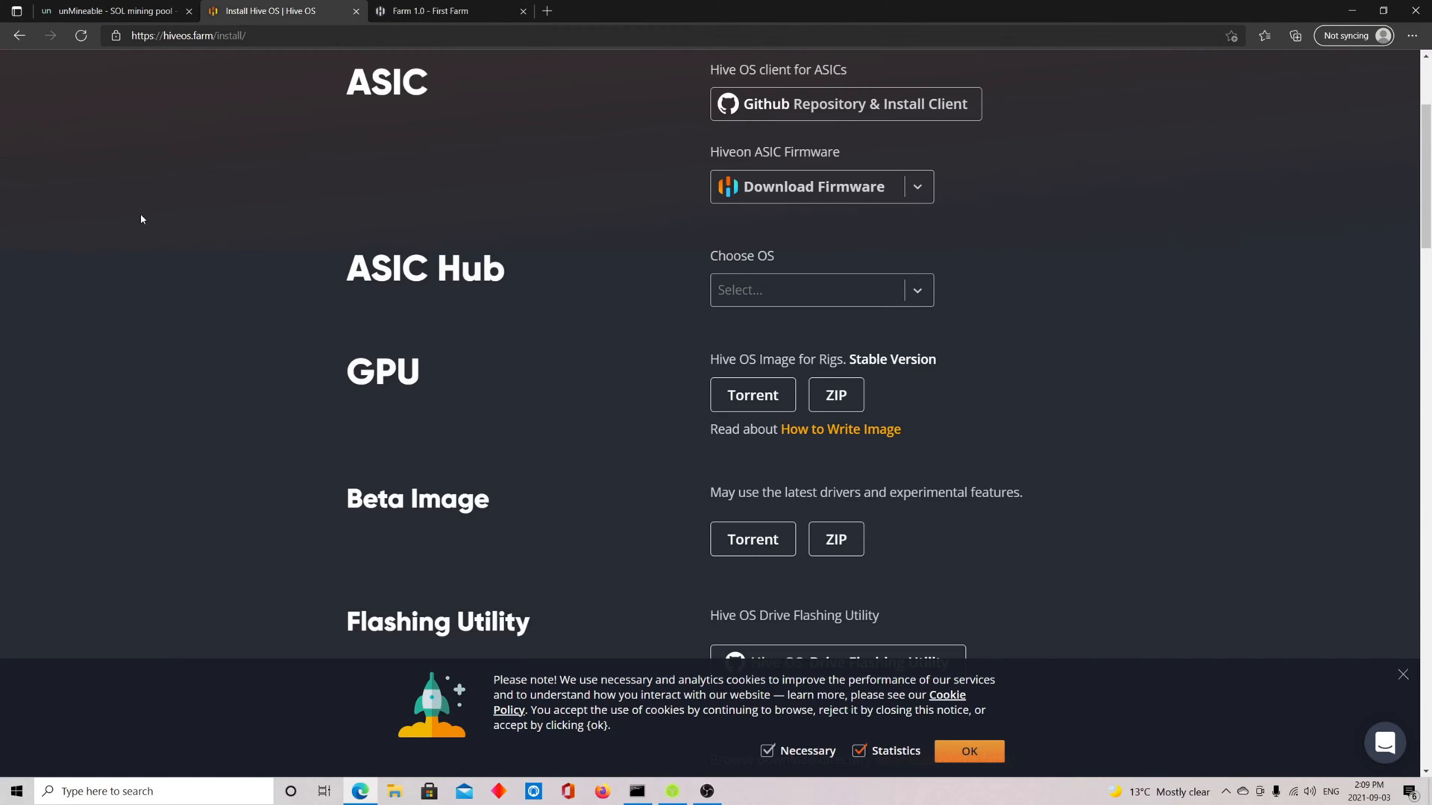
mouse_move(75, 260)
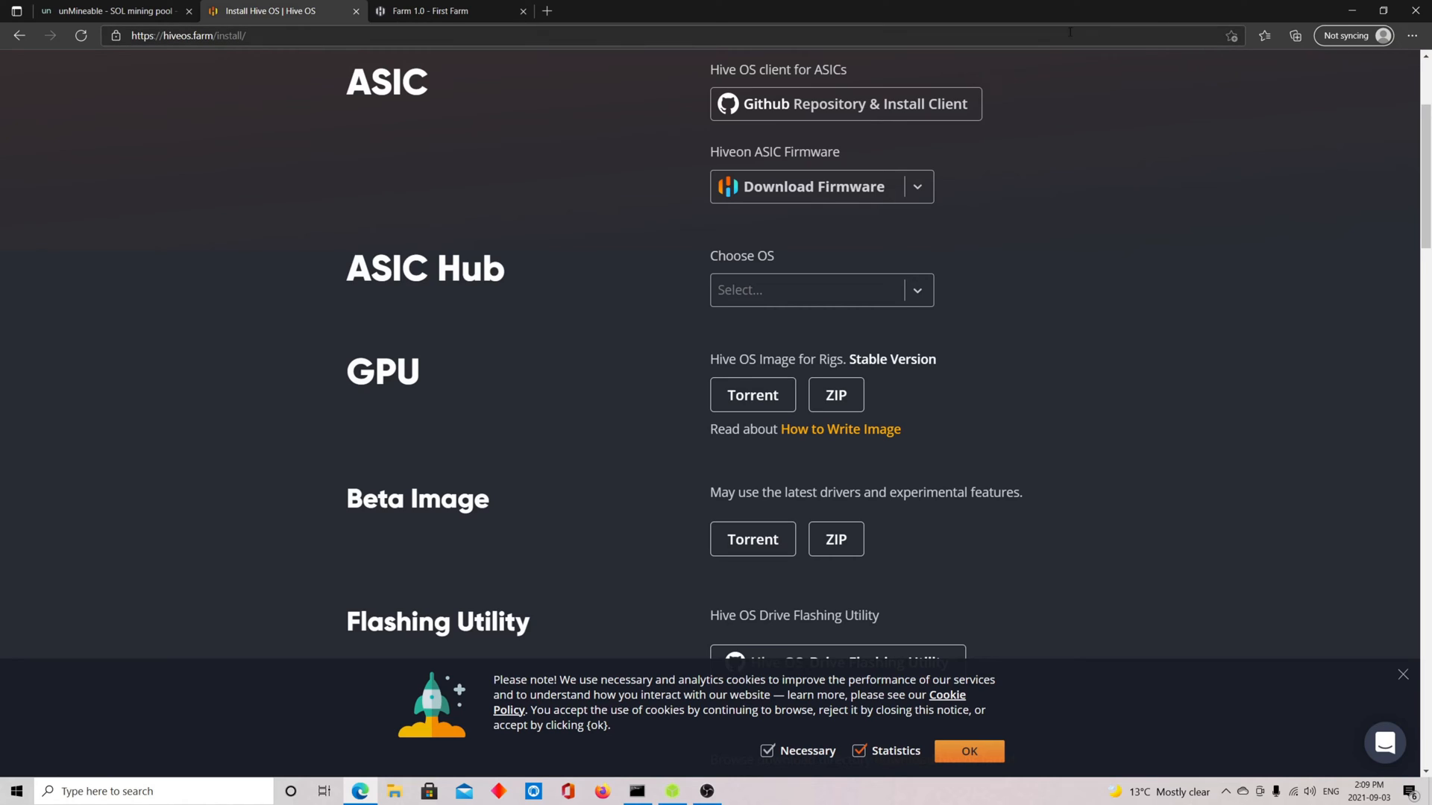
mouse_move(917, 244)
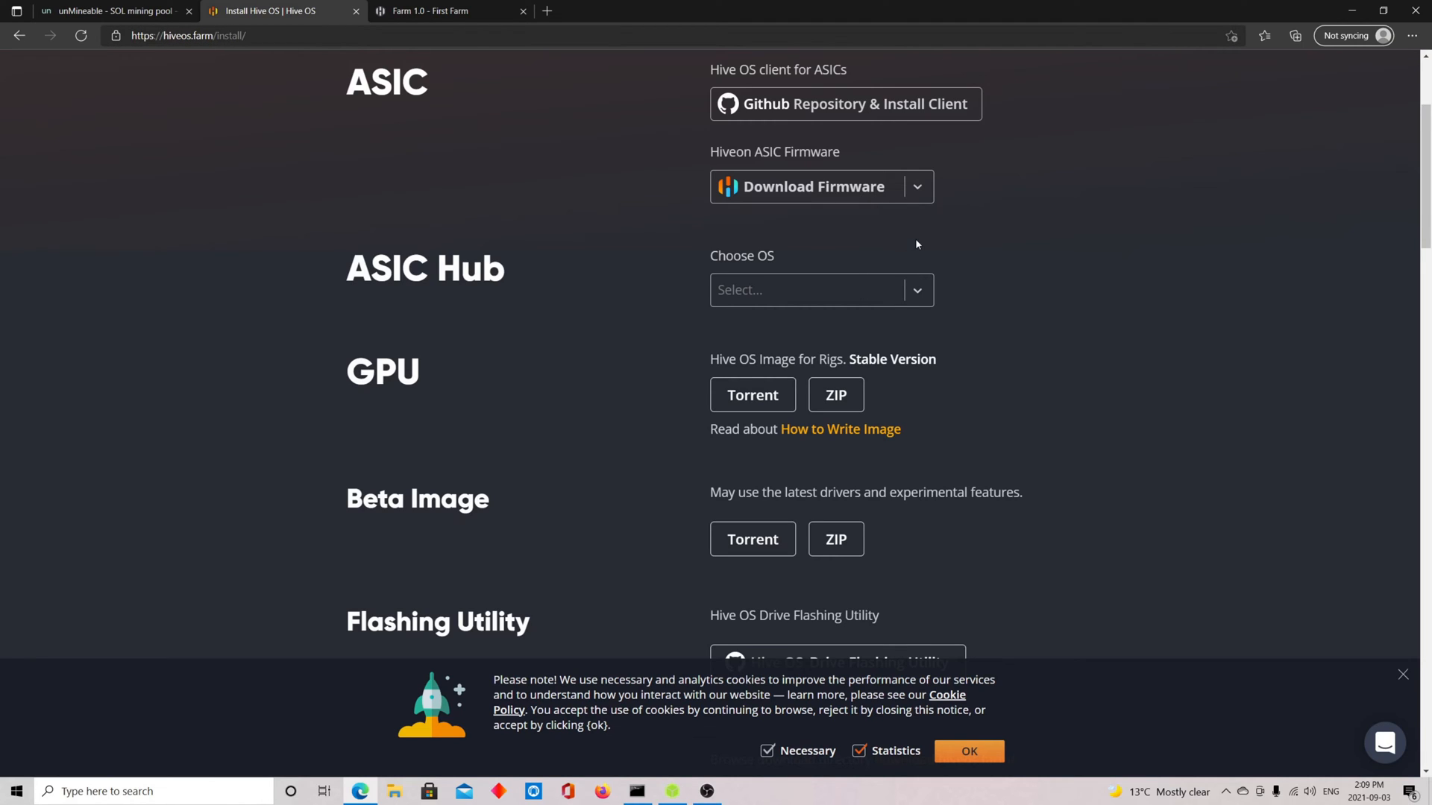
mouse_move(824, 251)
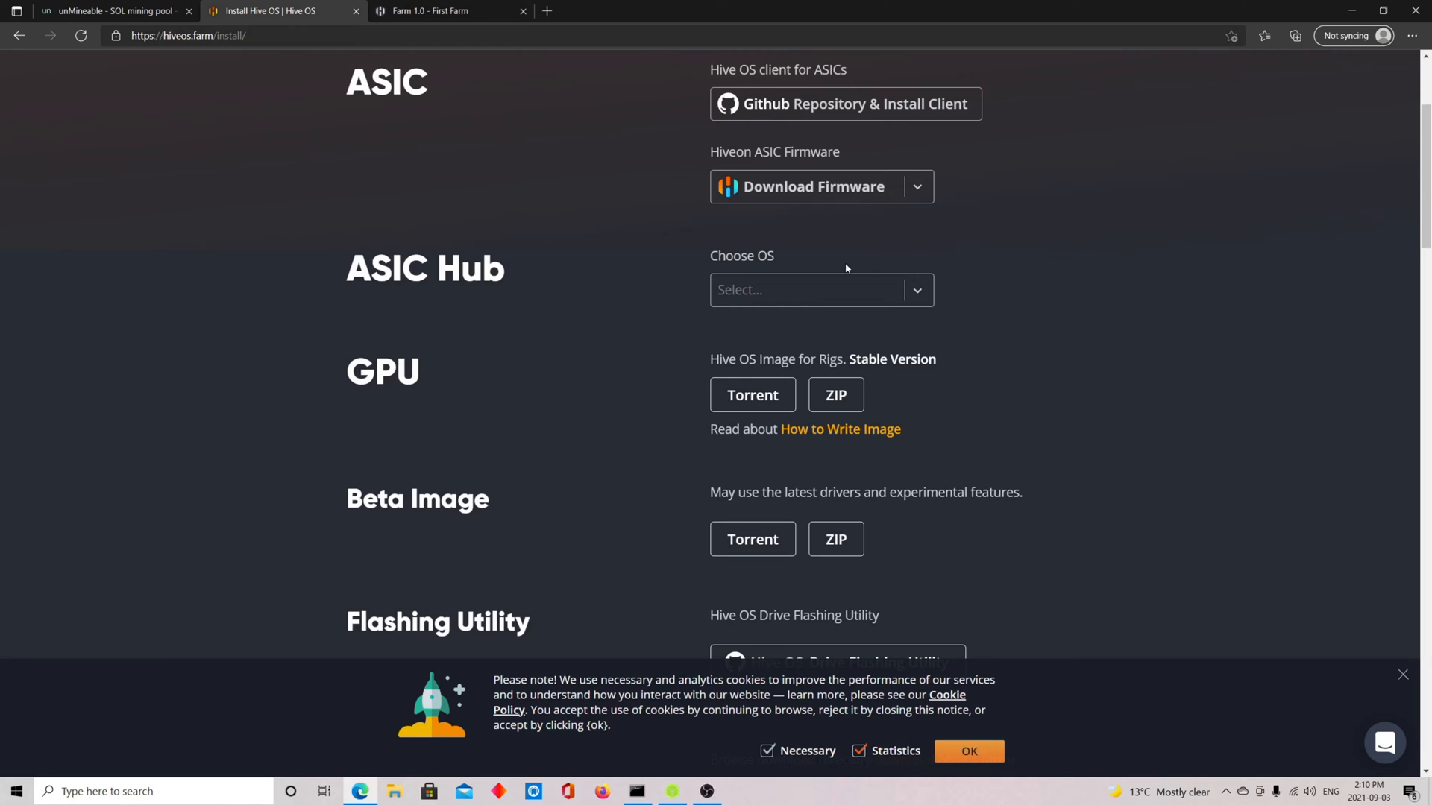
mouse_move(782, 282)
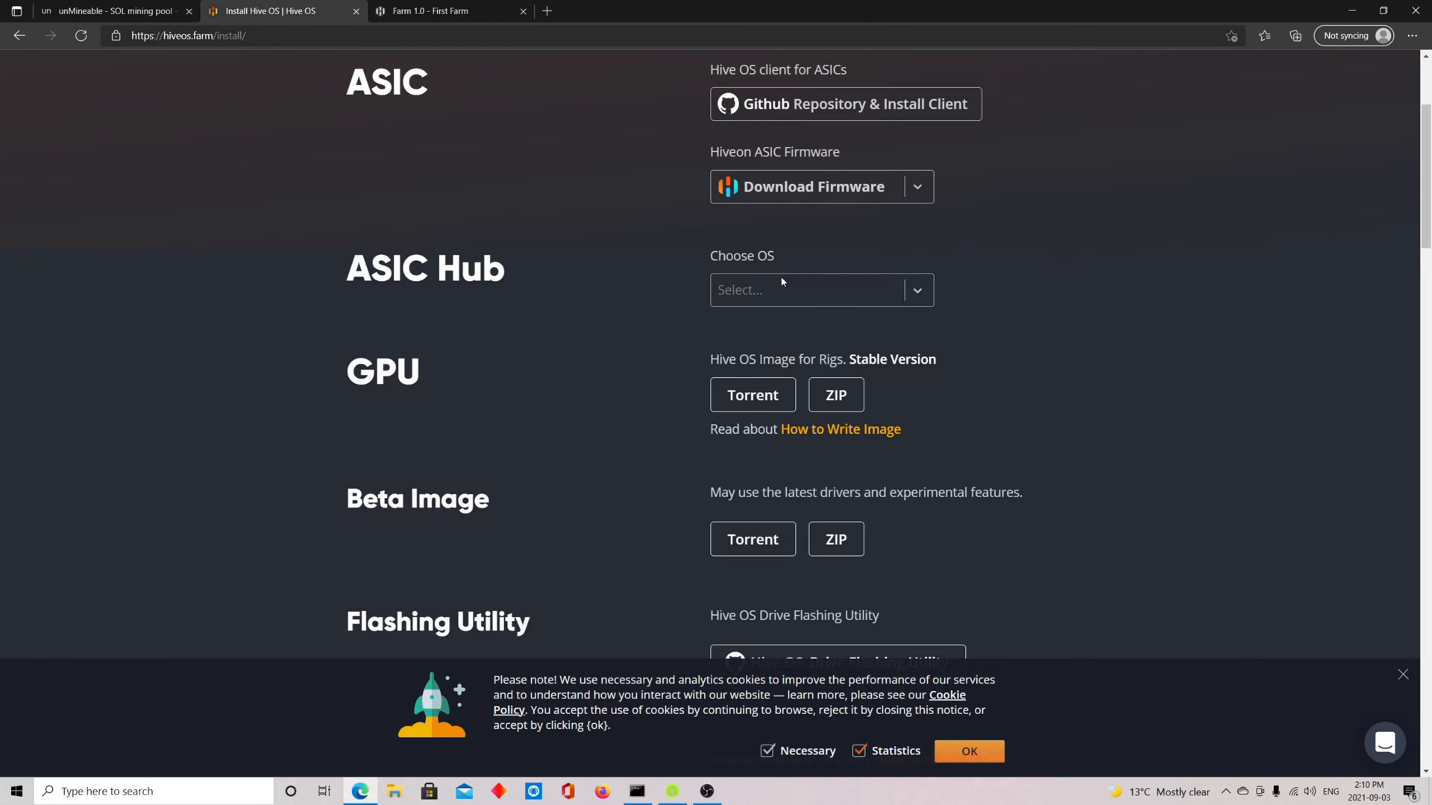
mouse_move(671, 305)
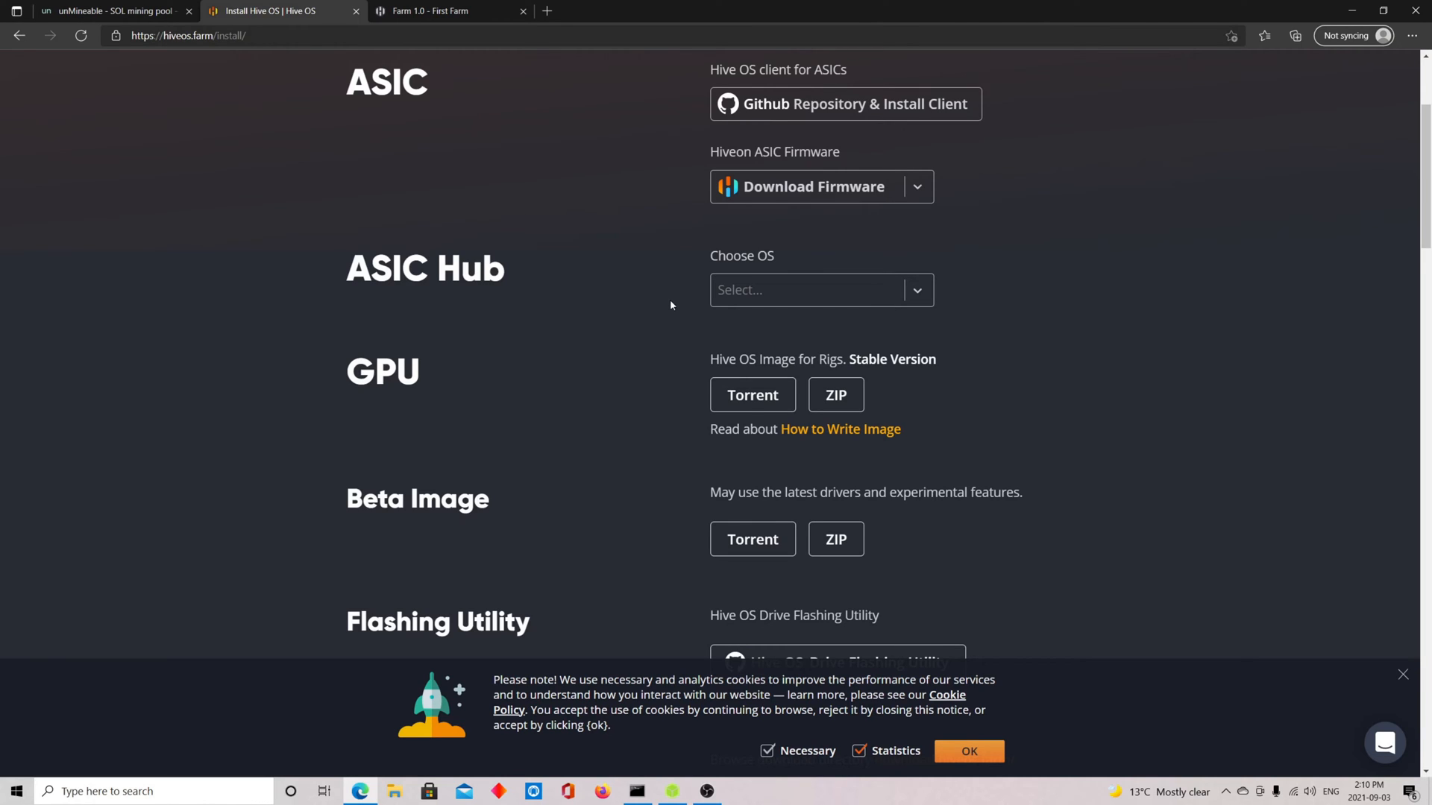
mouse_move(669, 304)
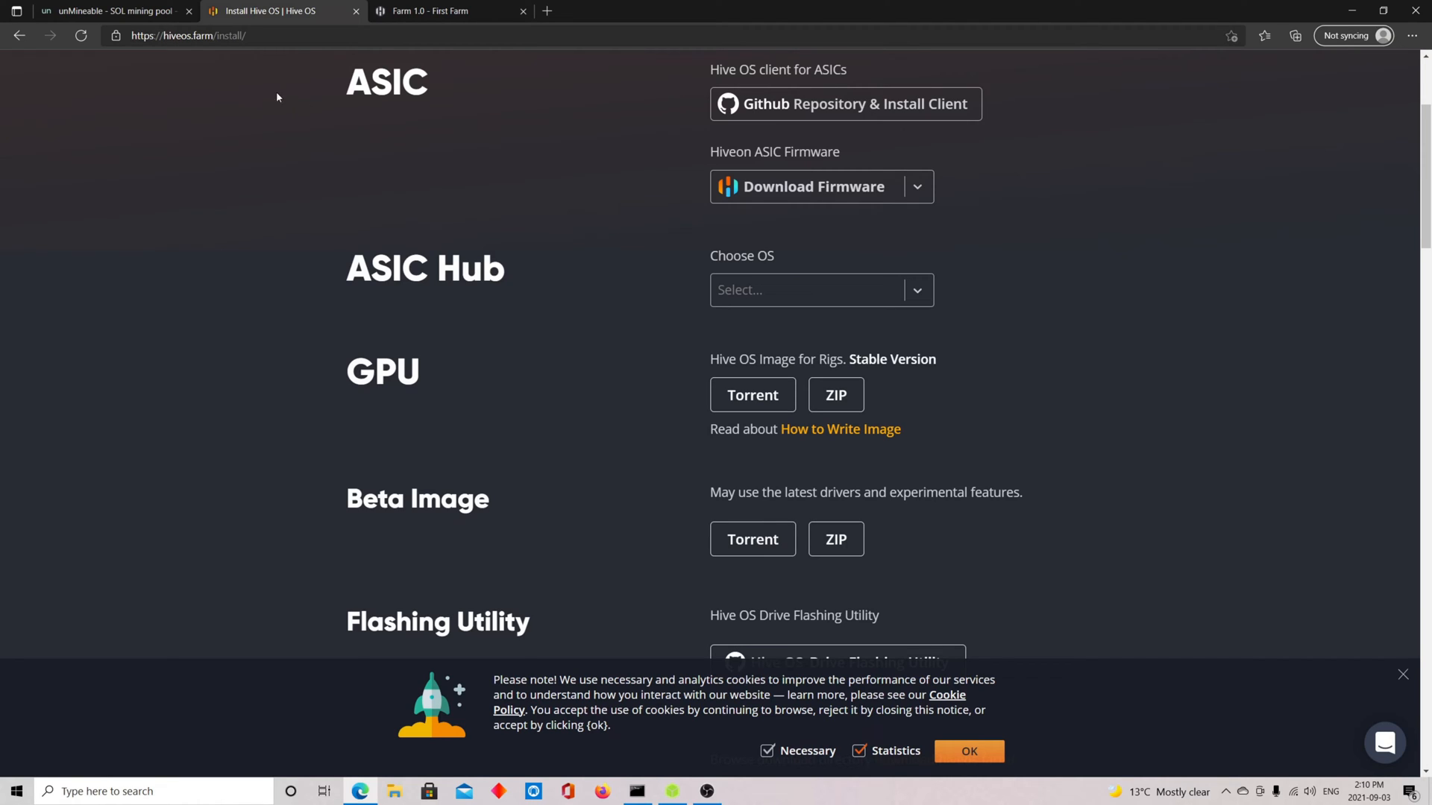
mouse_move(522, 208)
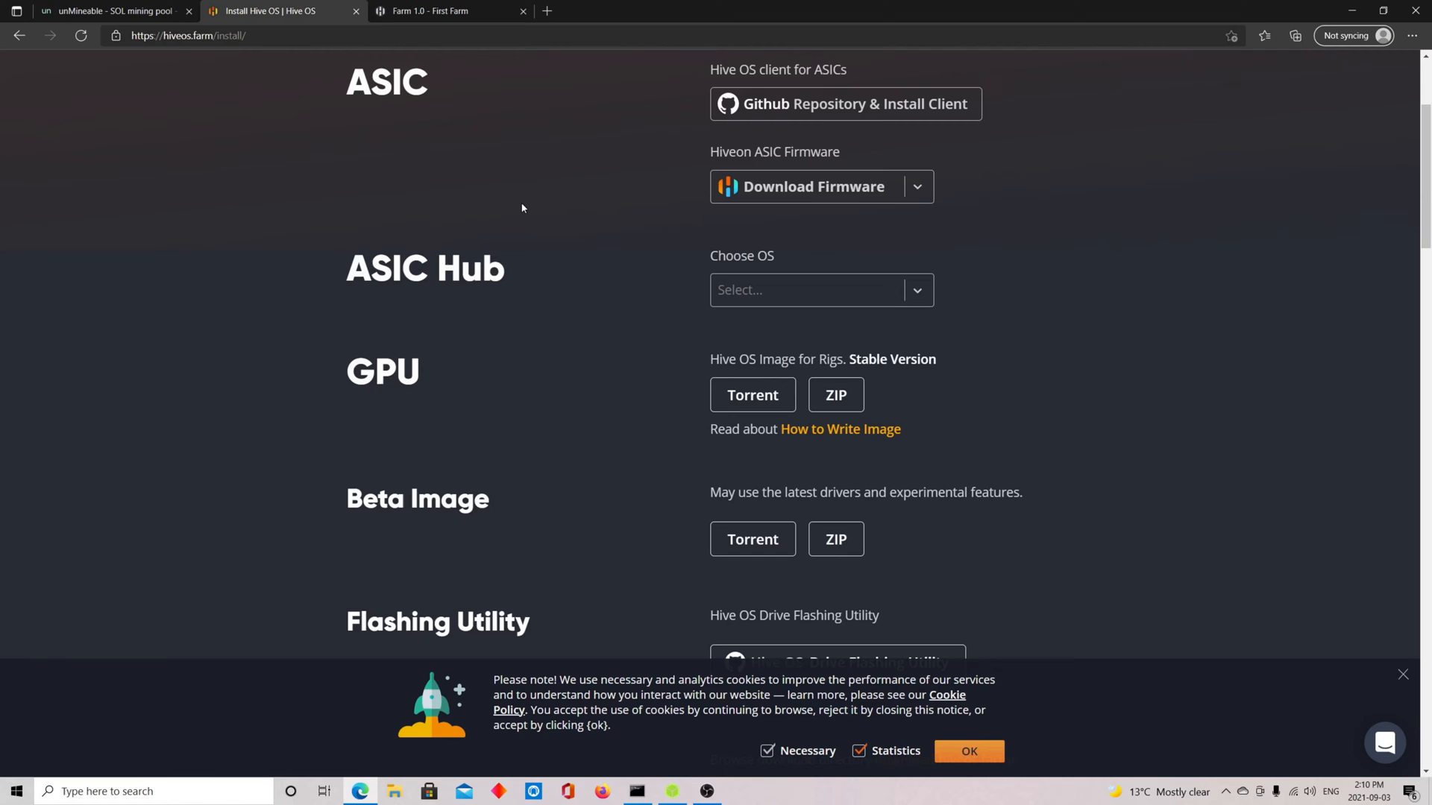
Cancel the duplicate hiveos image download and scroll to the Write section's Etcher instructions
scroll("down", 3)
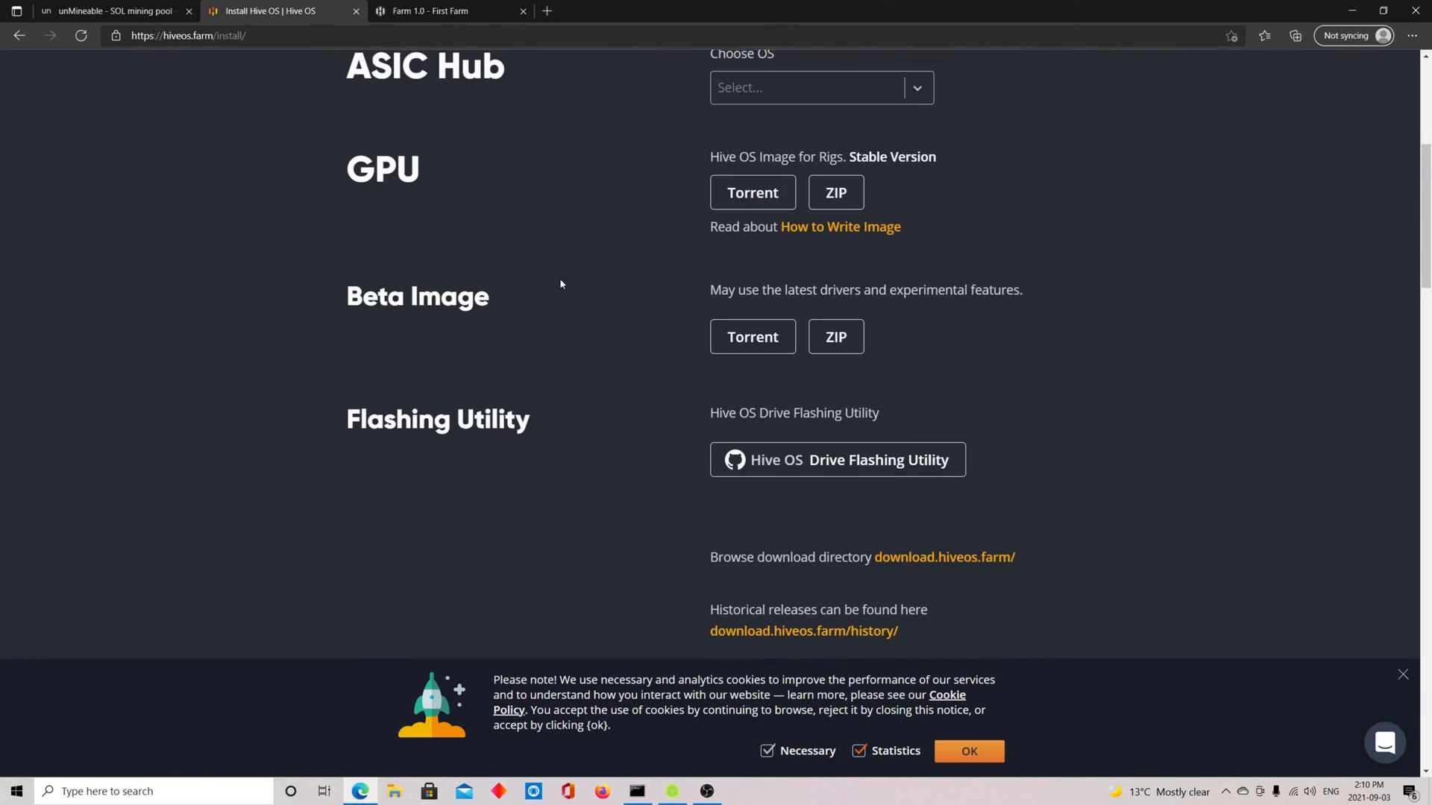
scroll("down", 3)
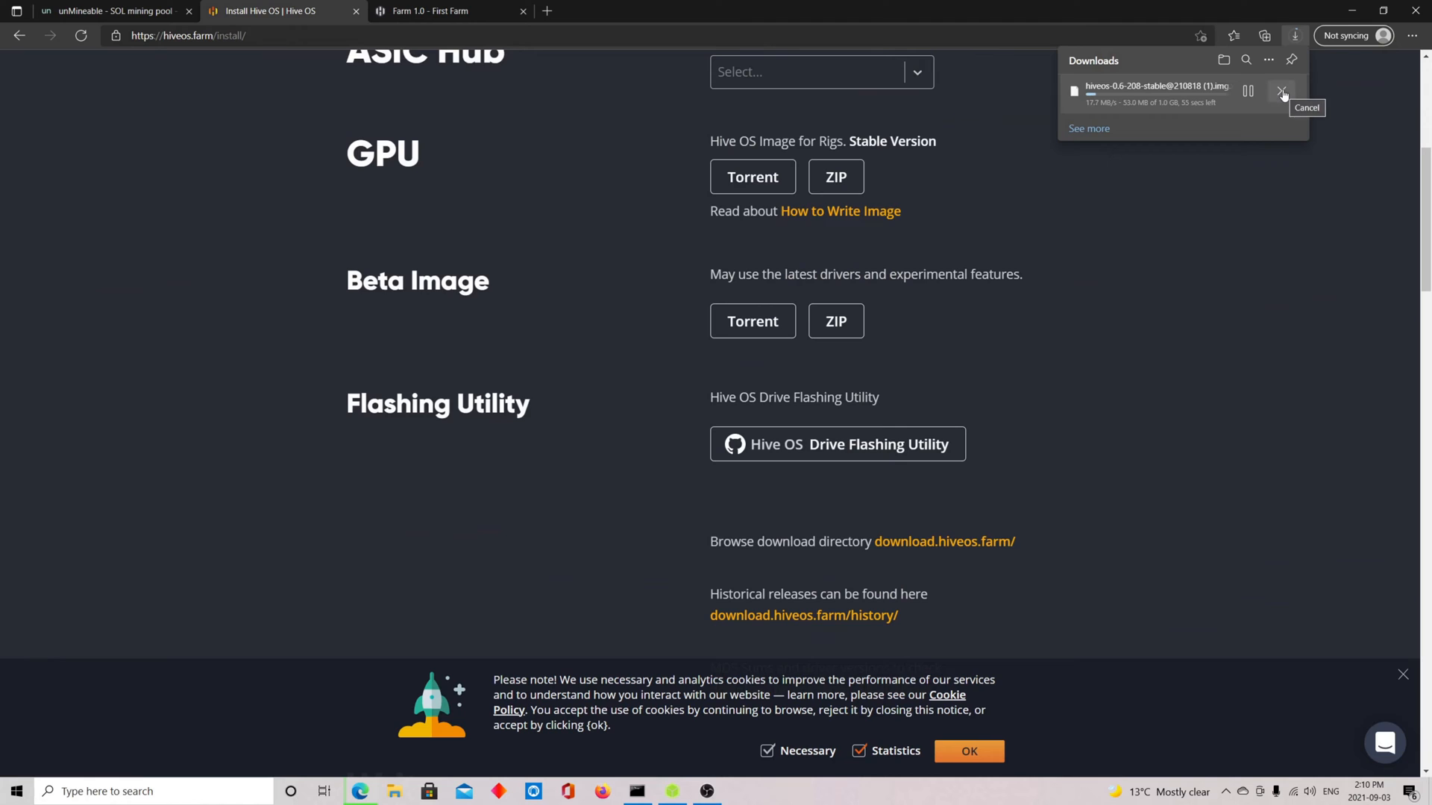
left_click(1283, 89)
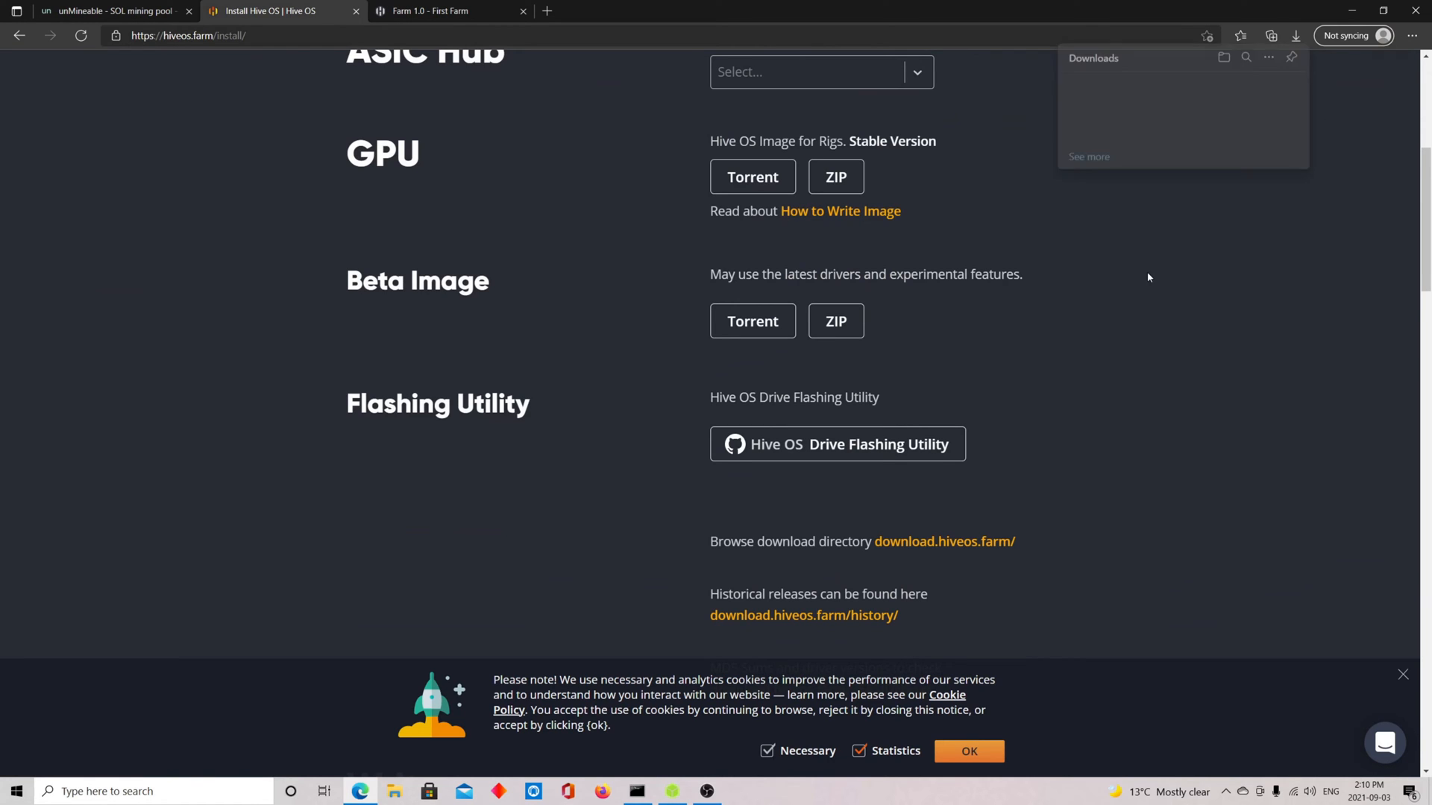
scroll("down", 3)
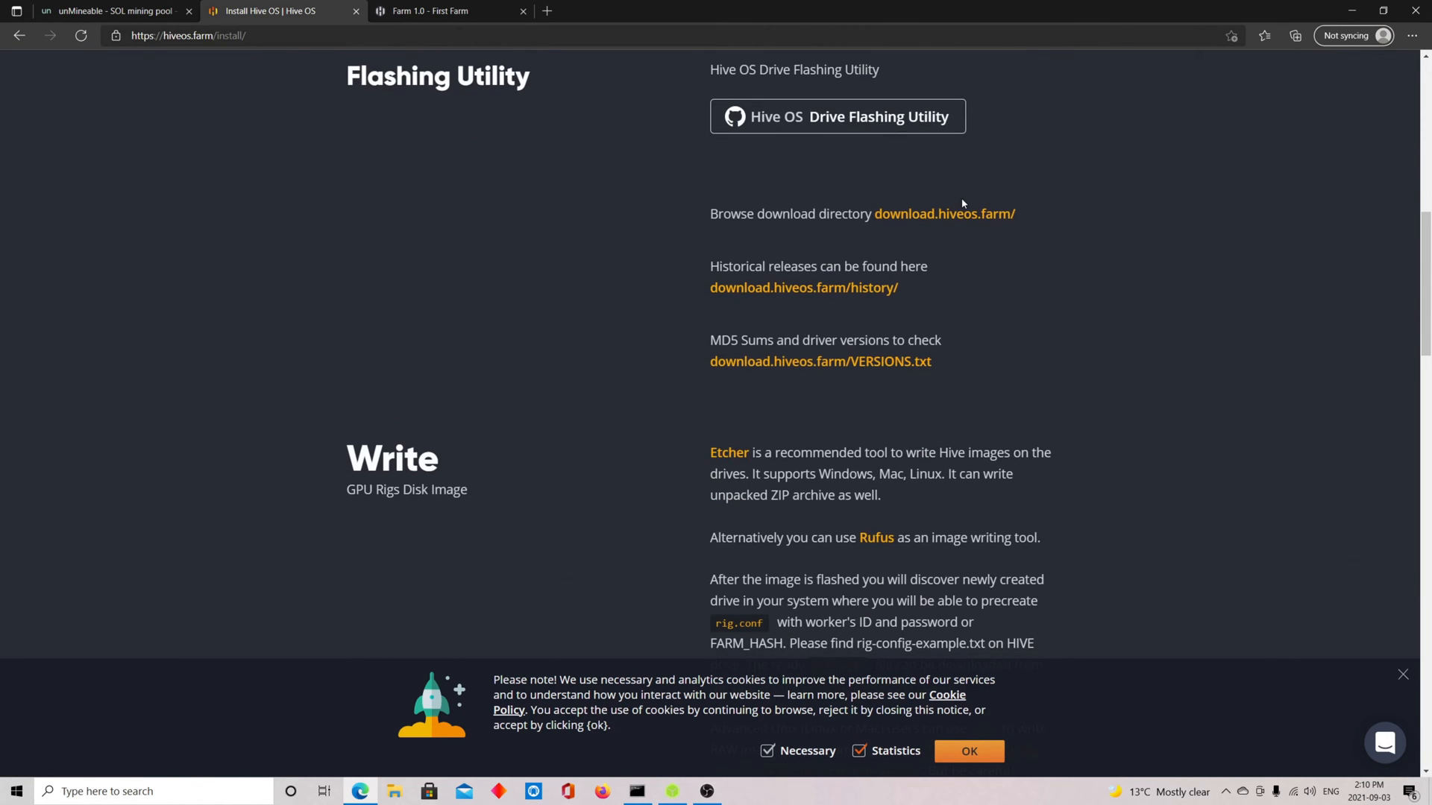
scroll("down", 3)
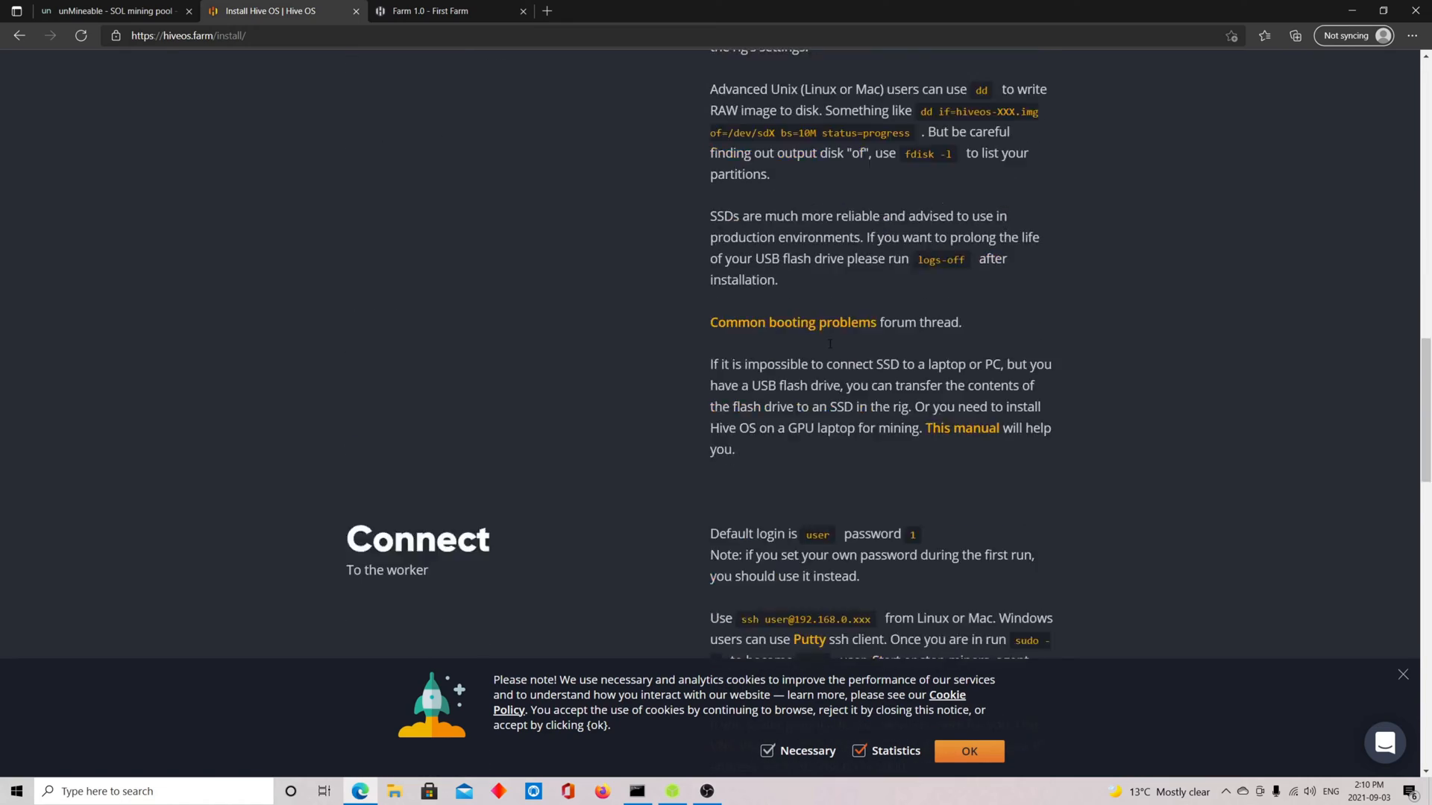
scroll("down", 3)
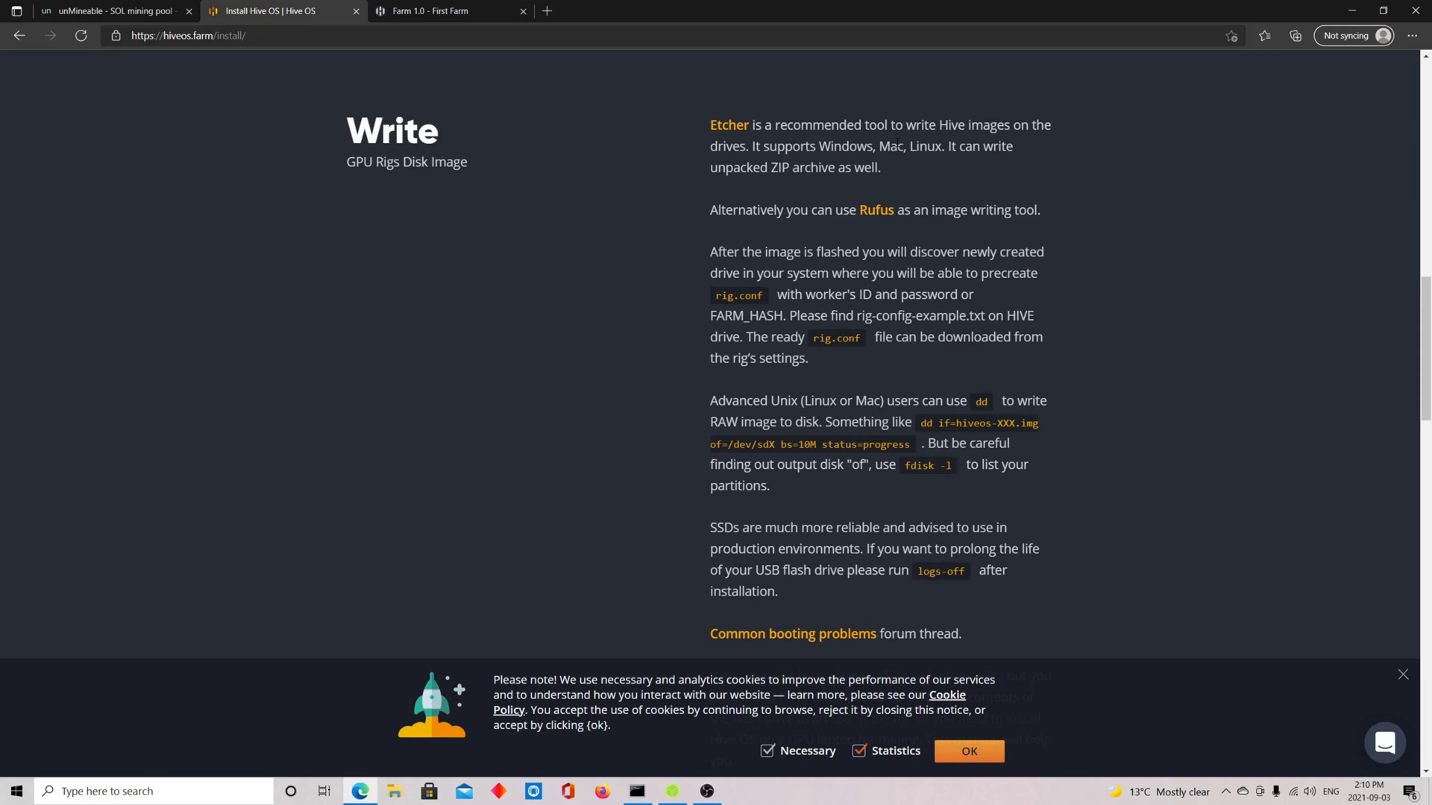
mouse_move(932, 203)
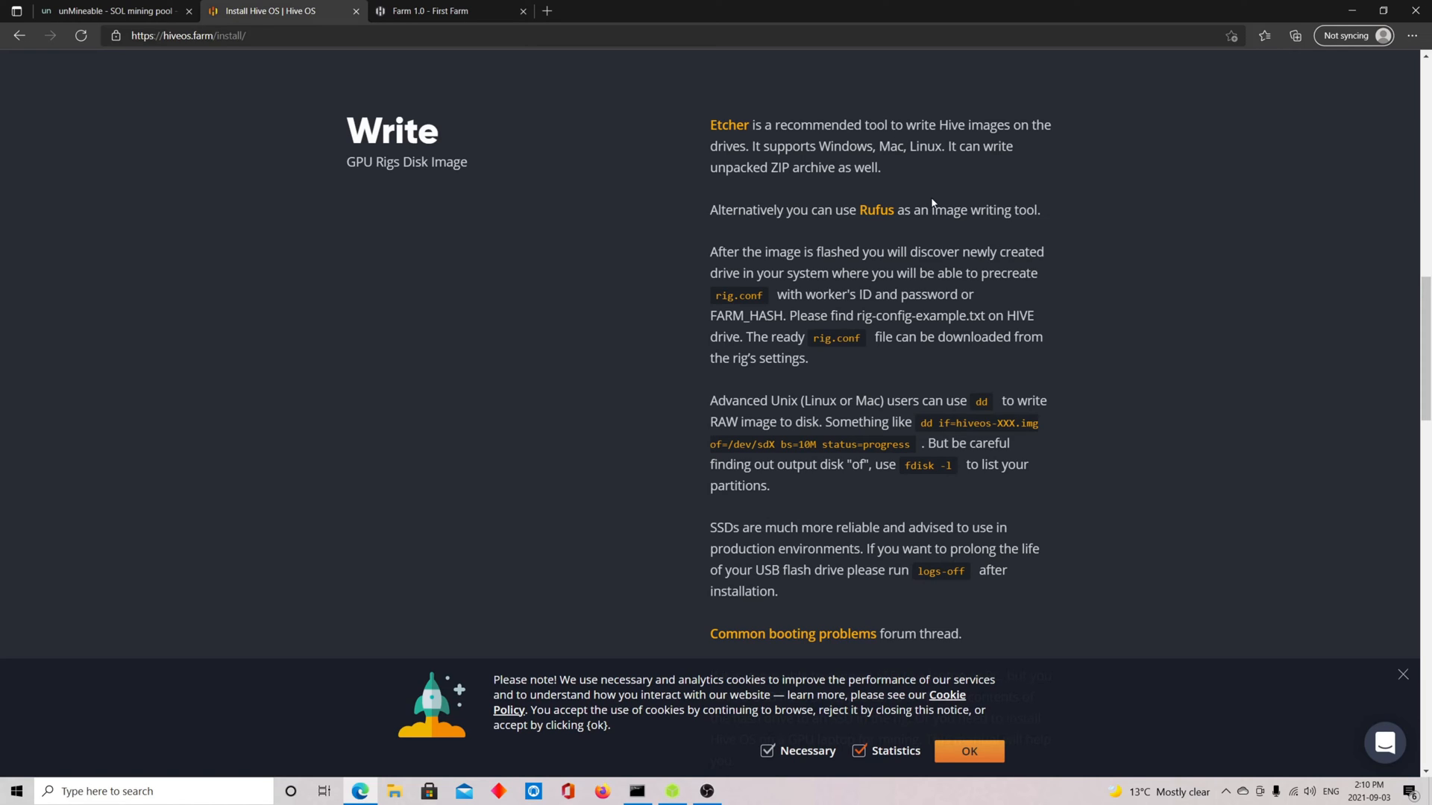
mouse_move(662, 167)
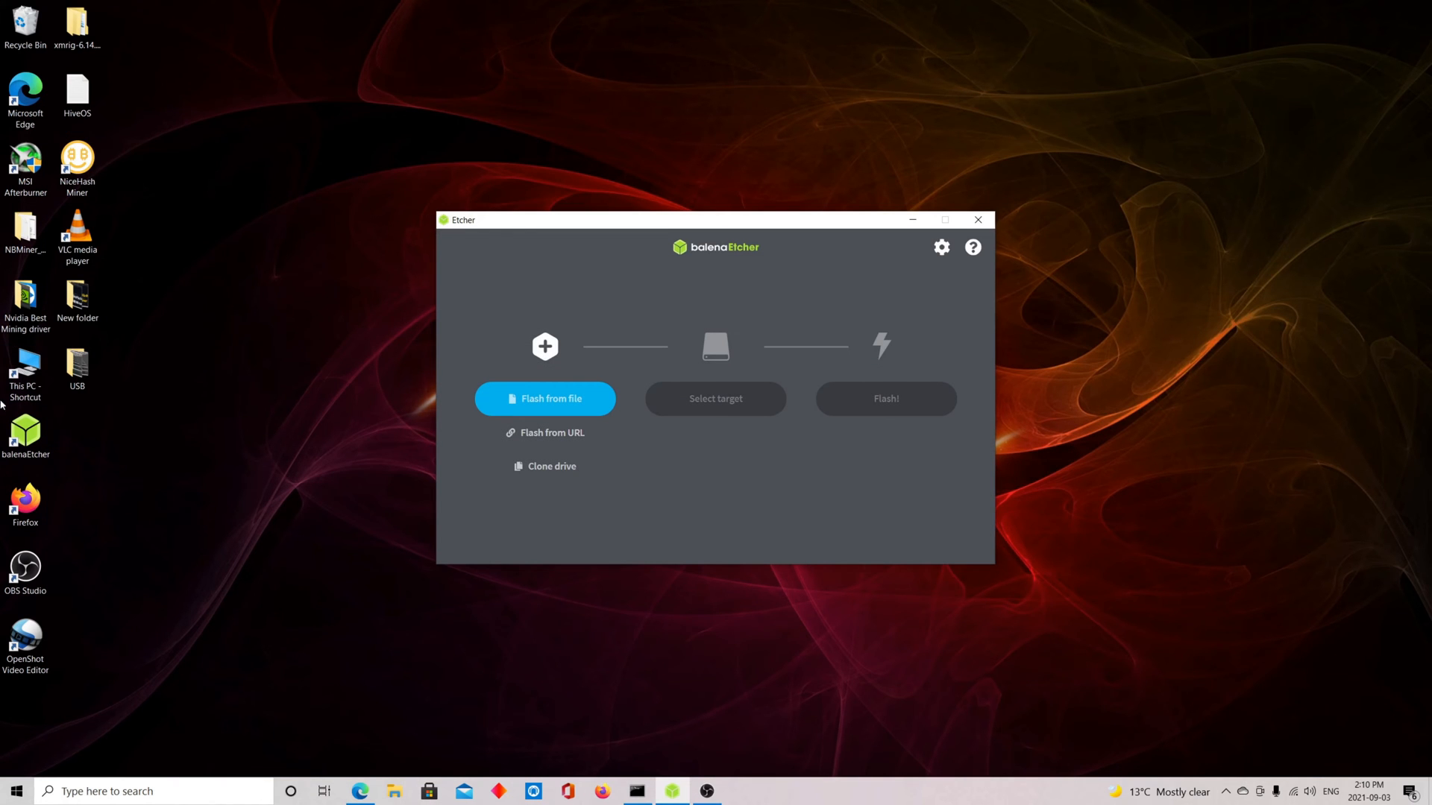
mouse_move(610, 387)
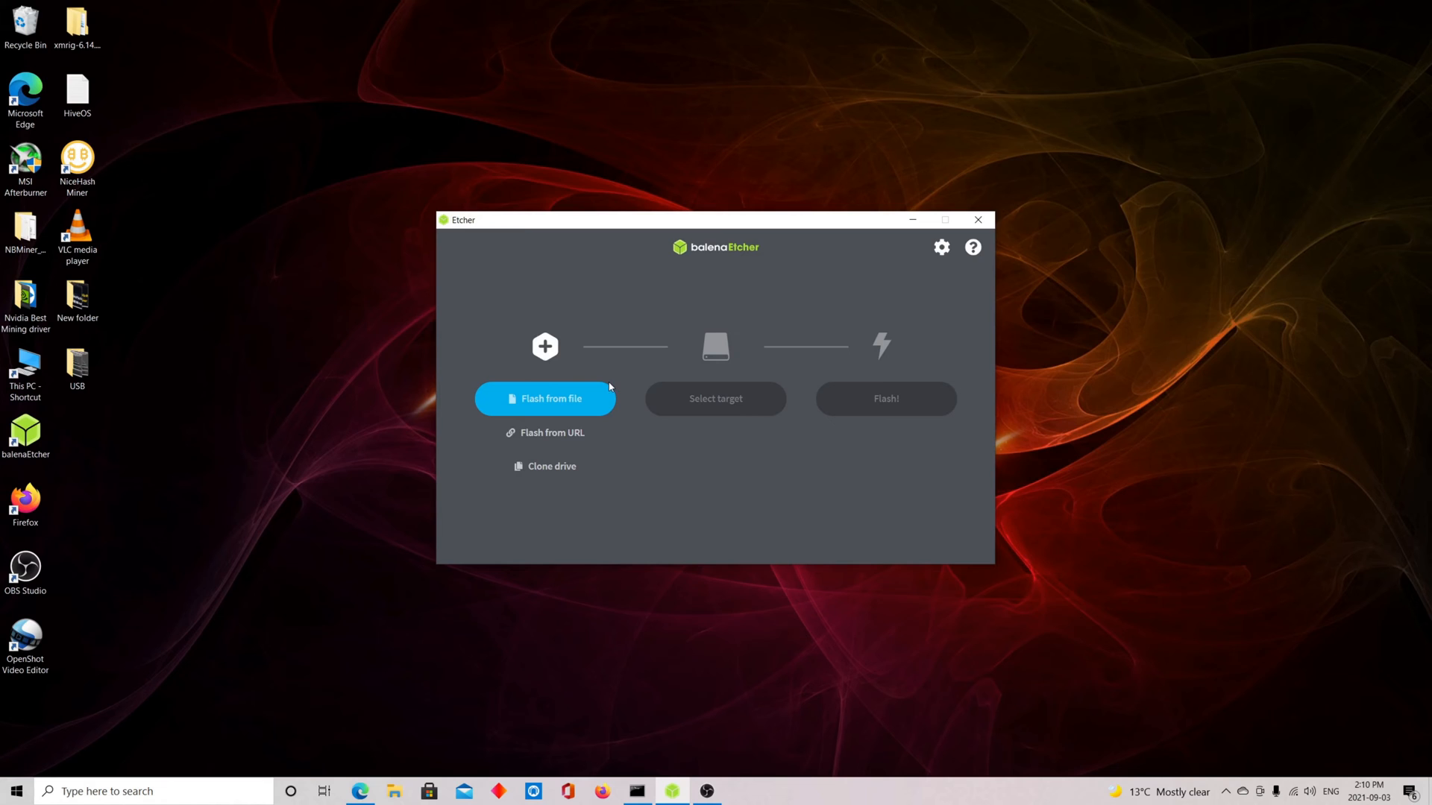
left_click(544, 400)
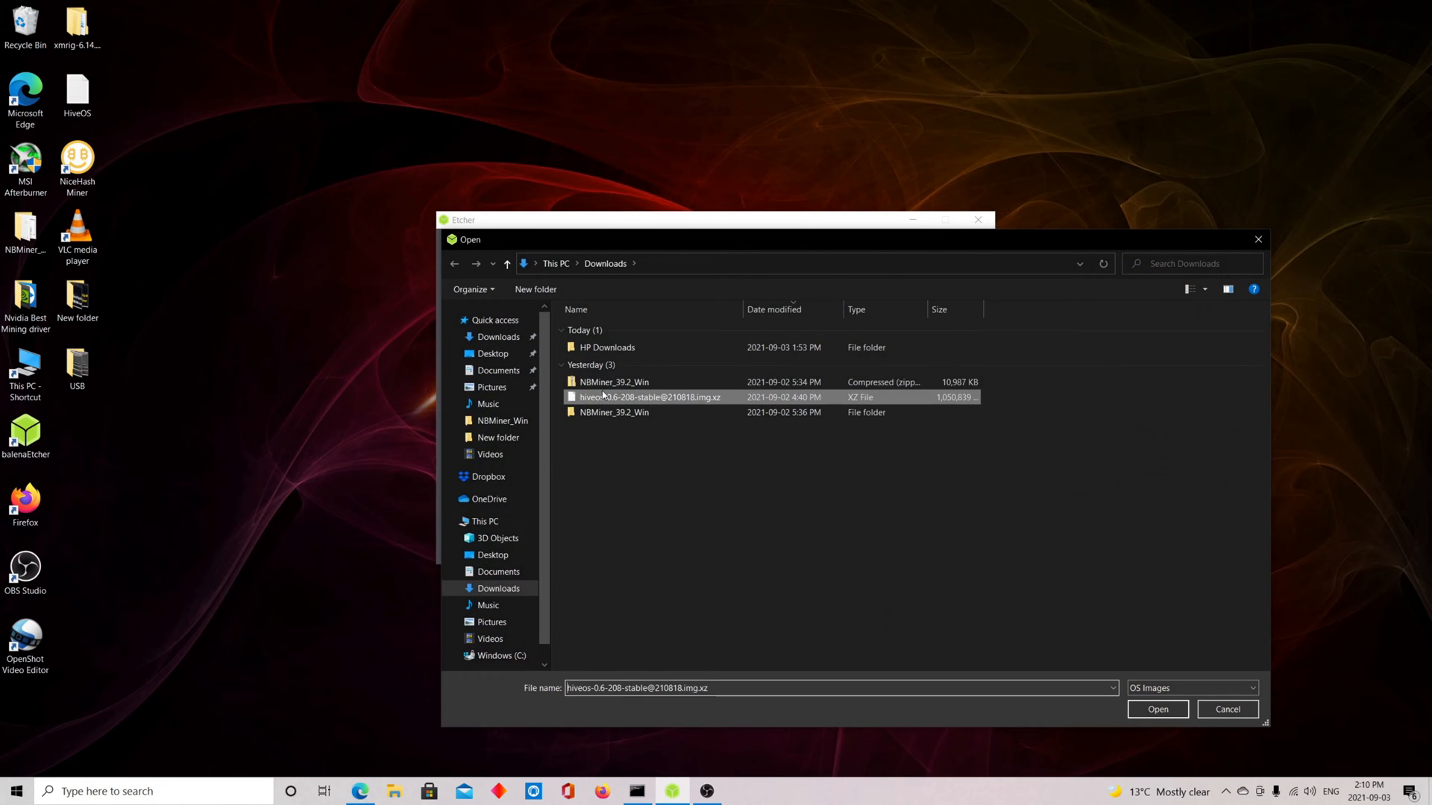
left_click(1157, 710)
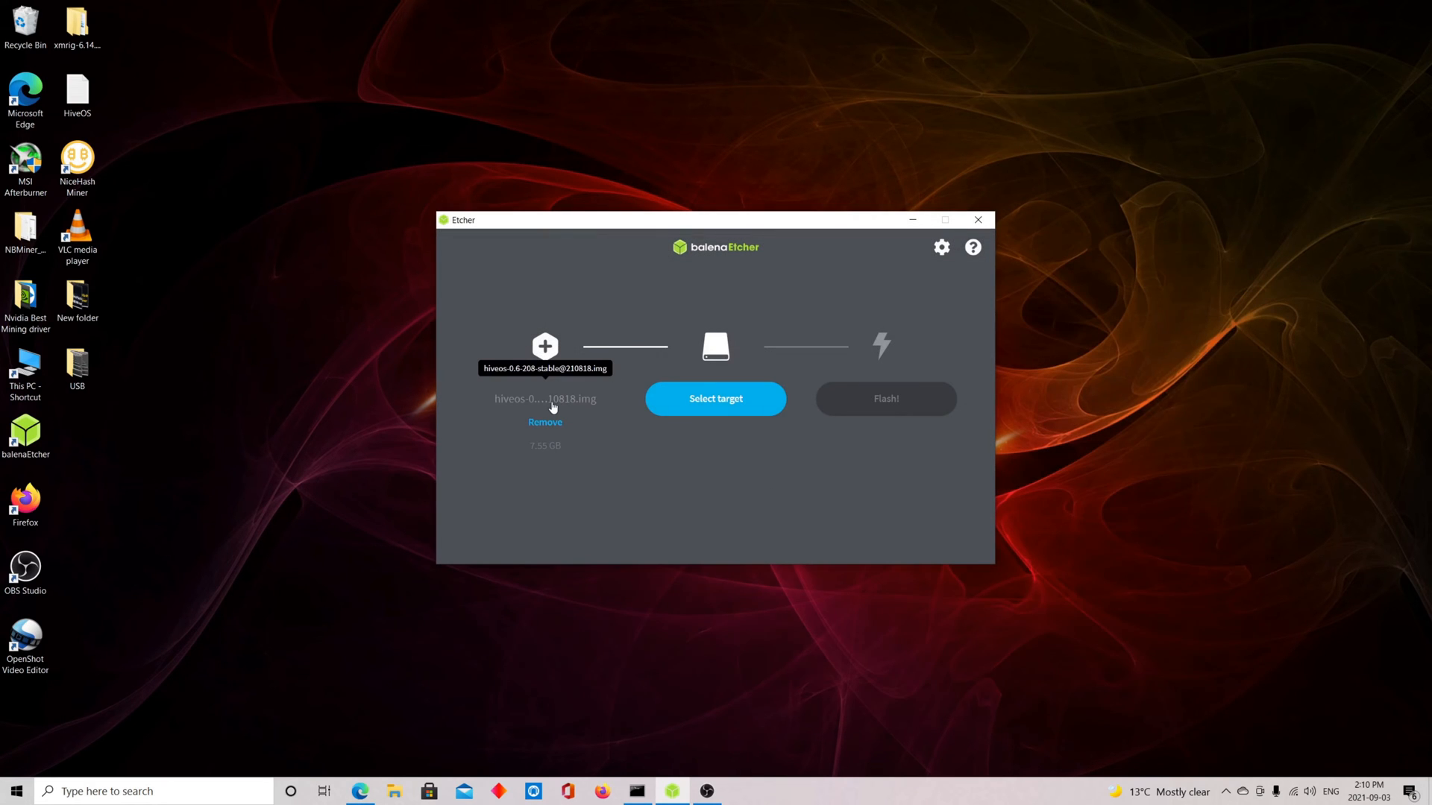
mouse_move(696, 400)
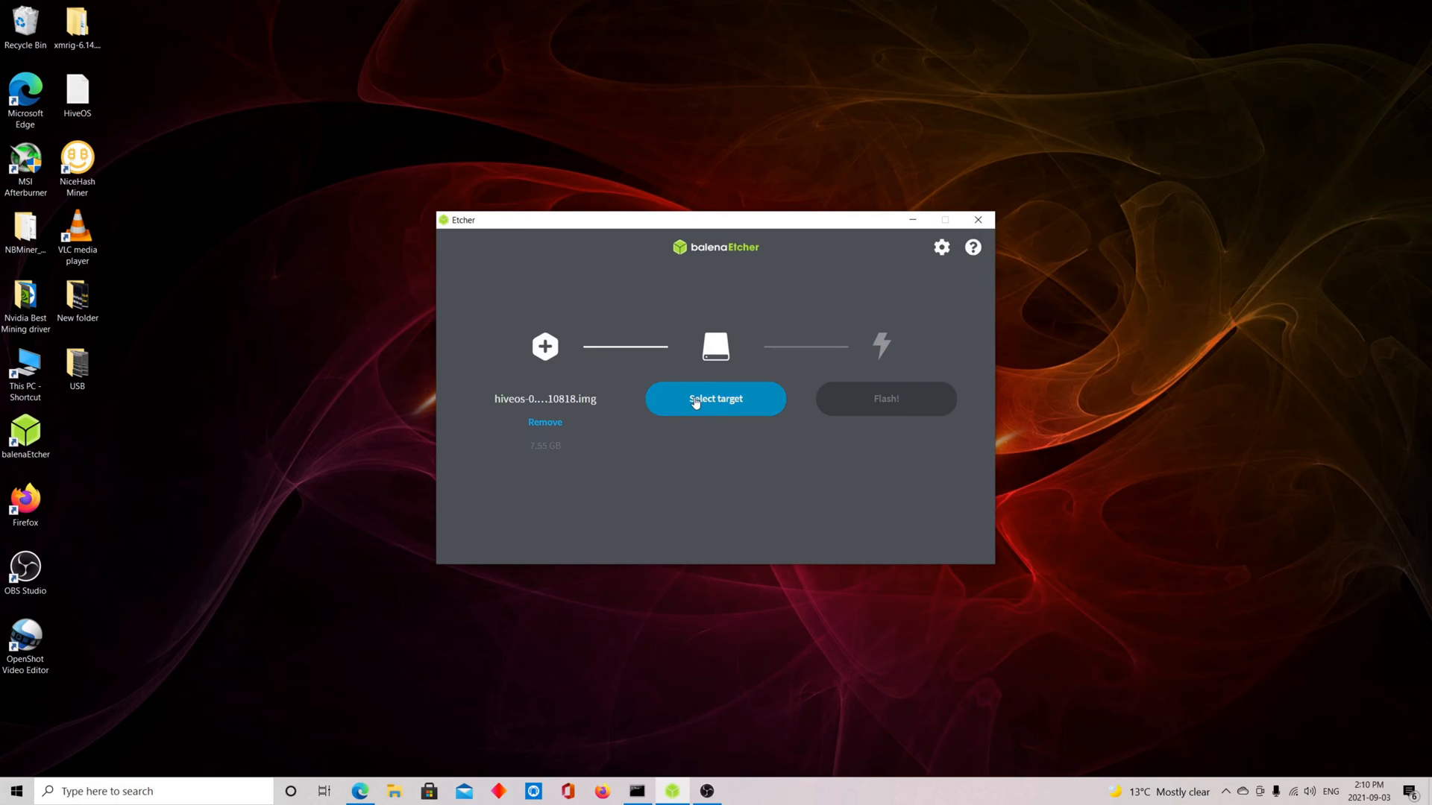
Check Select target, which lists only the system drive, and cancel without choosing one
left_click(716, 400)
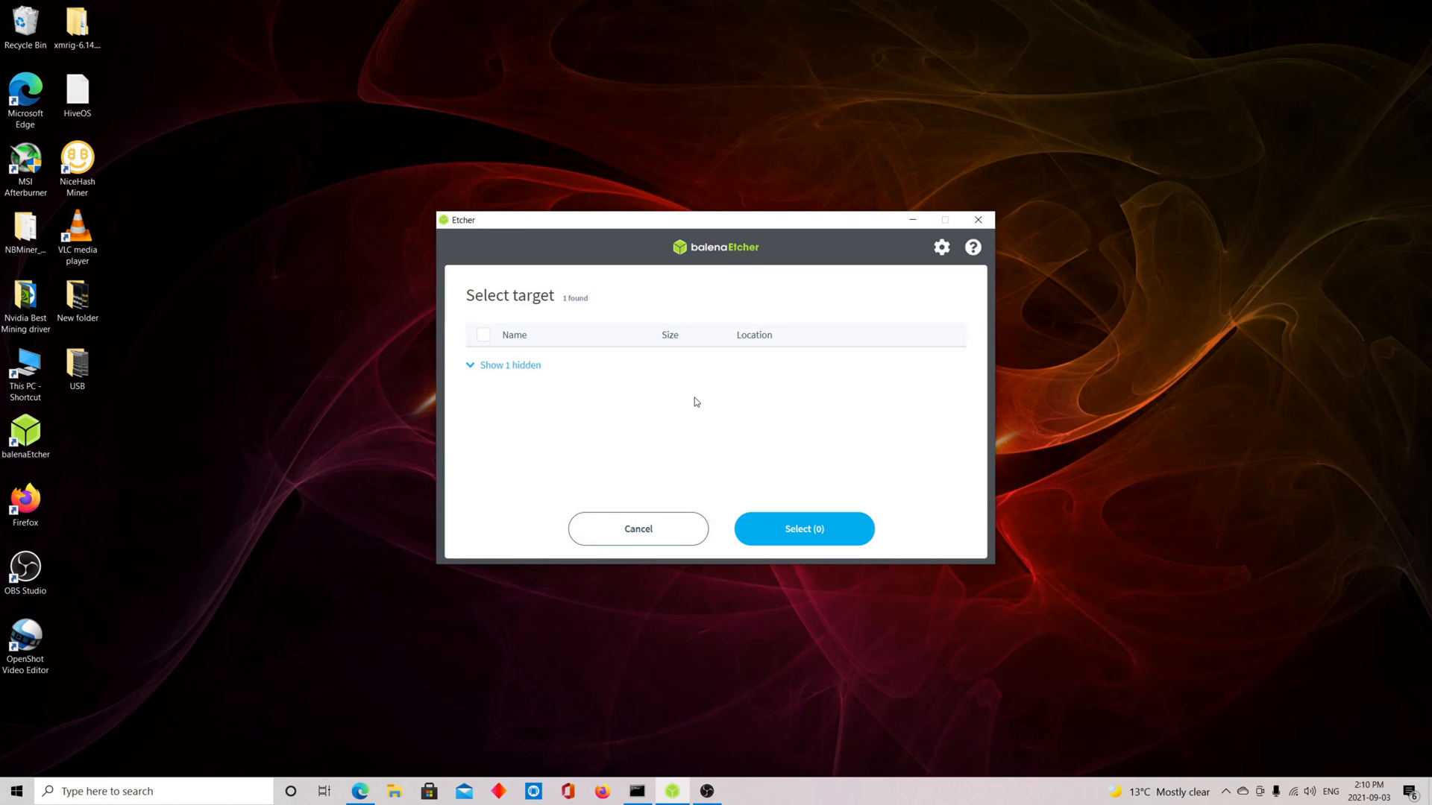
left_click(510, 365)
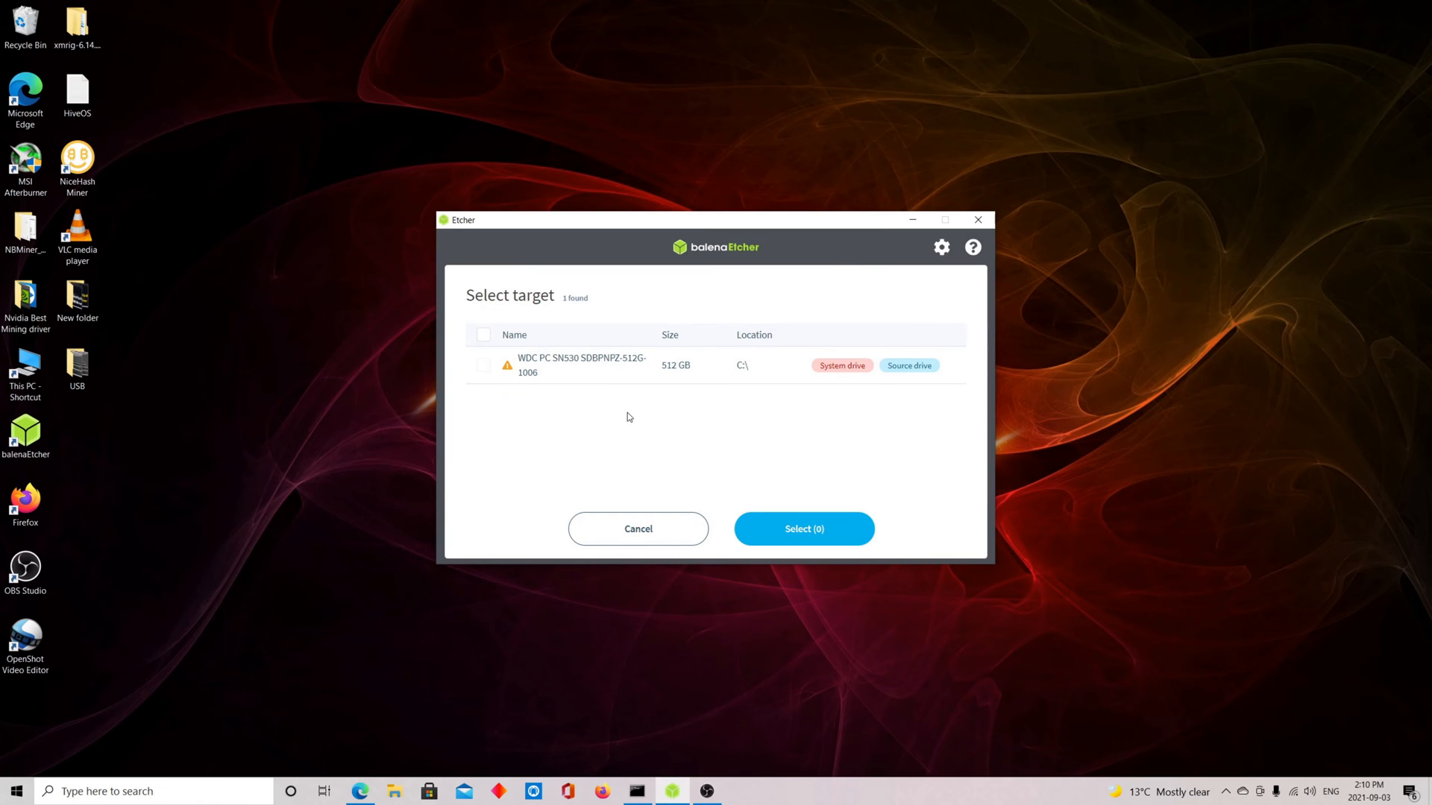
mouse_move(616, 540)
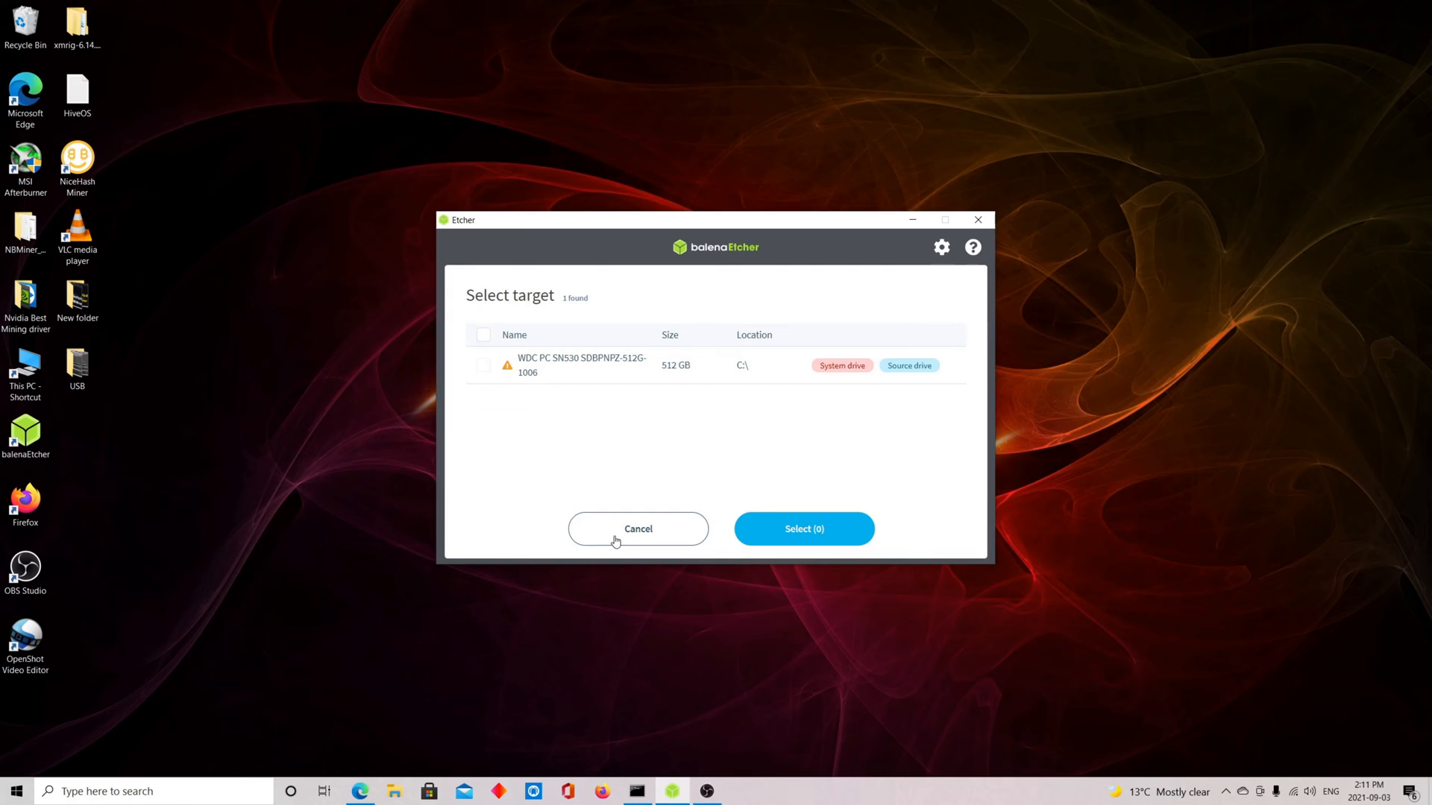
mouse_move(623, 542)
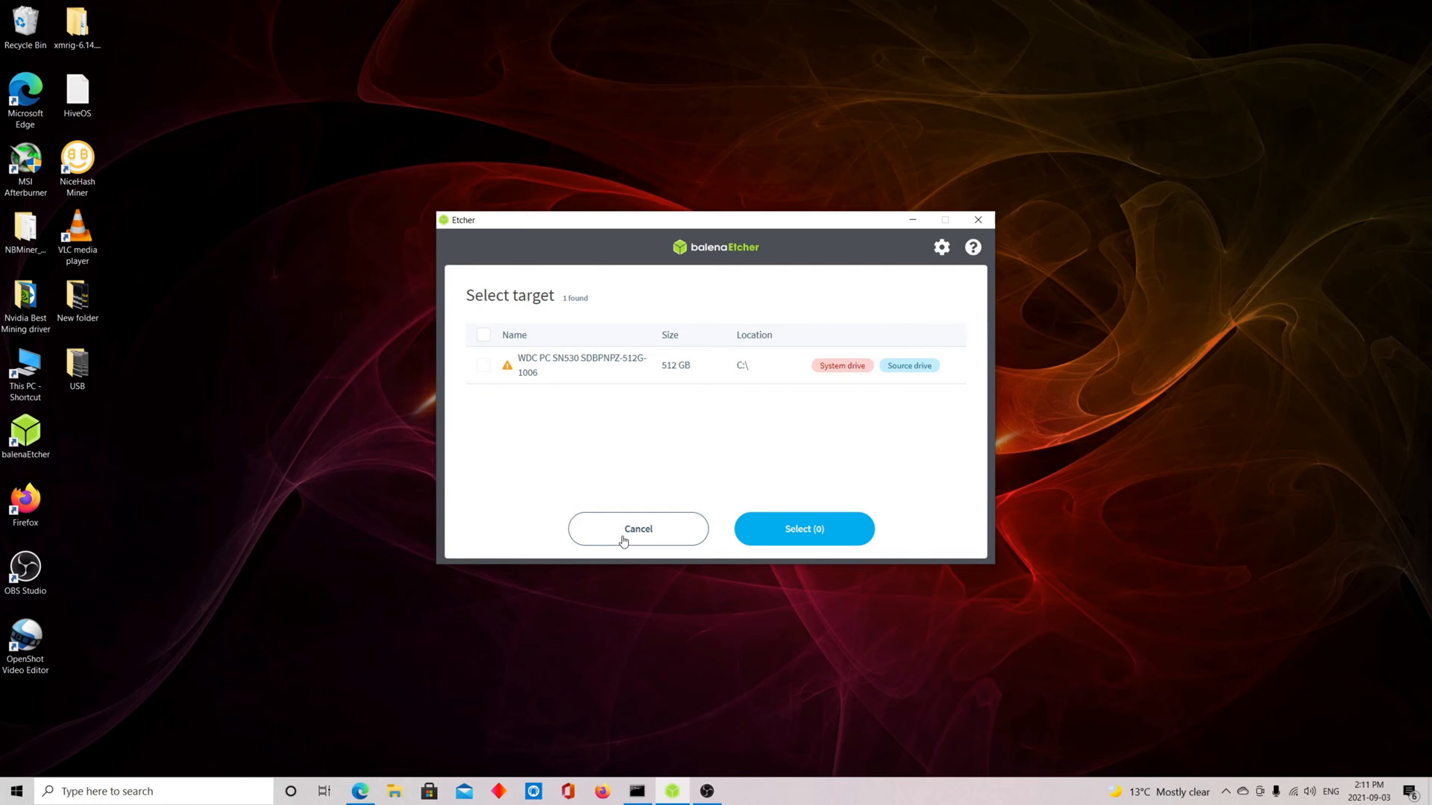
left_click(638, 528)
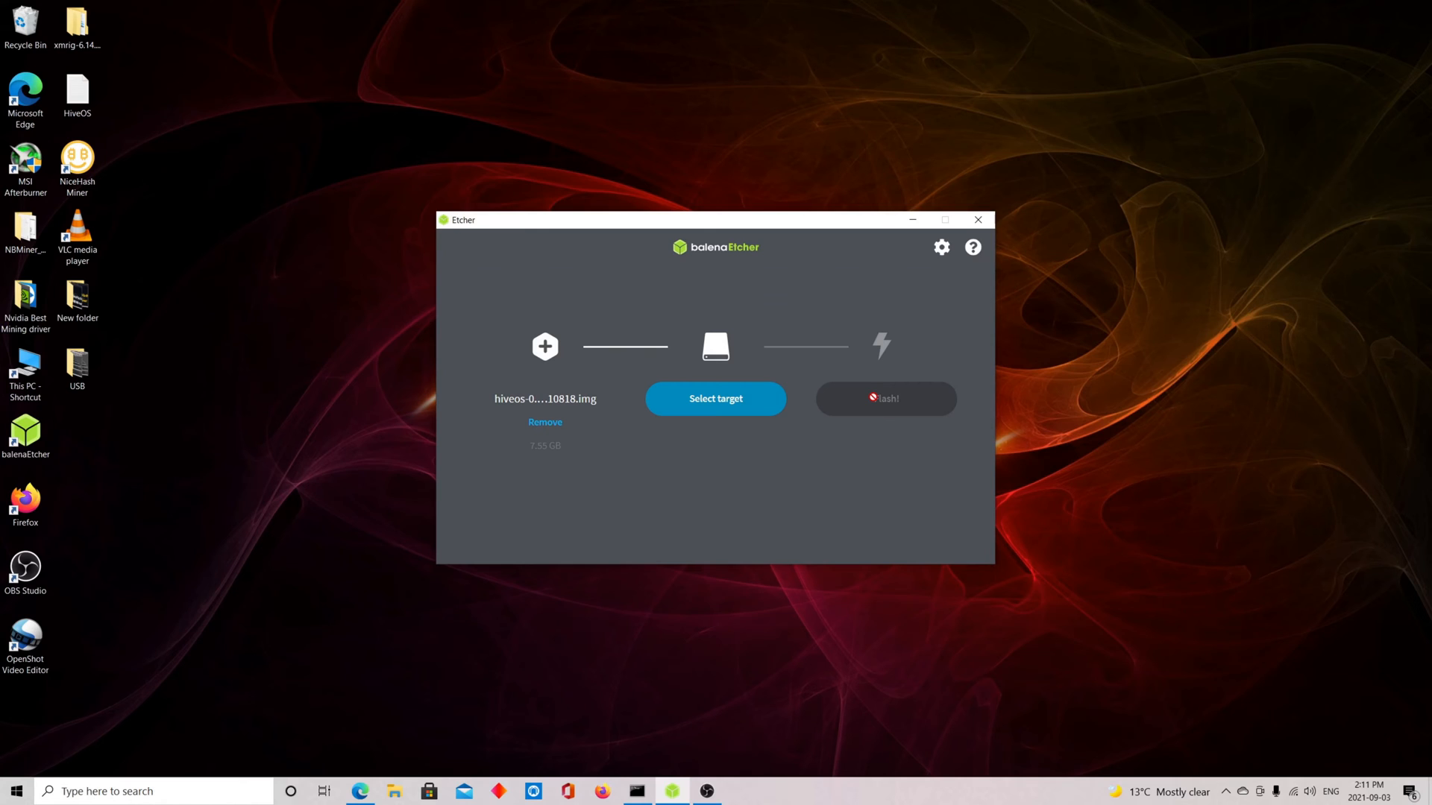
mouse_move(846, 520)
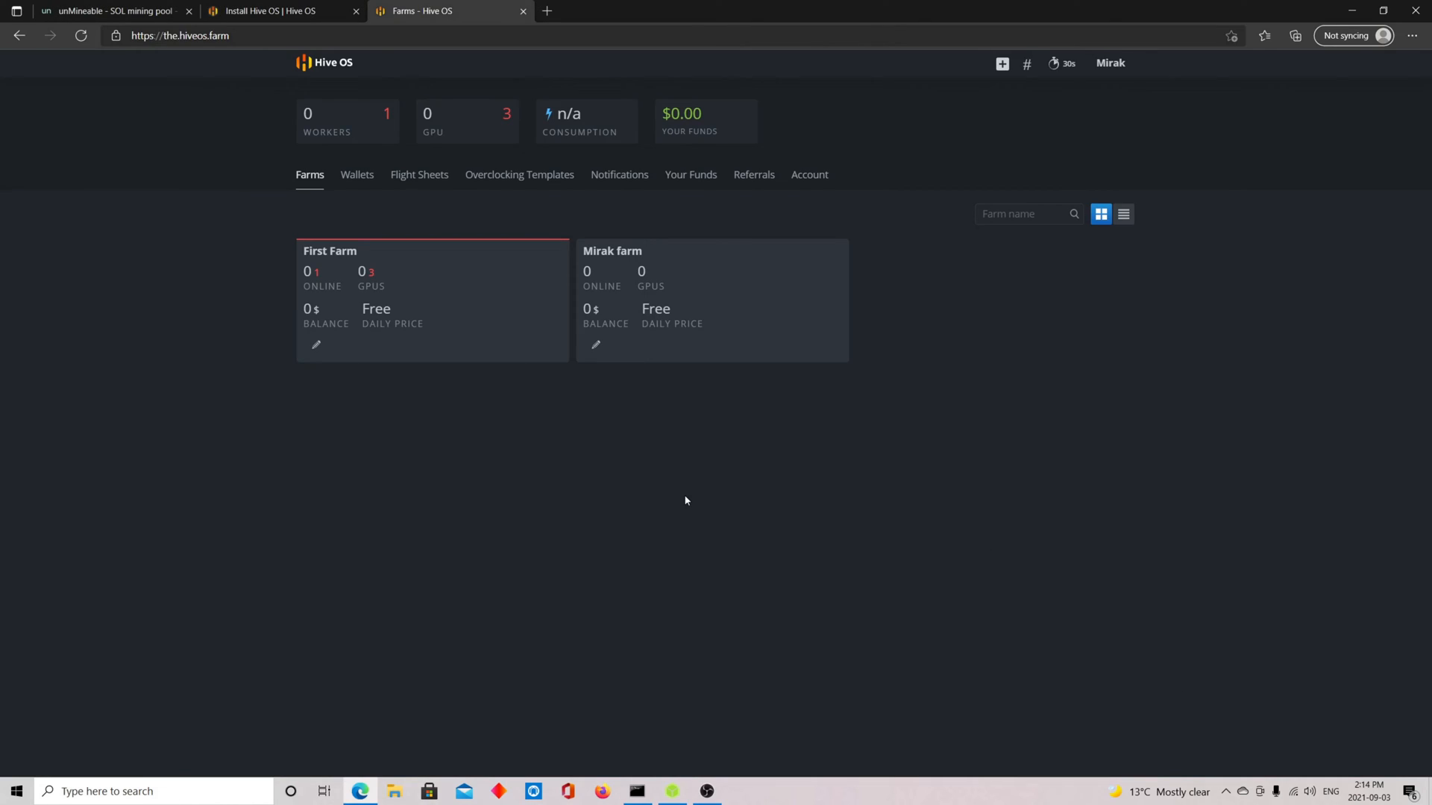
mouse_move(337, 276)
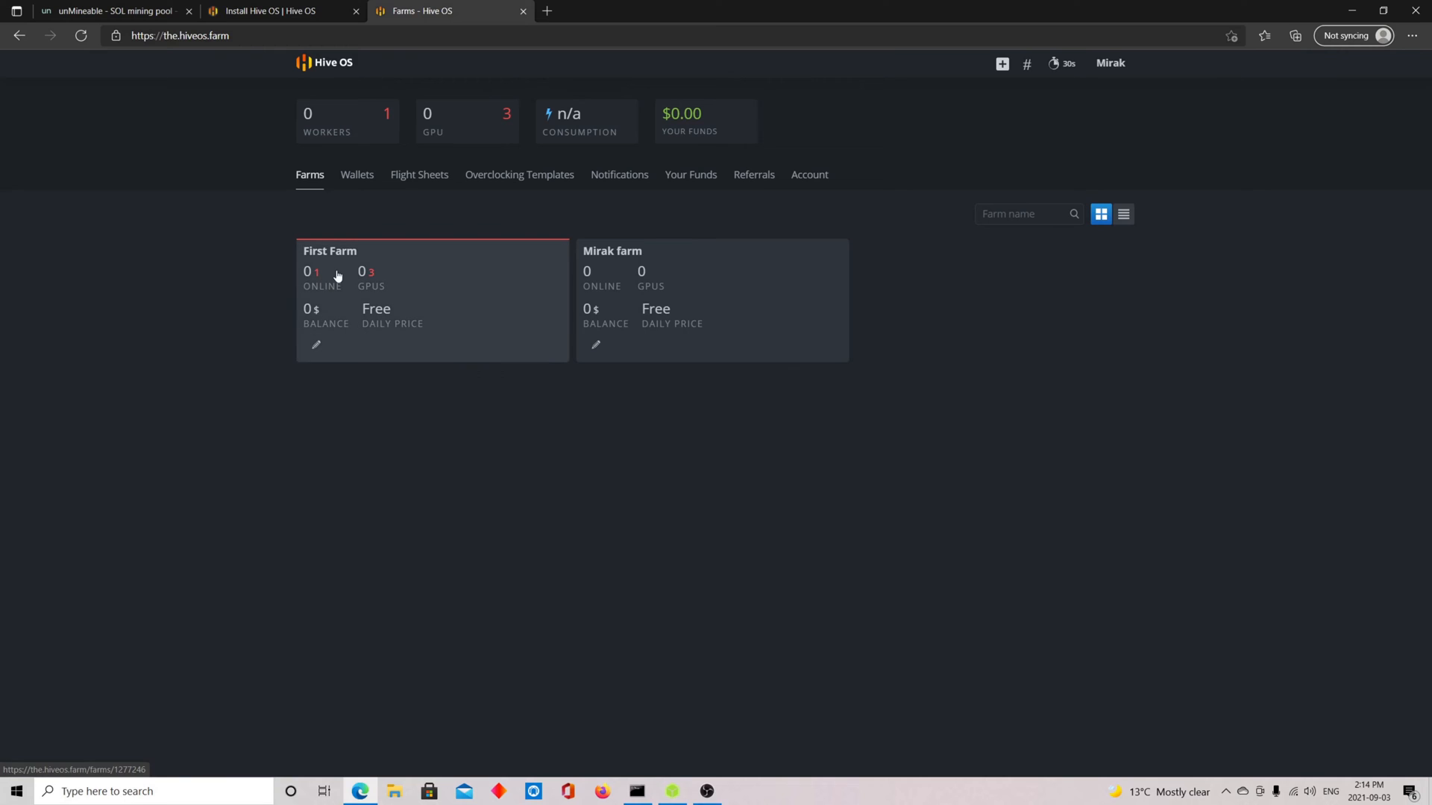
mouse_move(404, 300)
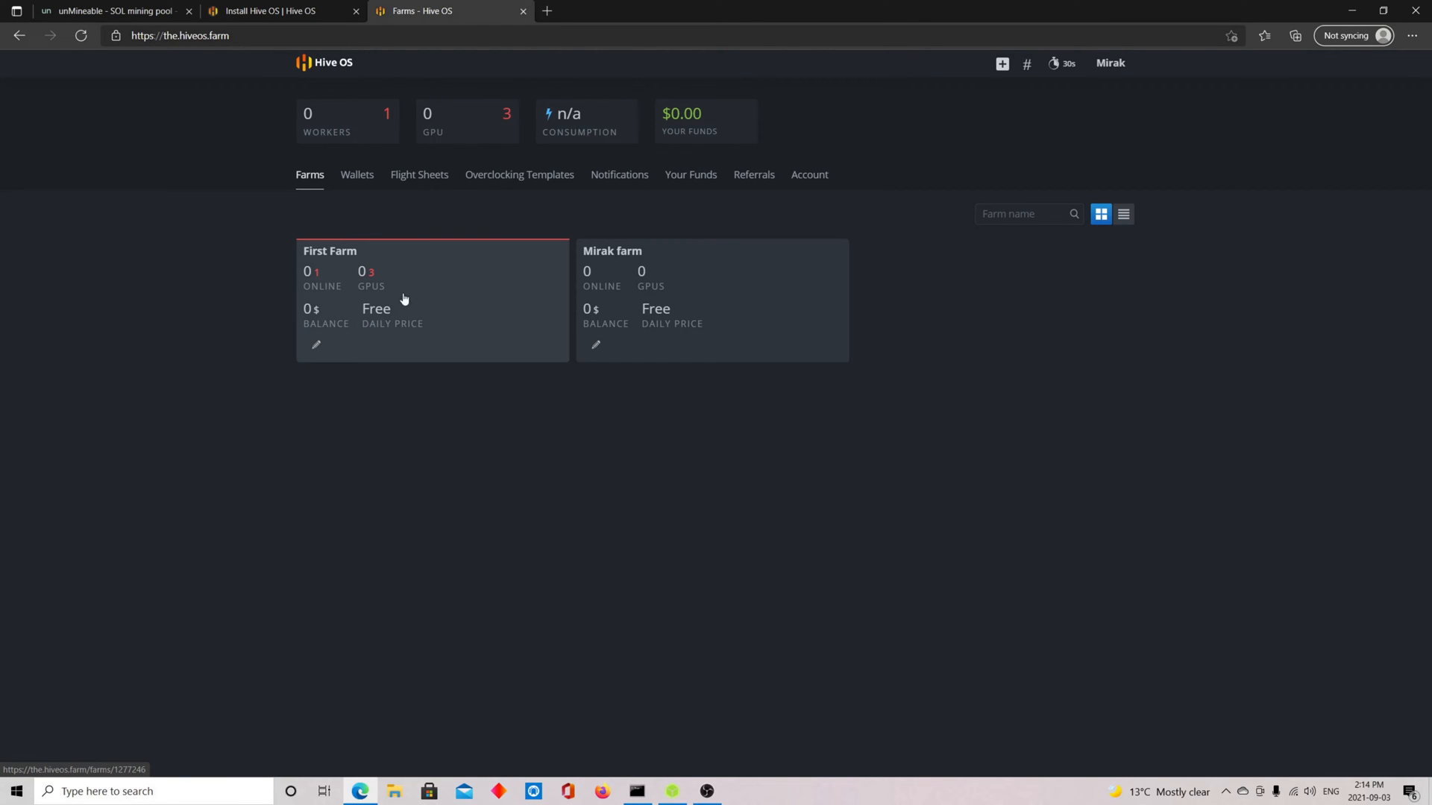
Open the First Farm card to reach its Workers list
left_click(330, 251)
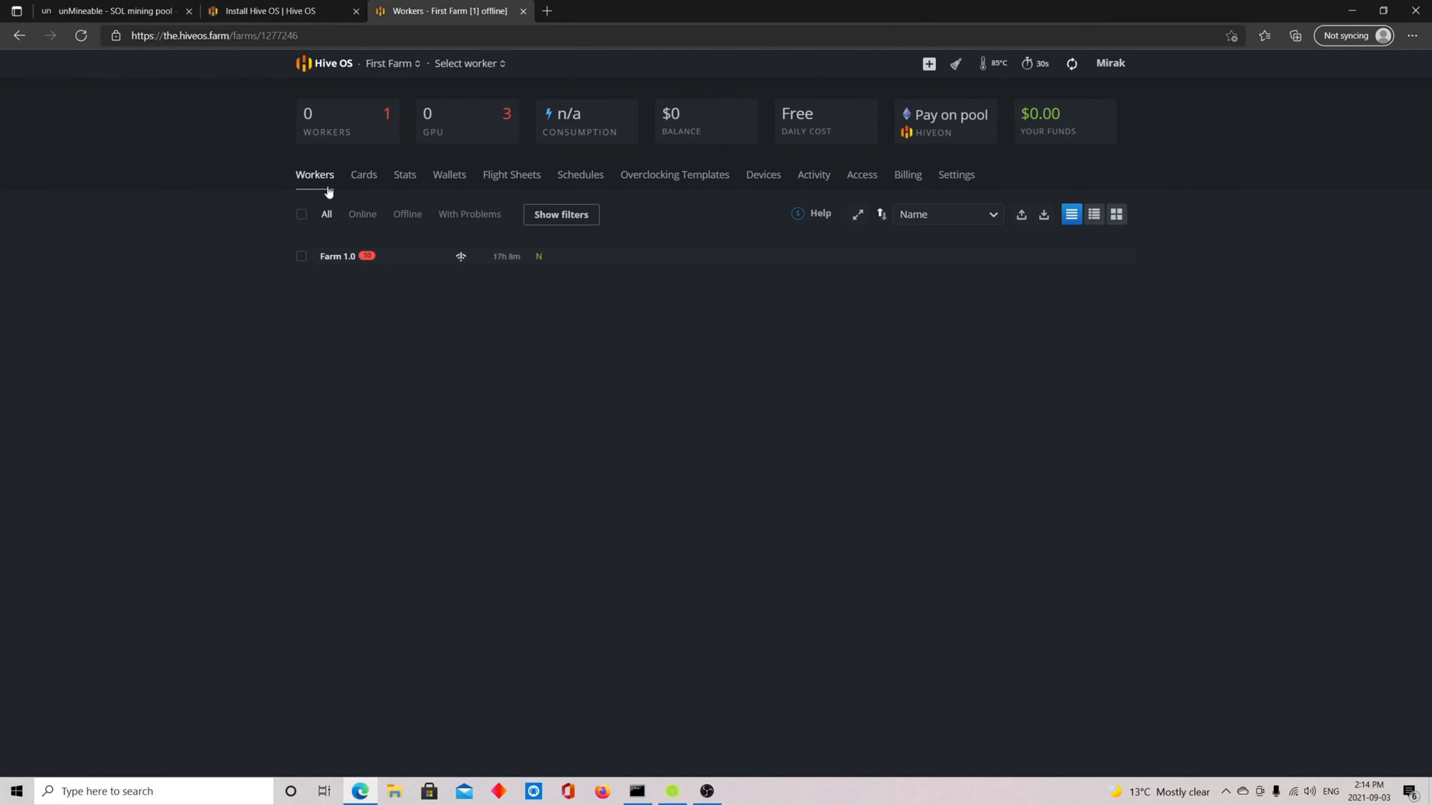
Open worker Farm 1.0's overview and switch to its Flight Sheet view
left_click(337, 257)
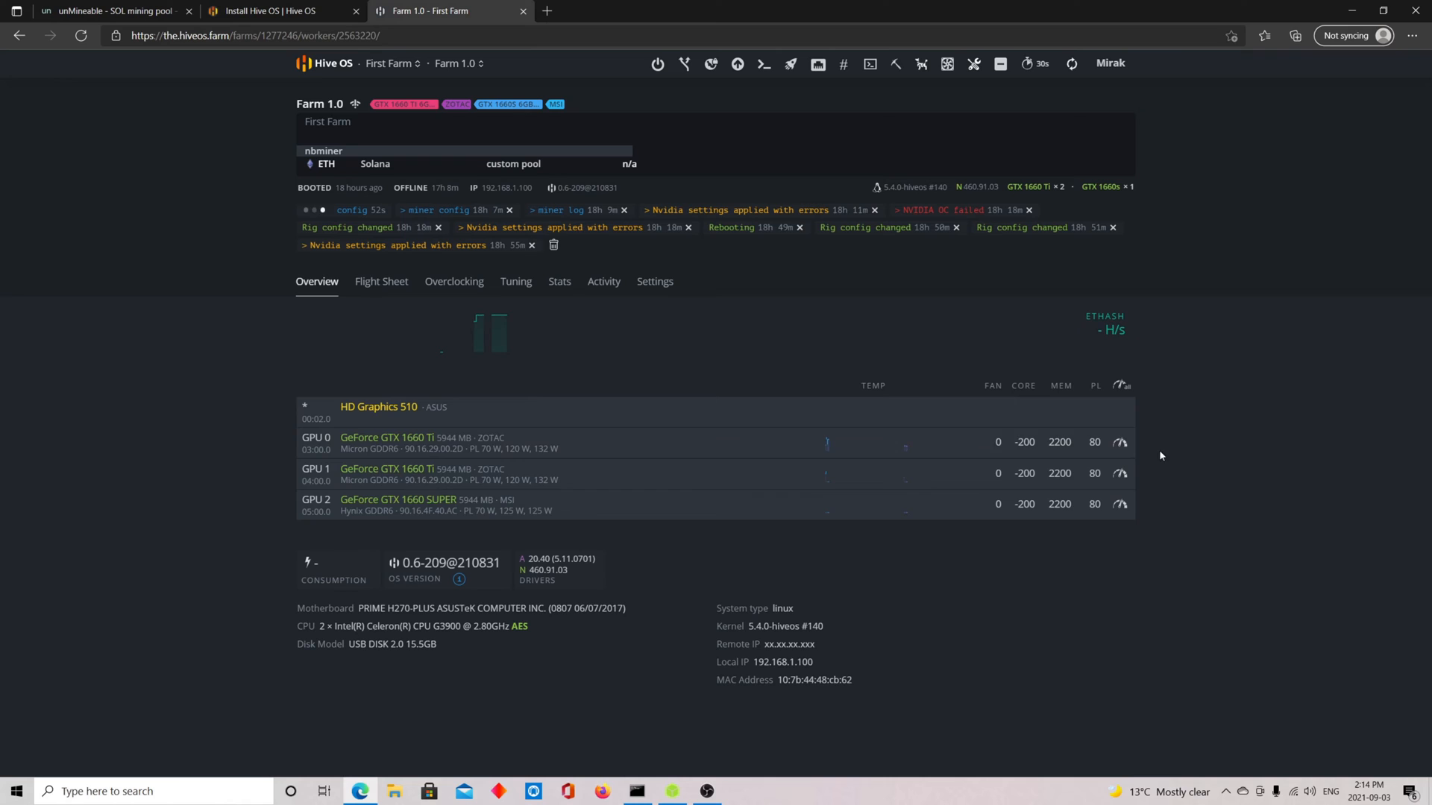
mouse_move(1119, 501)
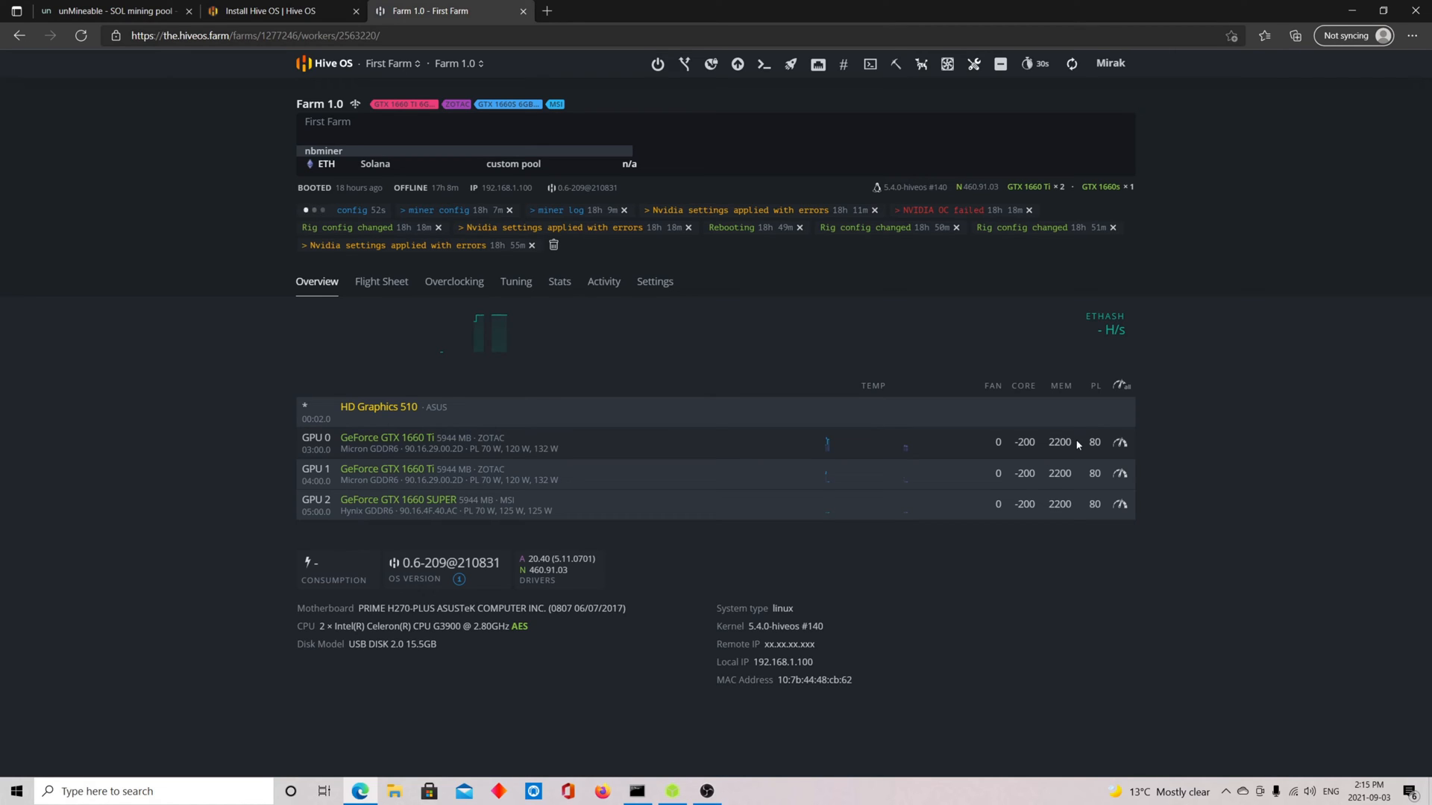
double_click(1059, 442)
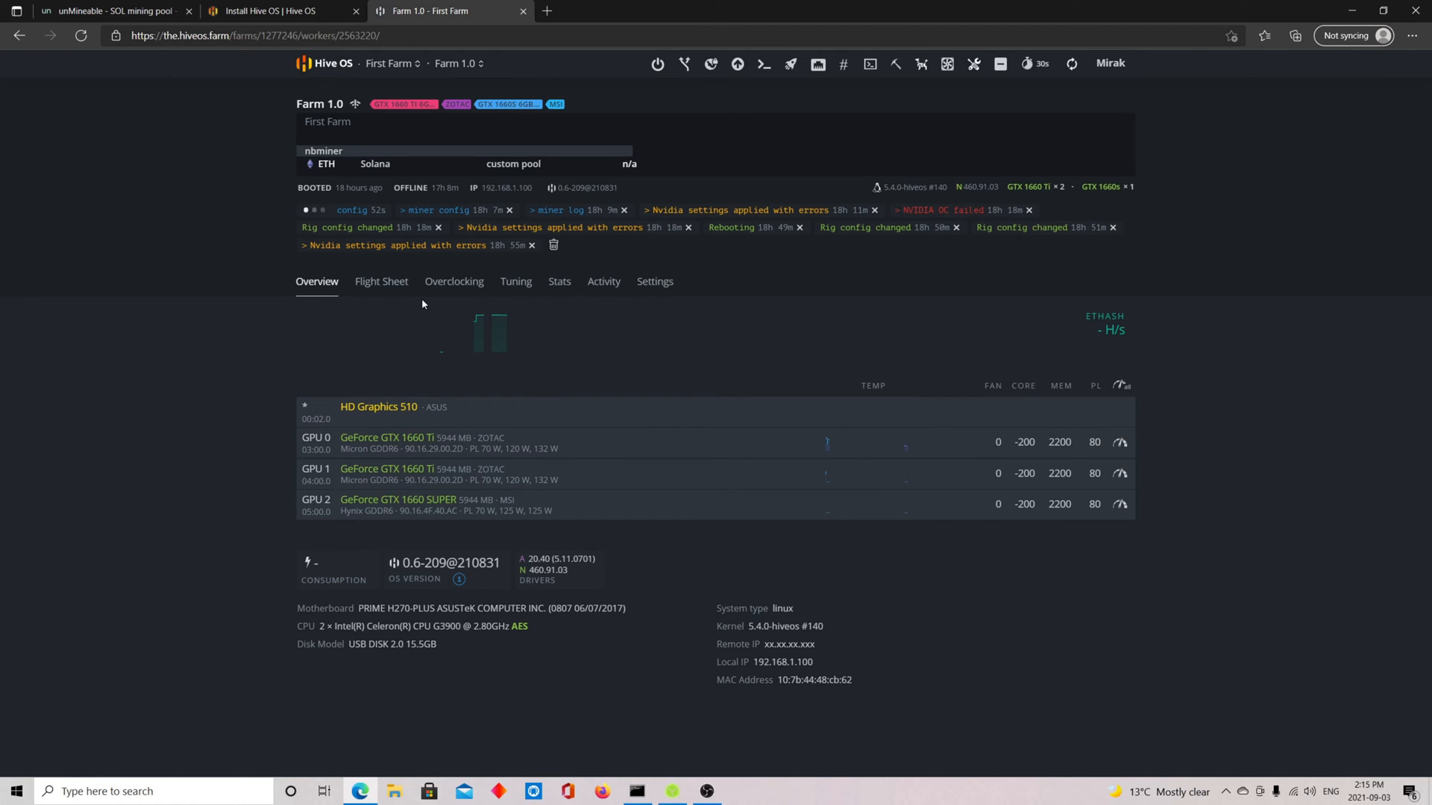
left_click(380, 280)
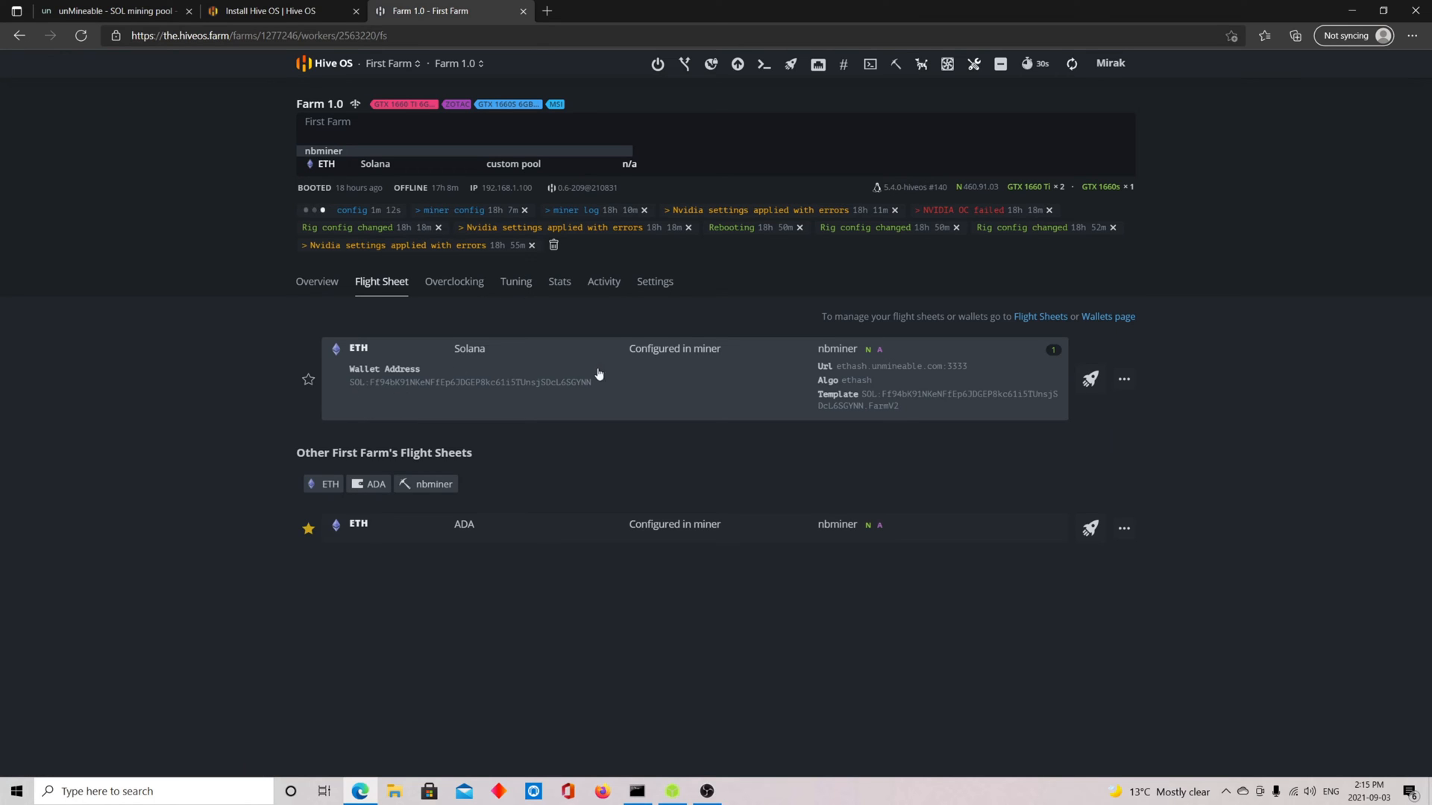
Edit the Solana flight sheet, keep ETH as coin, and start adding a new wallet
left_click(1125, 379)
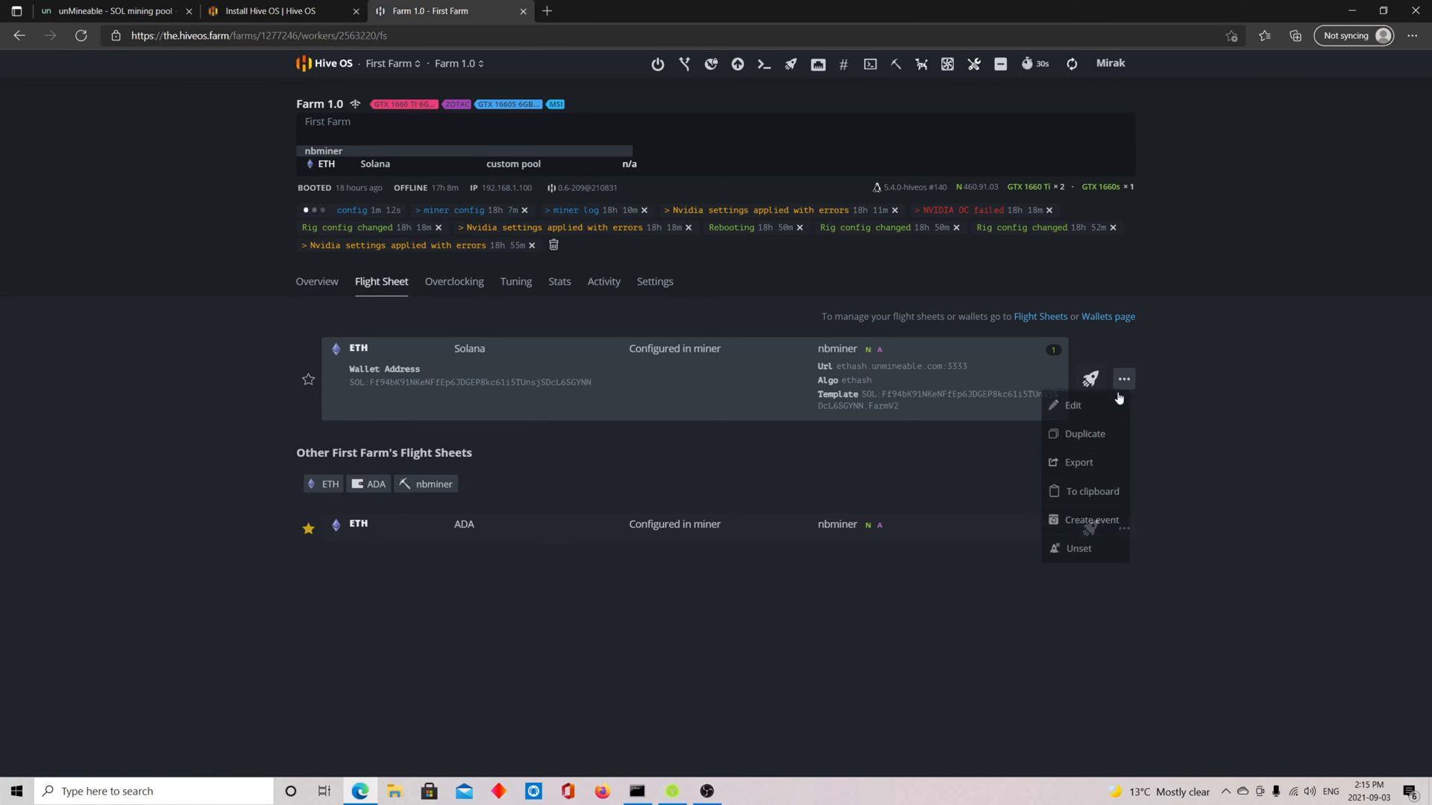
left_click(1073, 405)
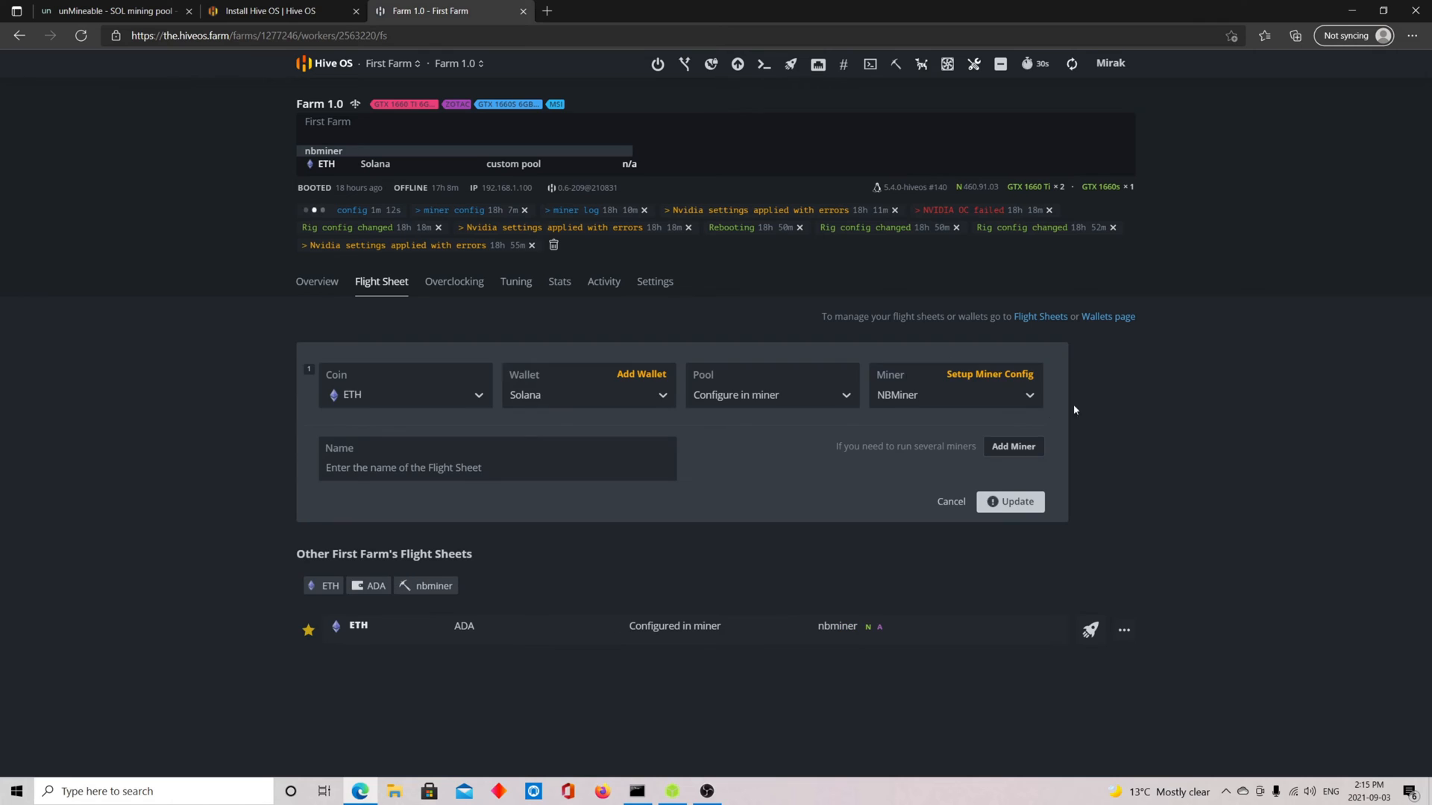
left_click(404, 393)
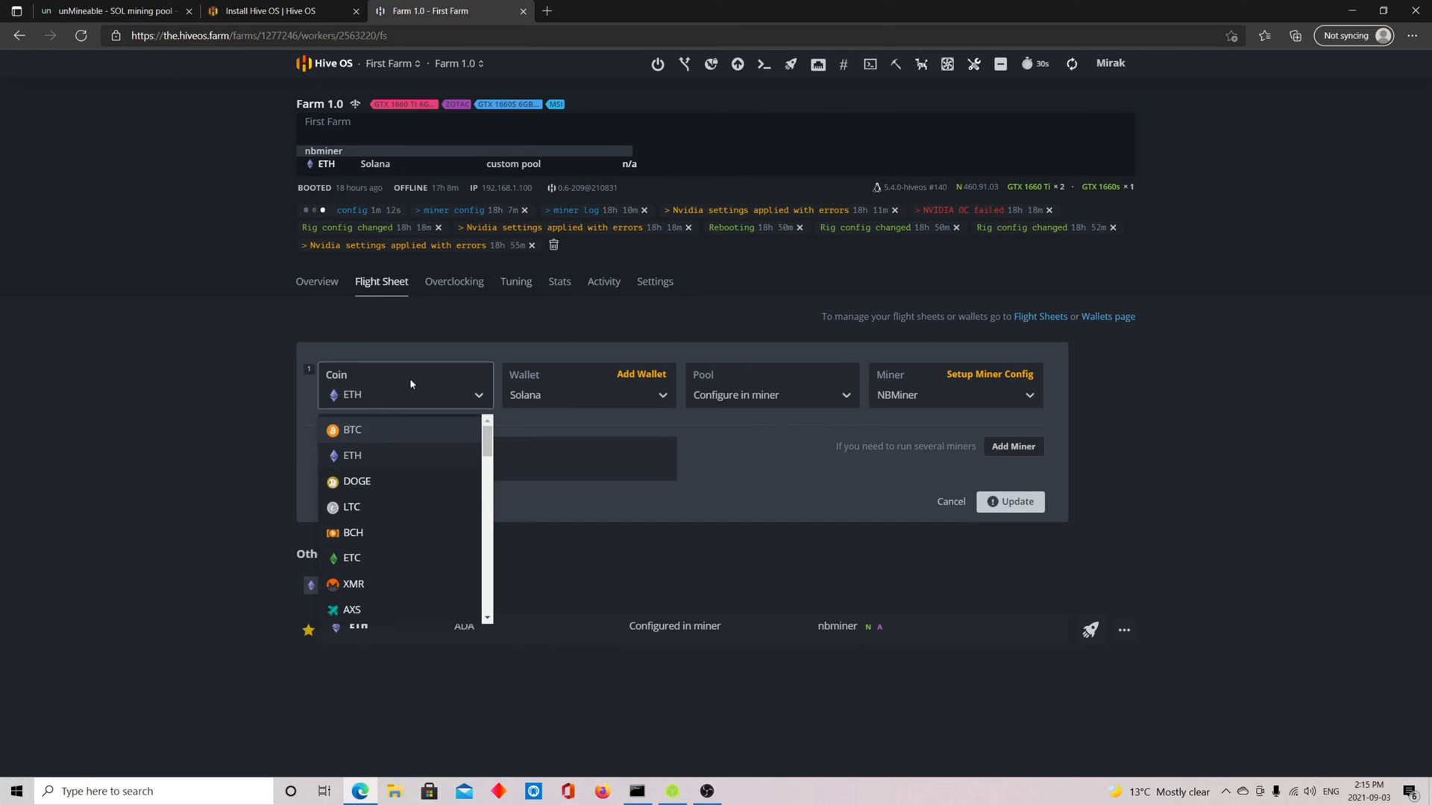
left_click(665, 396)
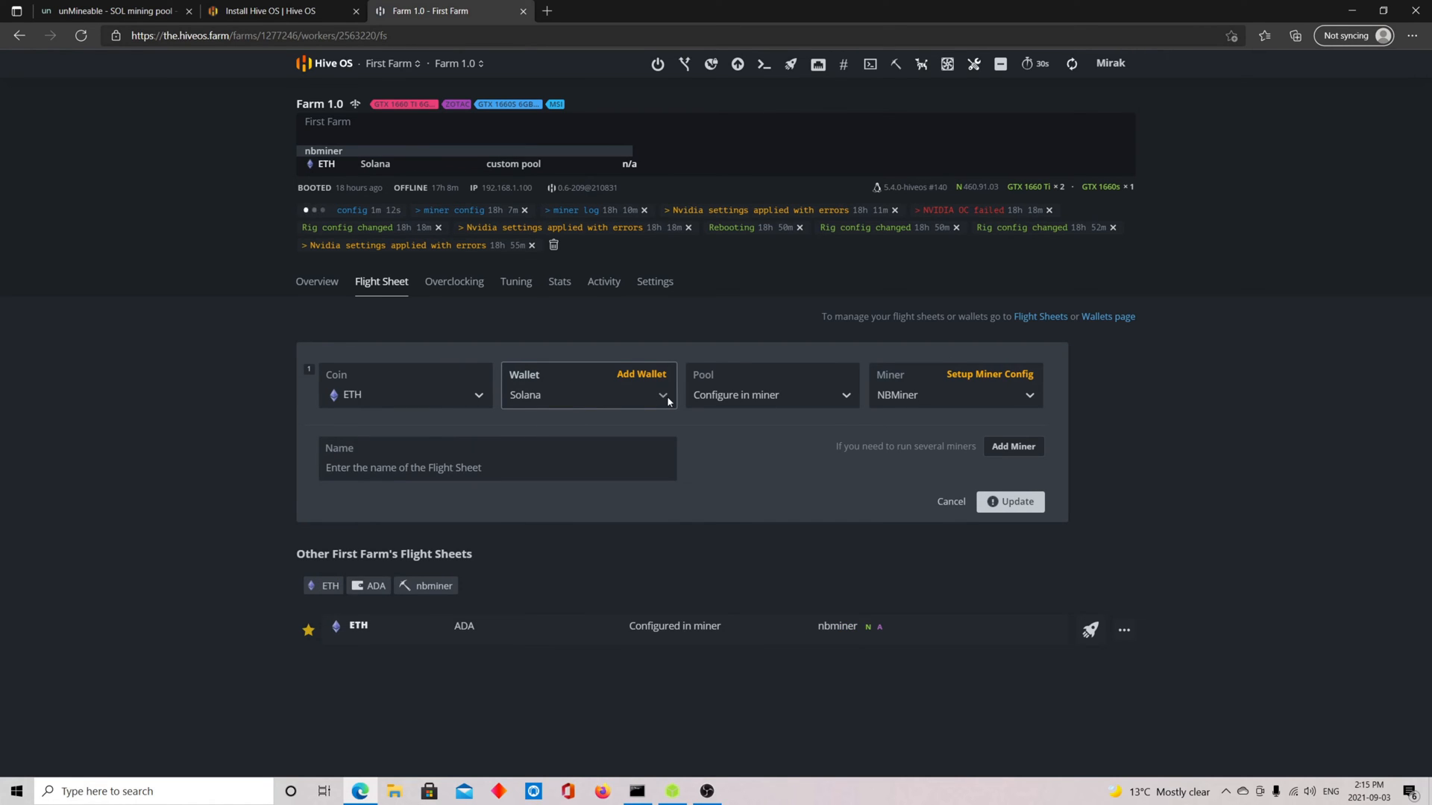
left_click(642, 372)
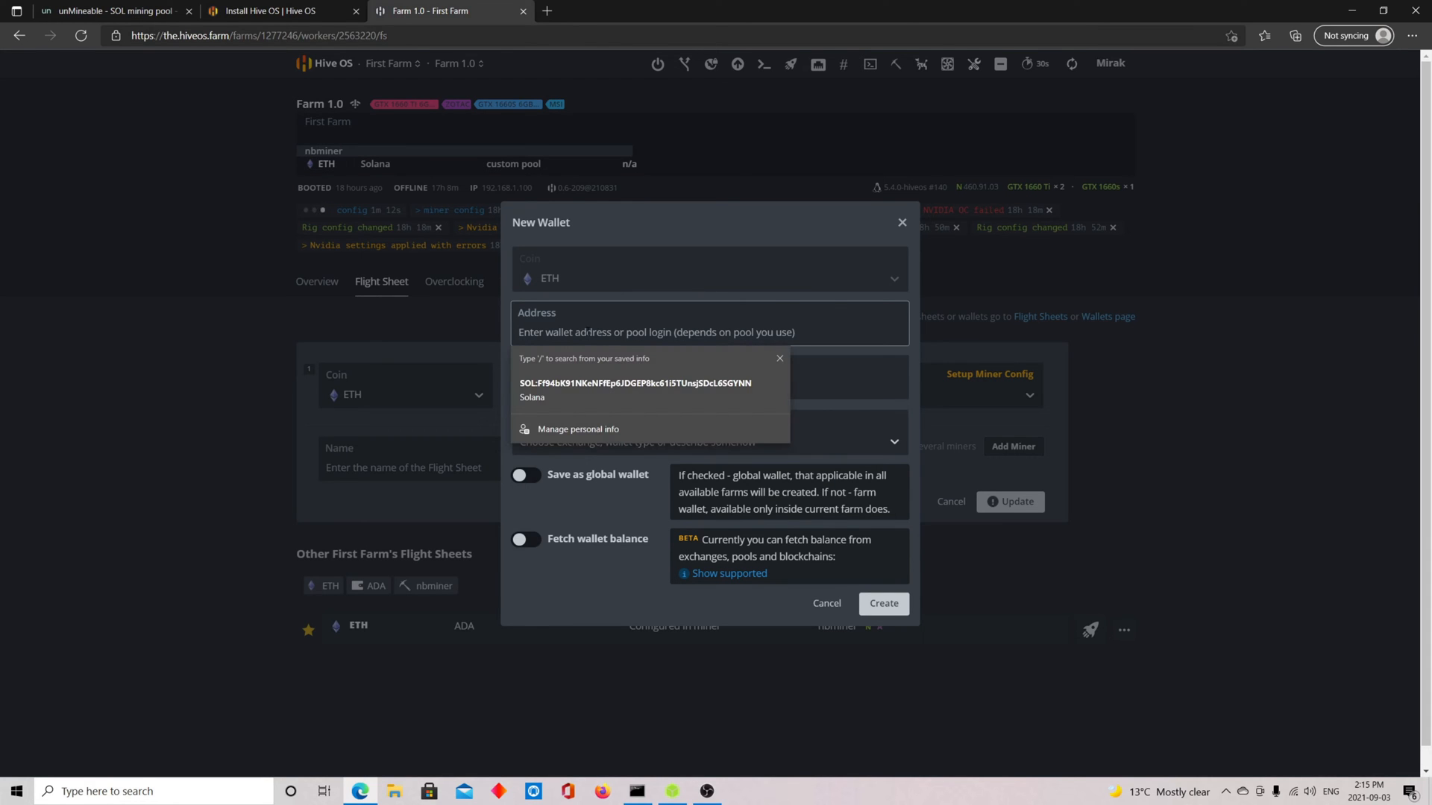
type("SOL:")
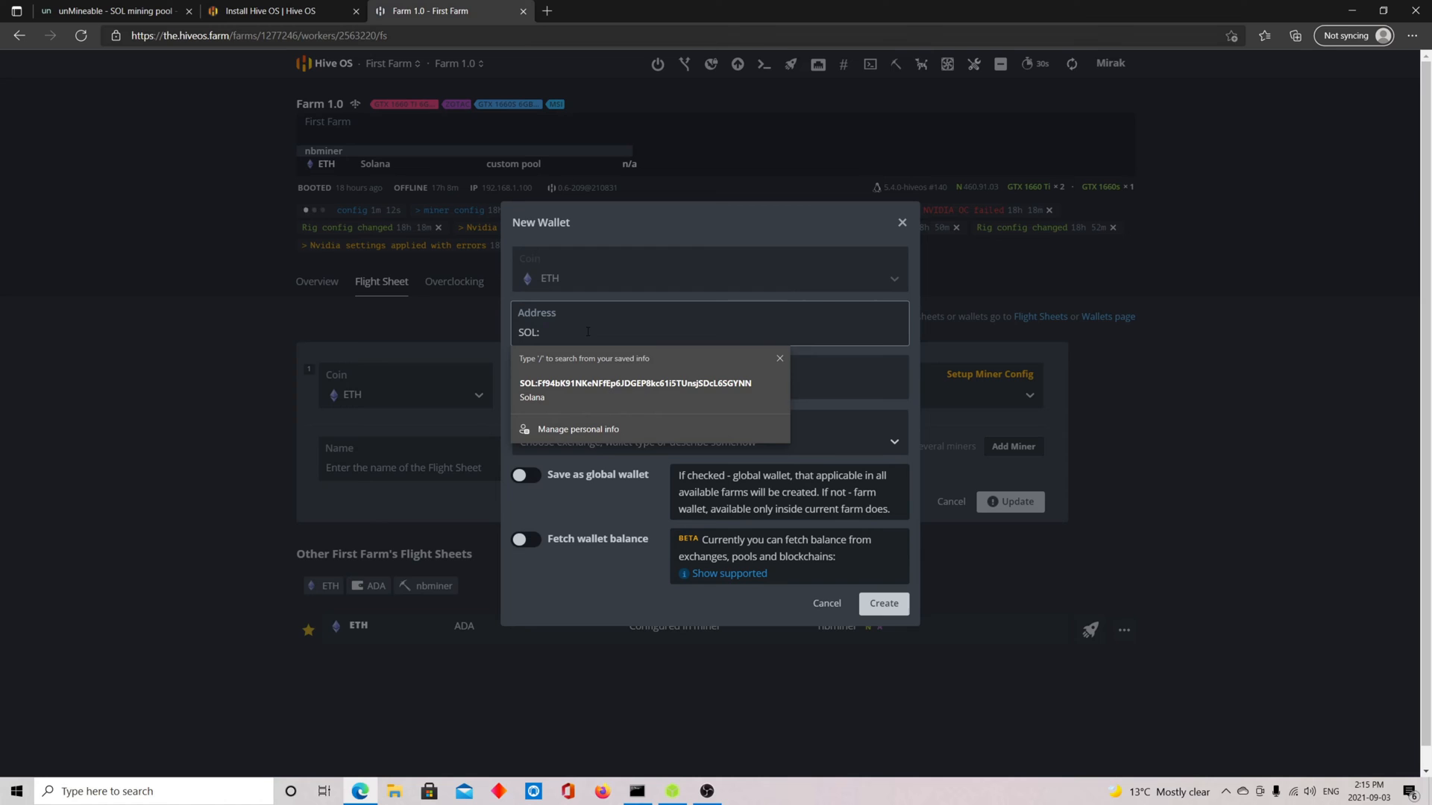
left_click(639, 391)
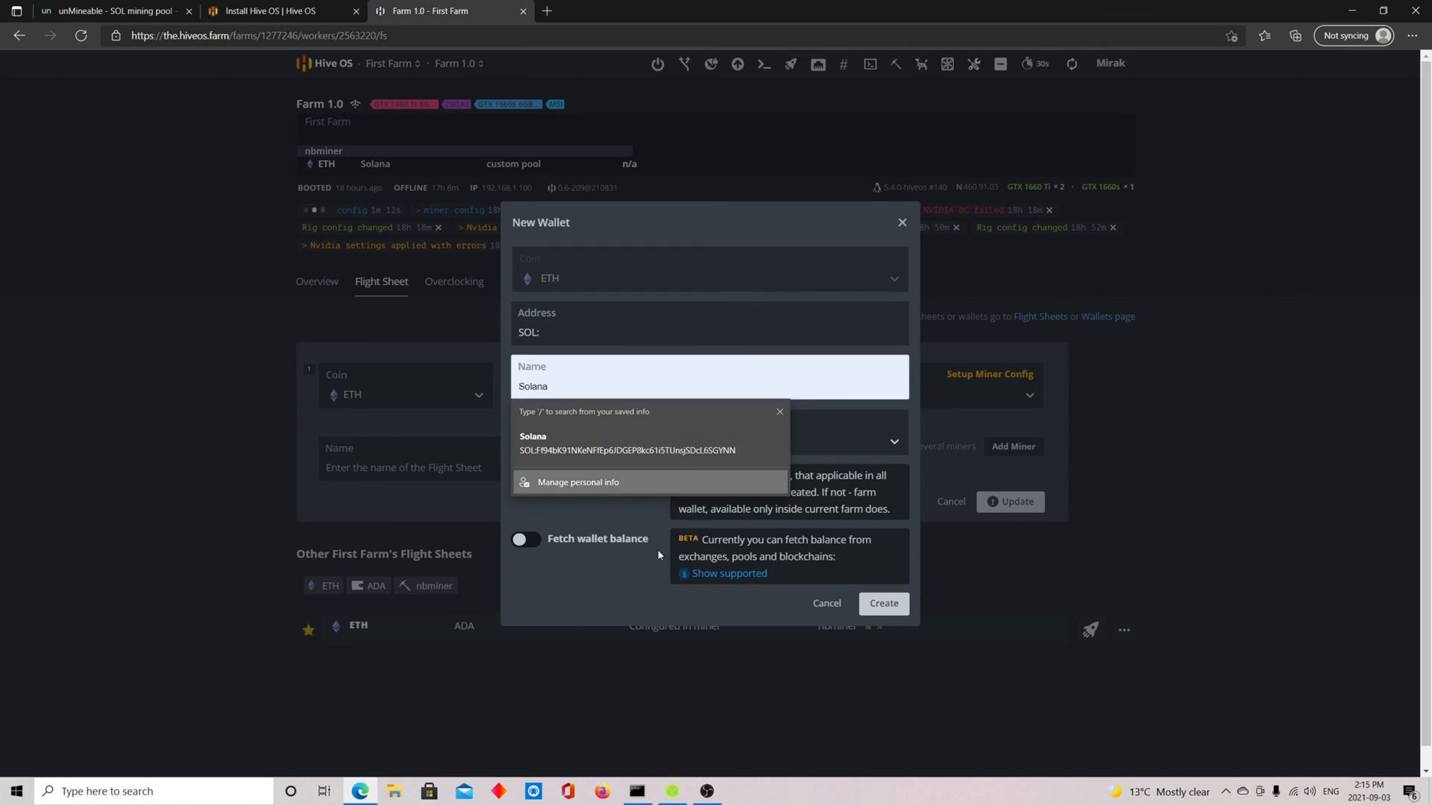
key("Backspace")
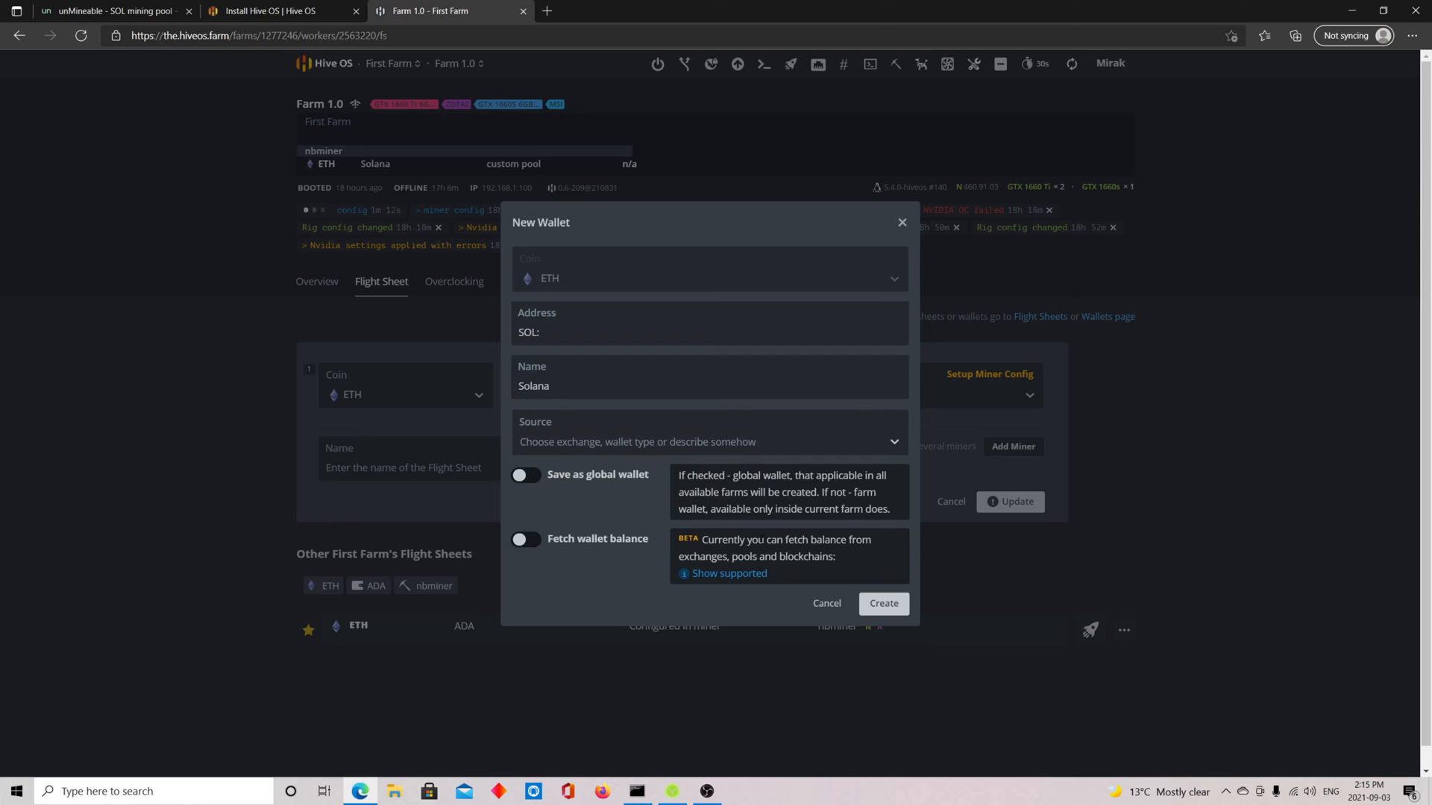
left_click(883, 603)
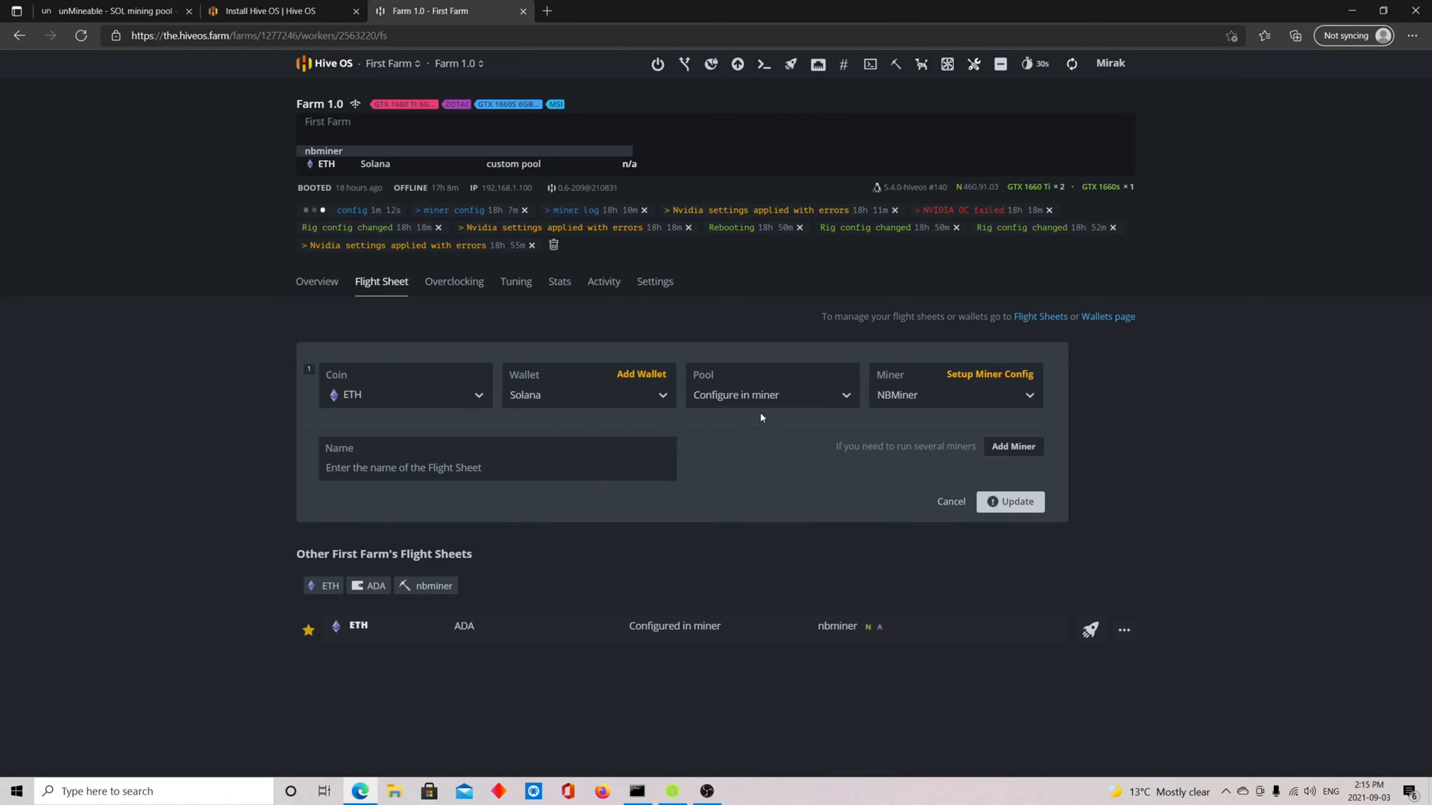
mouse_move(1020, 419)
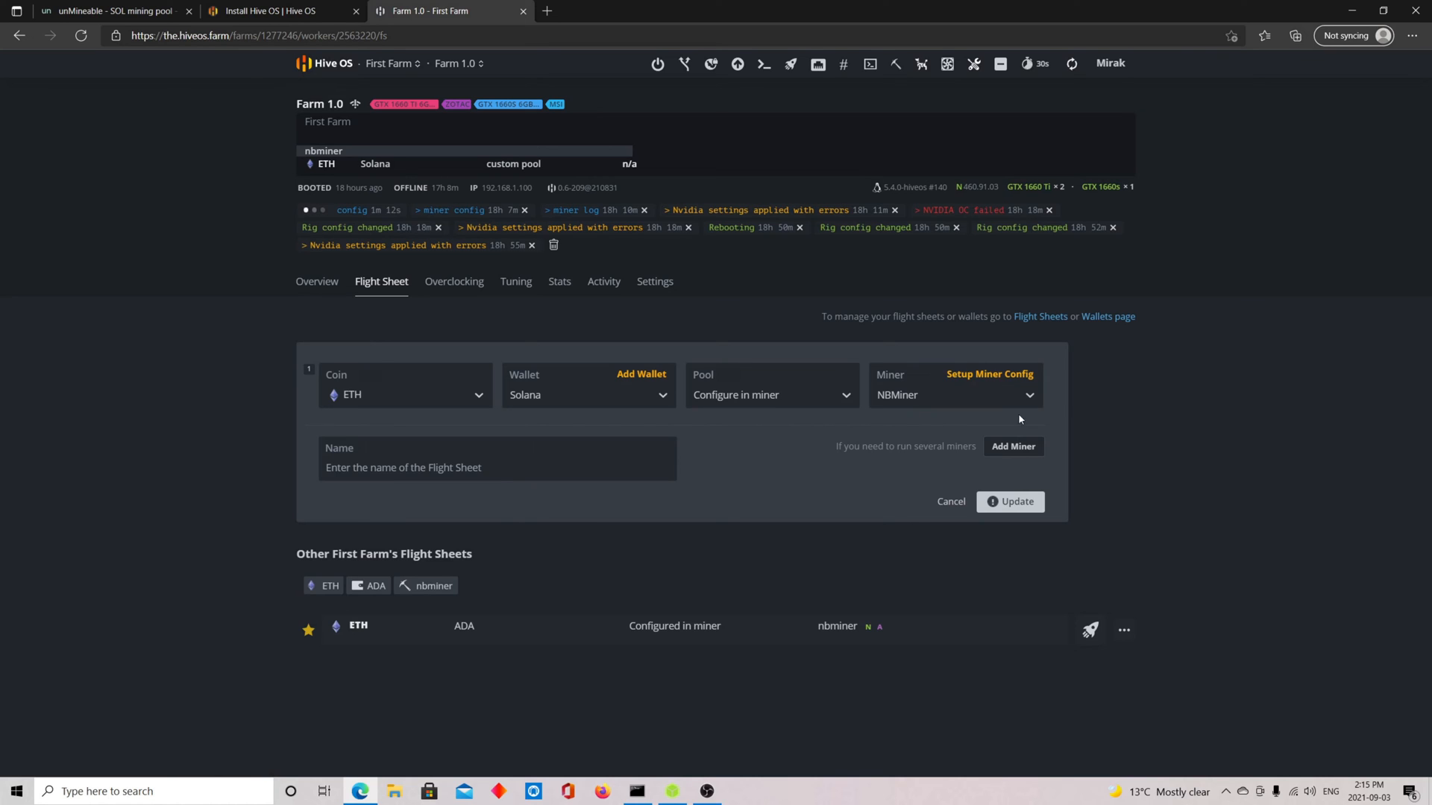
left_click(955, 395)
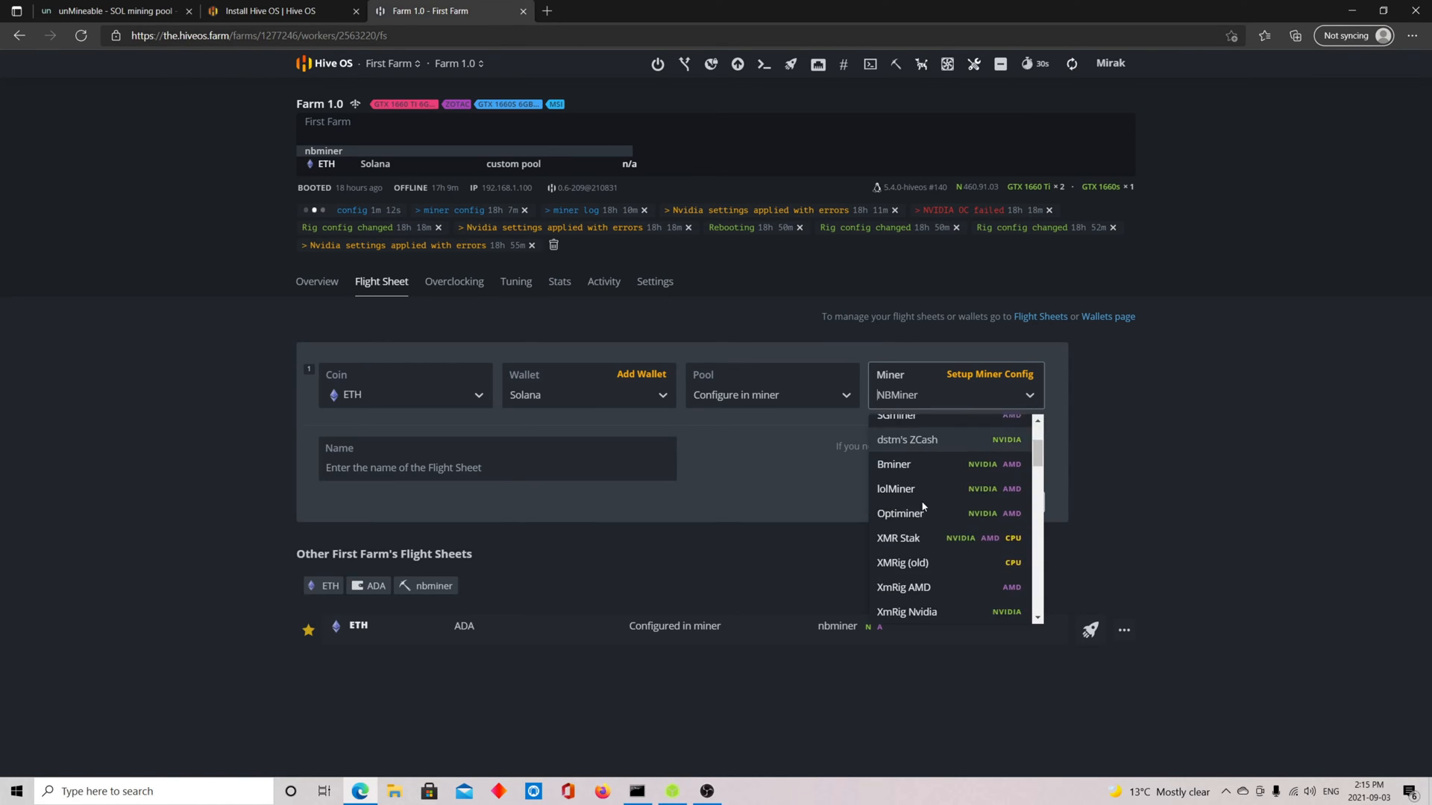
scroll("down", 3)
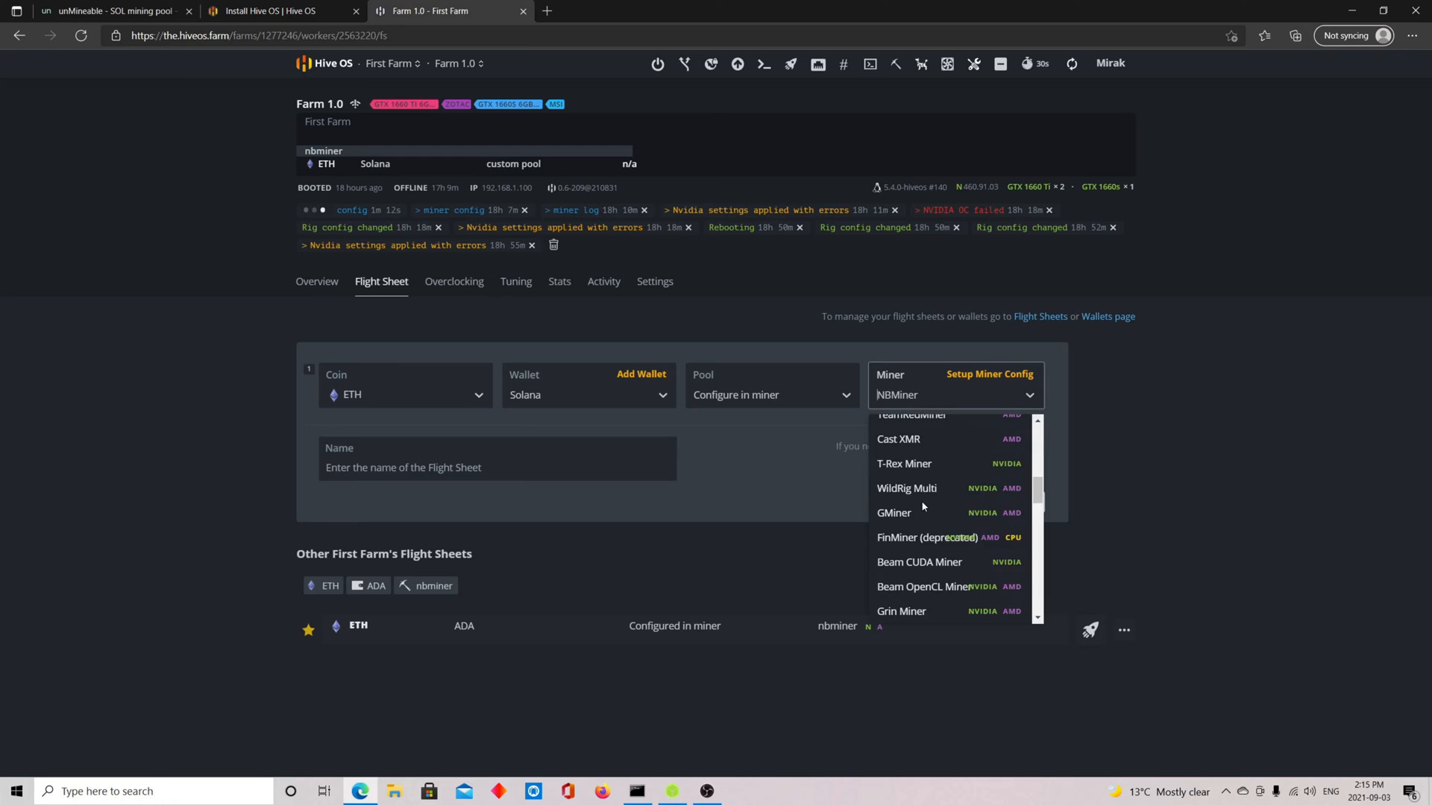
scroll("down", 3)
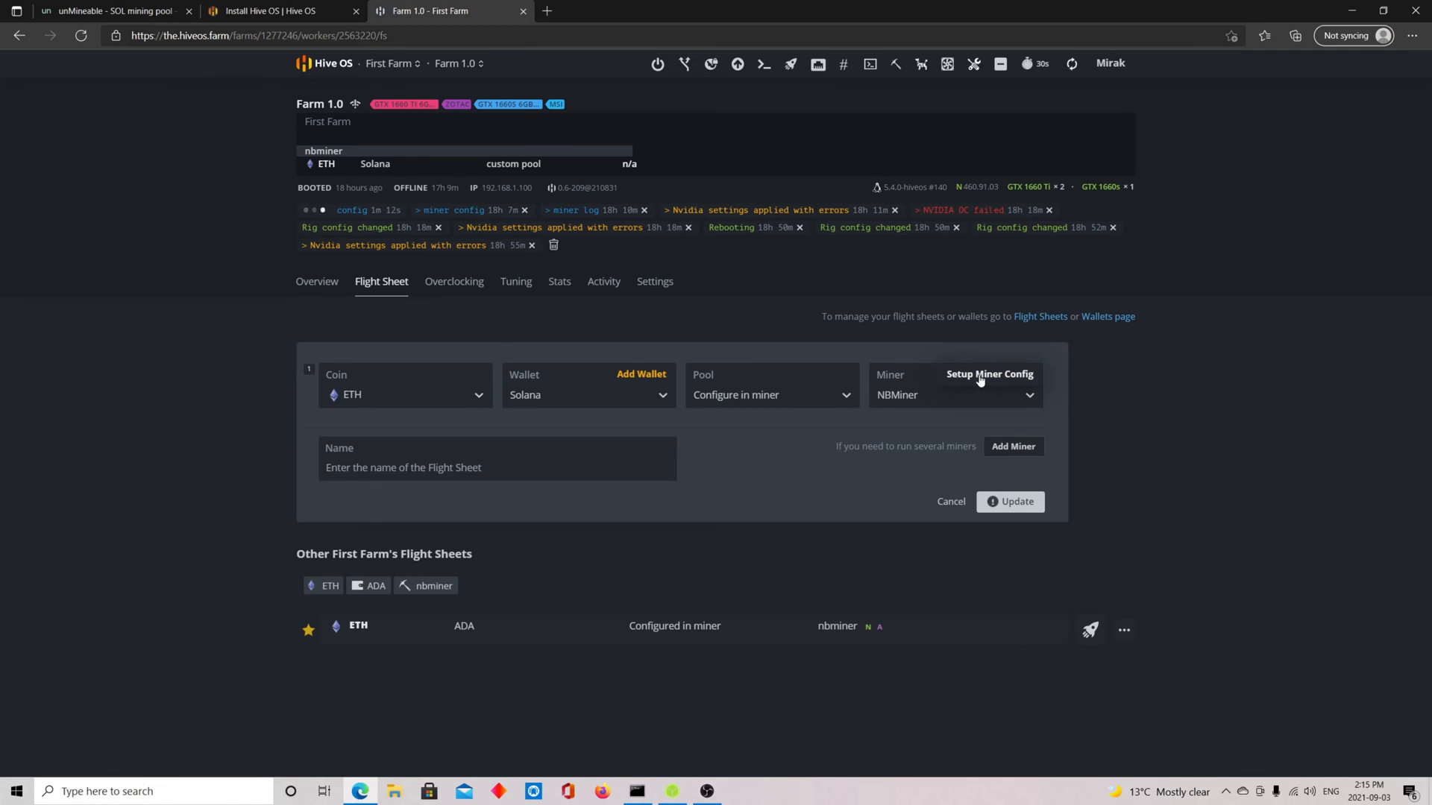
Review NBMiner's ethash SOL wallet template and unMineable pool URL, then cancel unchanged
left_click(990, 374)
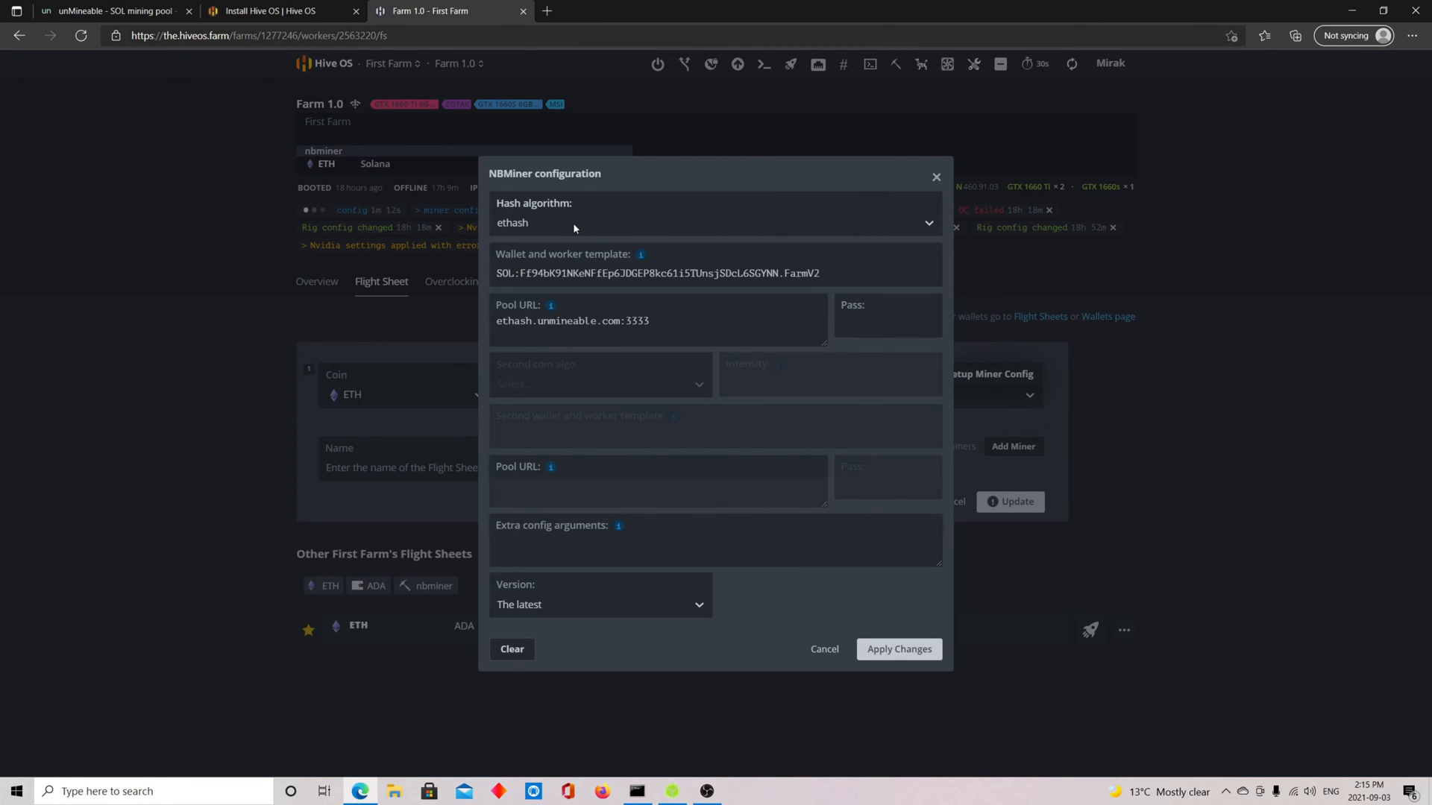
mouse_move(546, 231)
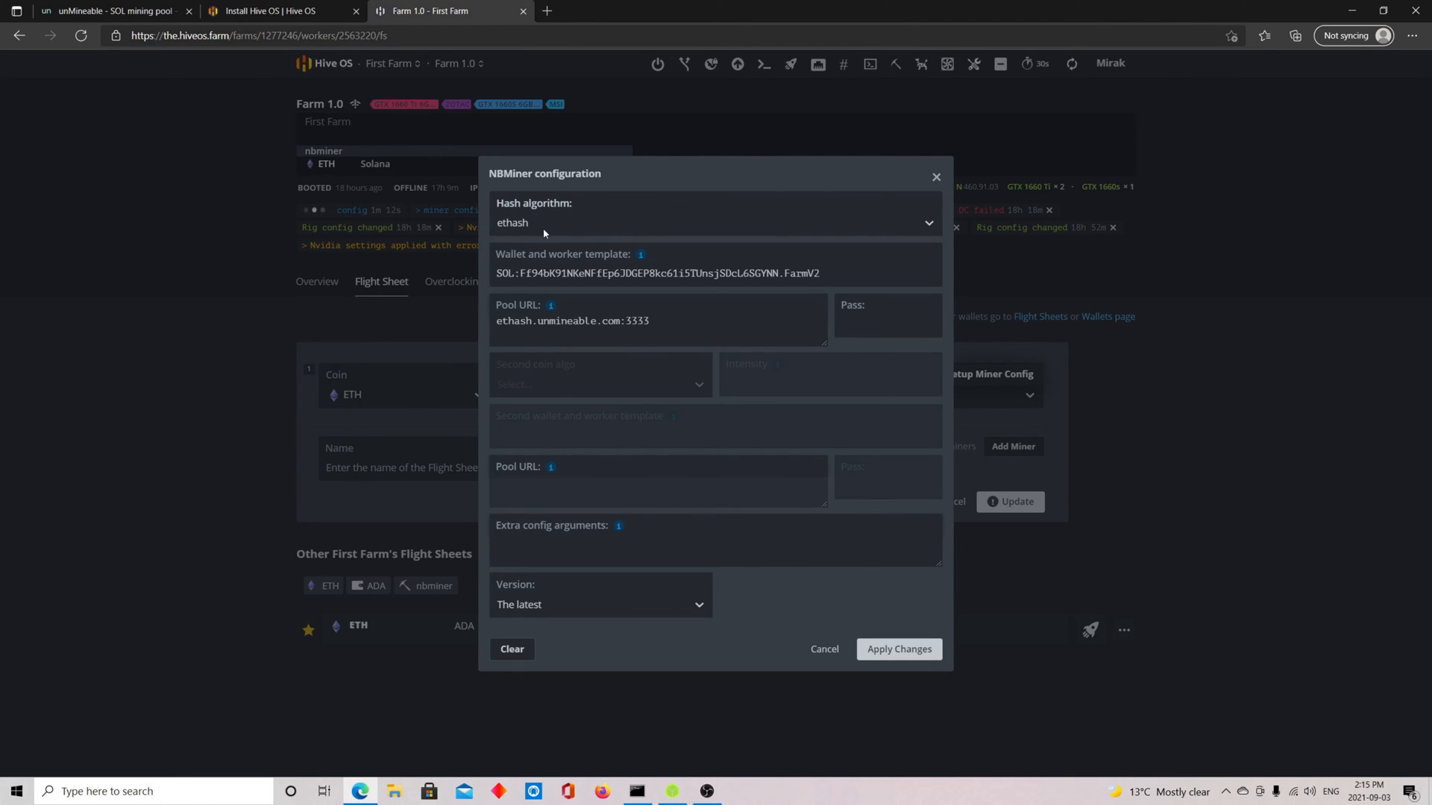
mouse_move(733, 241)
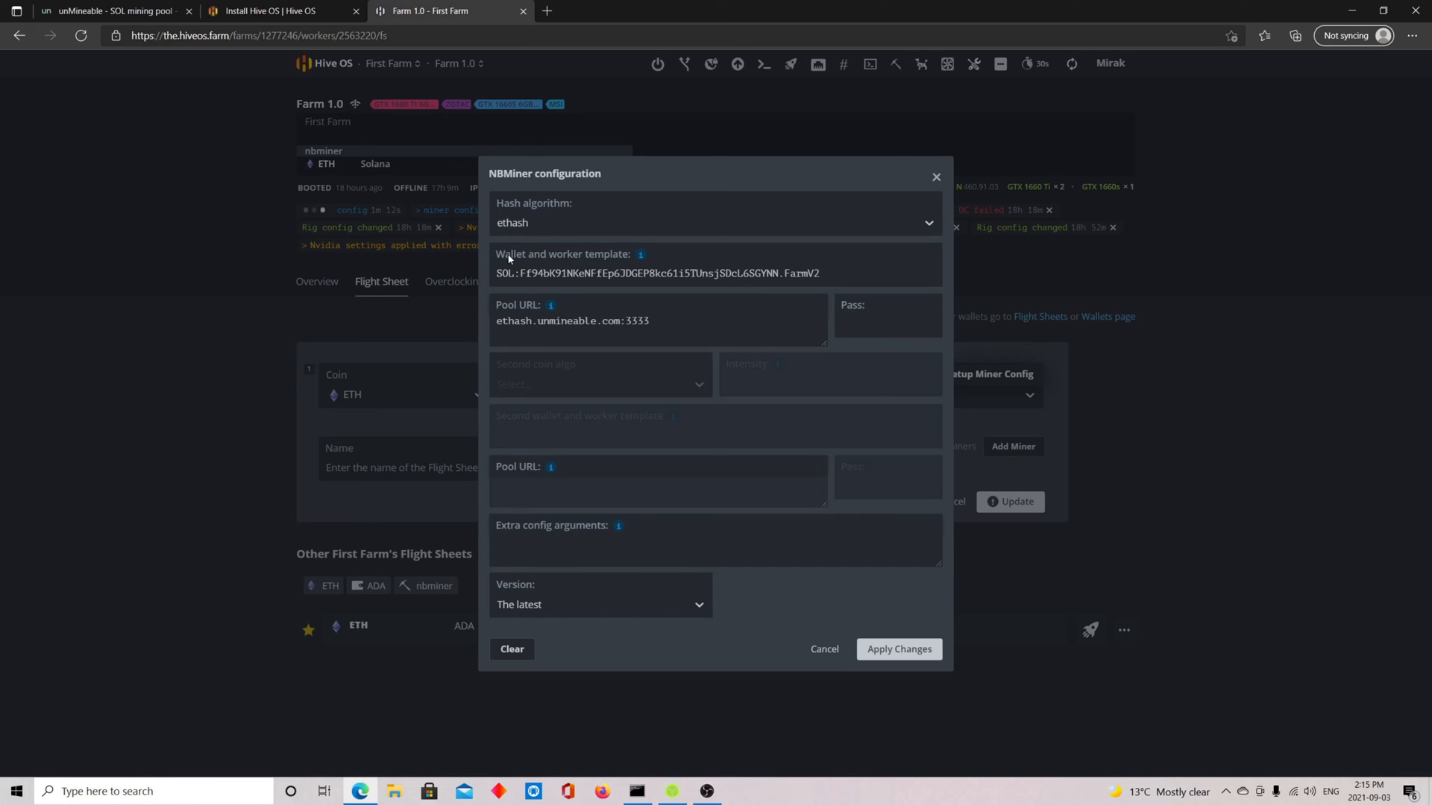
left_click(669, 269)
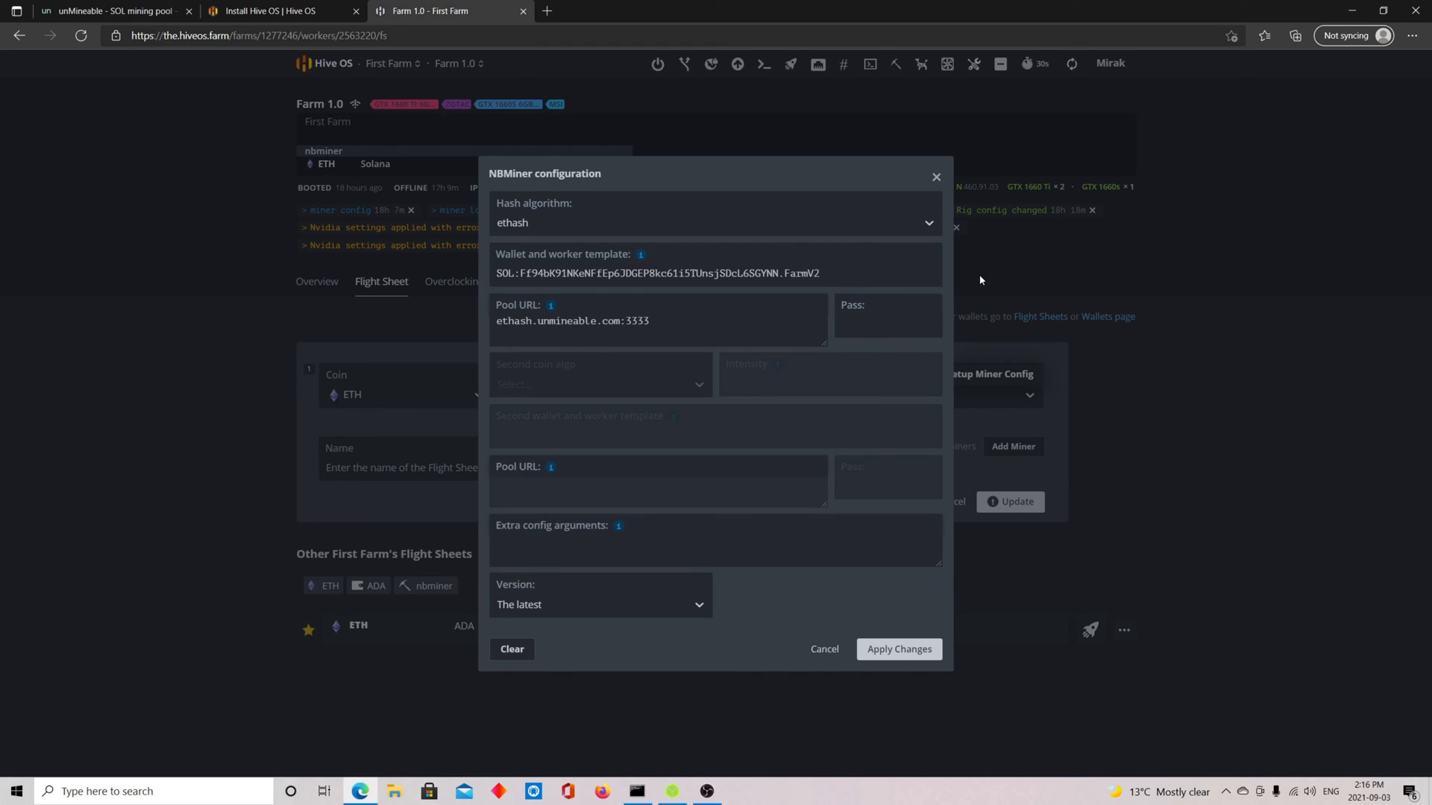
mouse_move(534, 483)
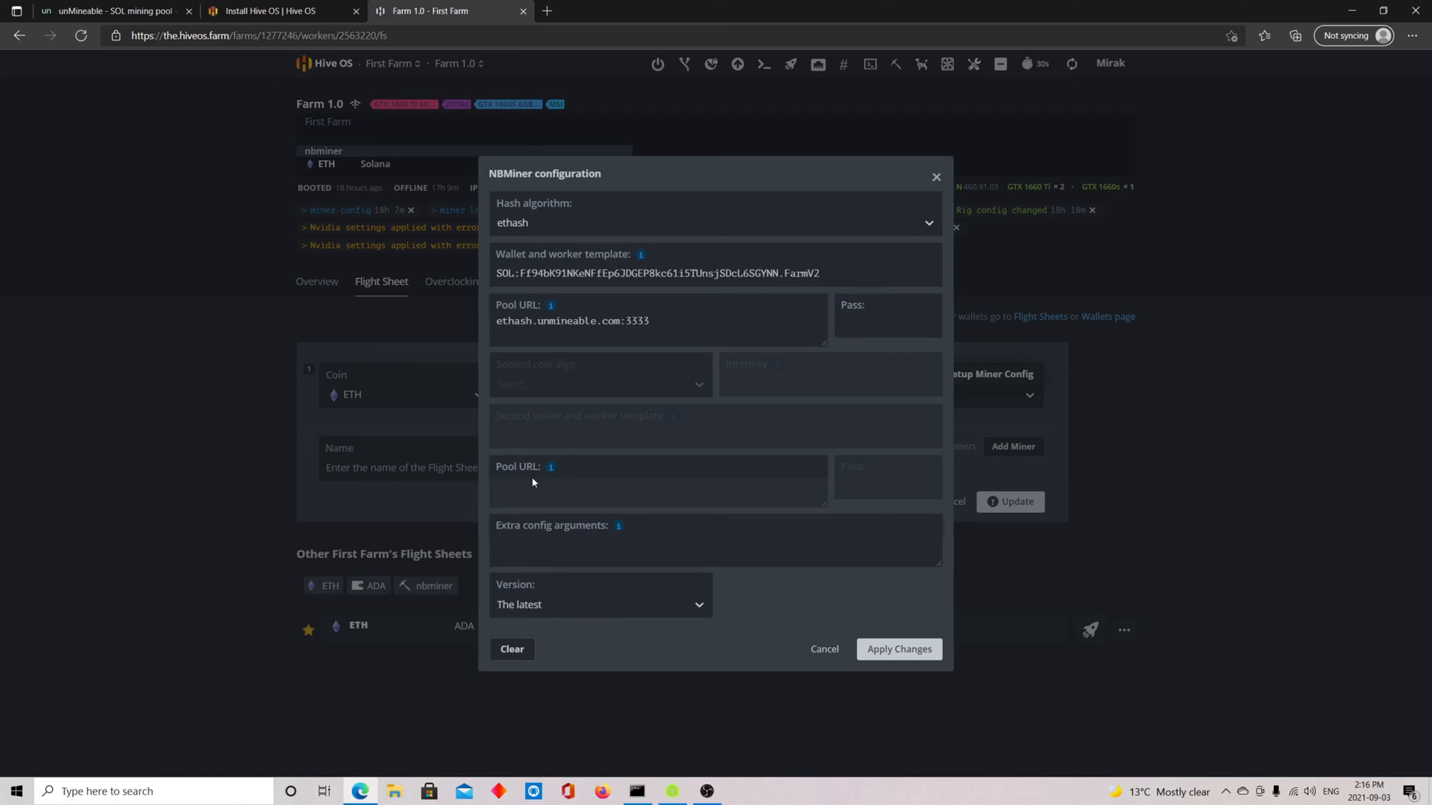
mouse_move(548, 604)
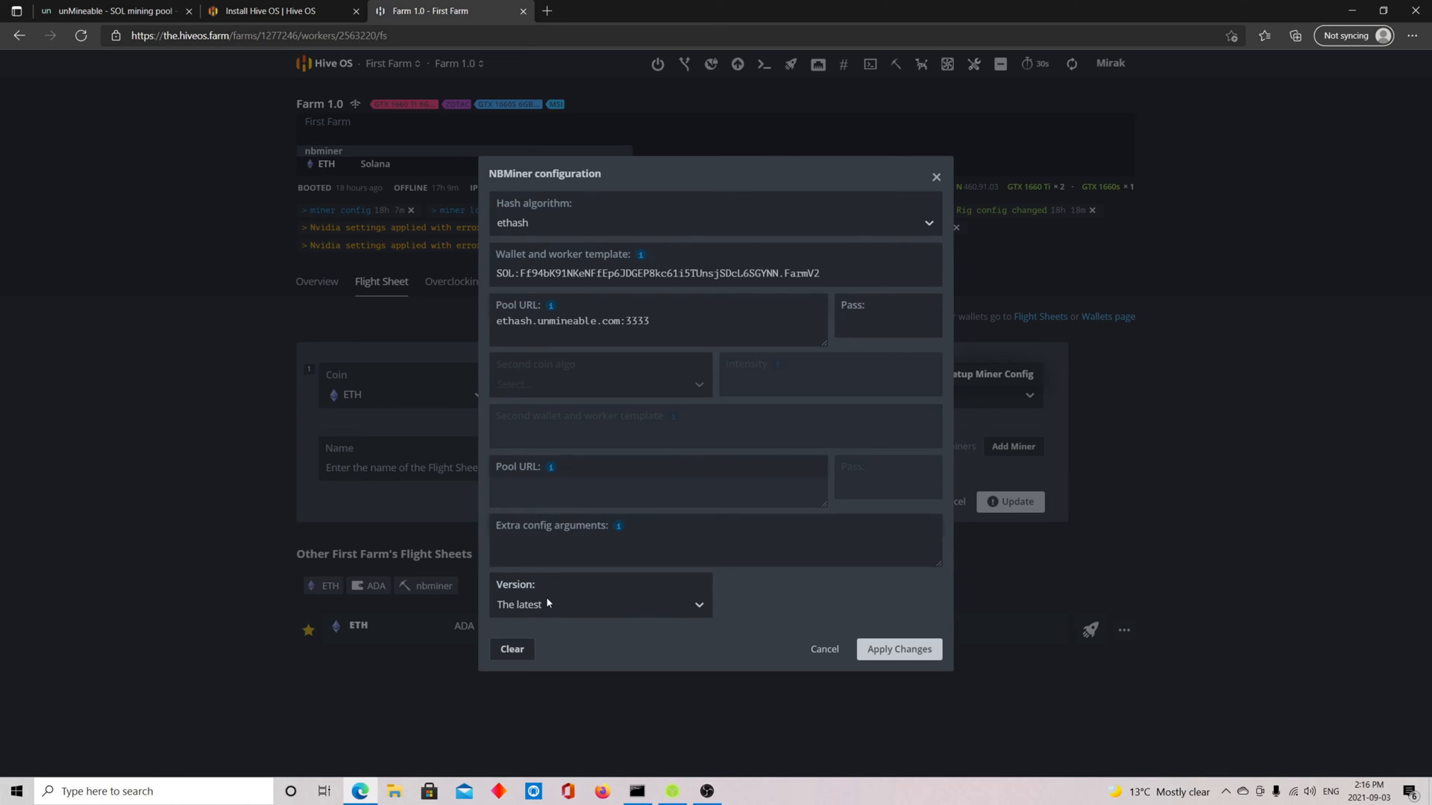
left_click(601, 605)
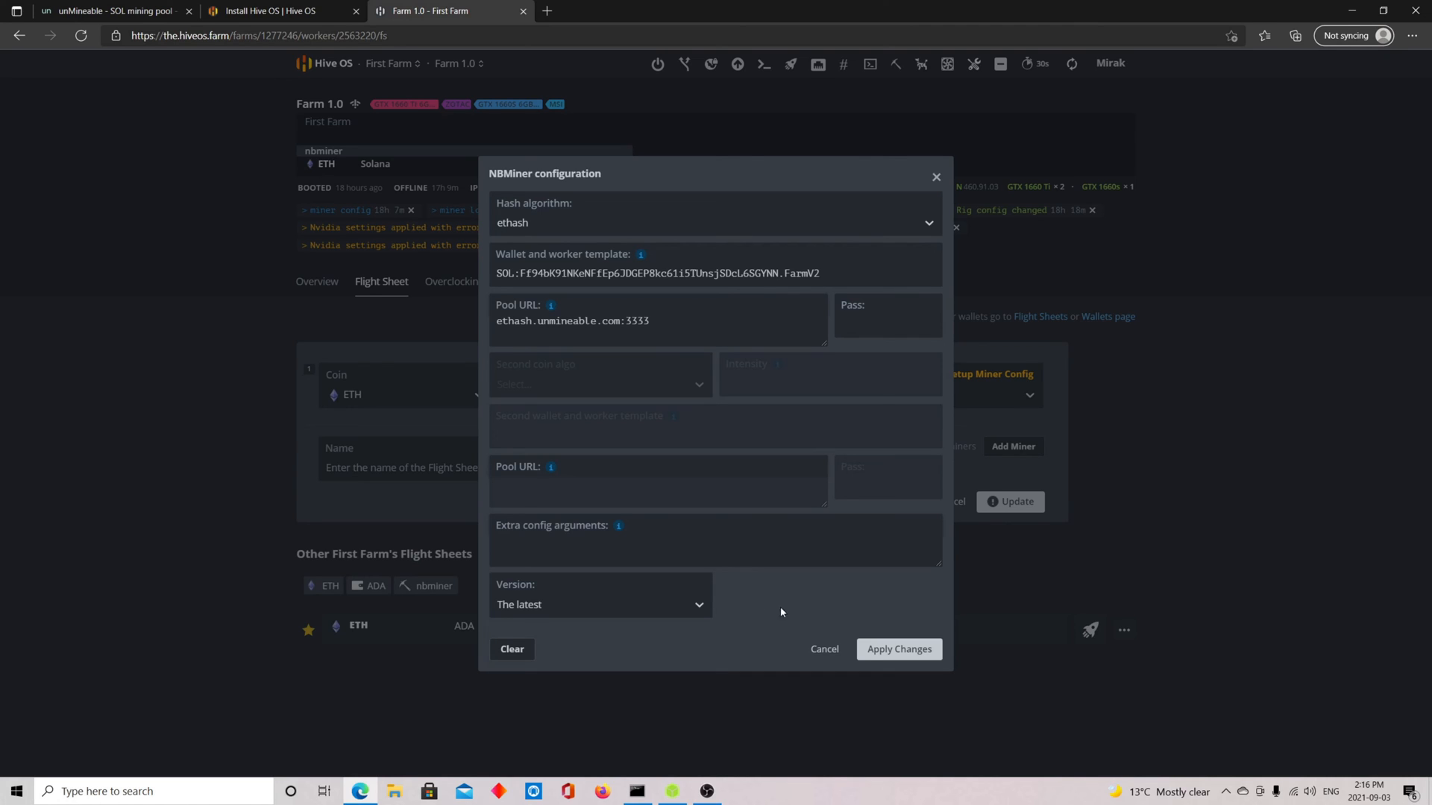
mouse_move(823, 660)
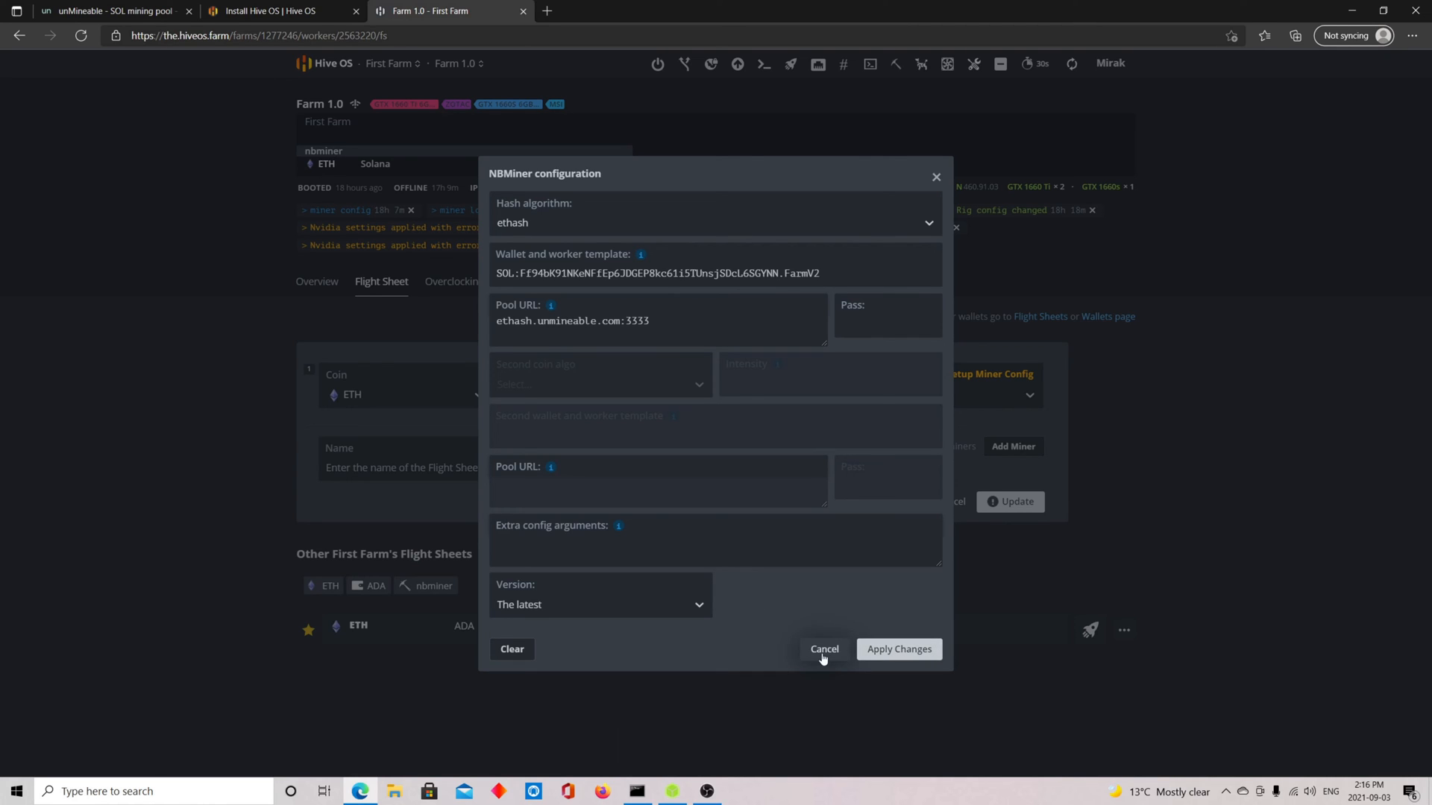
left_click(823, 650)
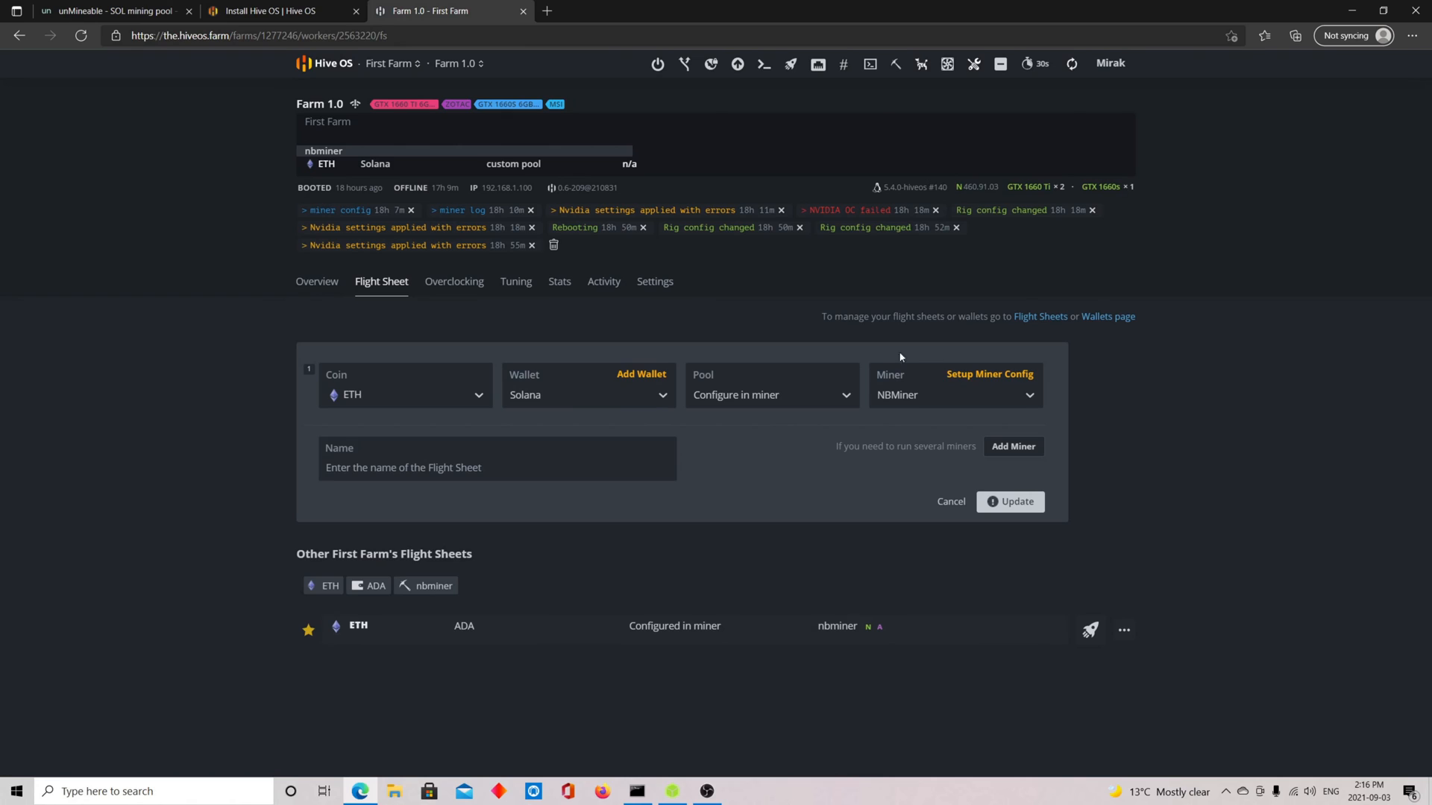
mouse_move(466, 316)
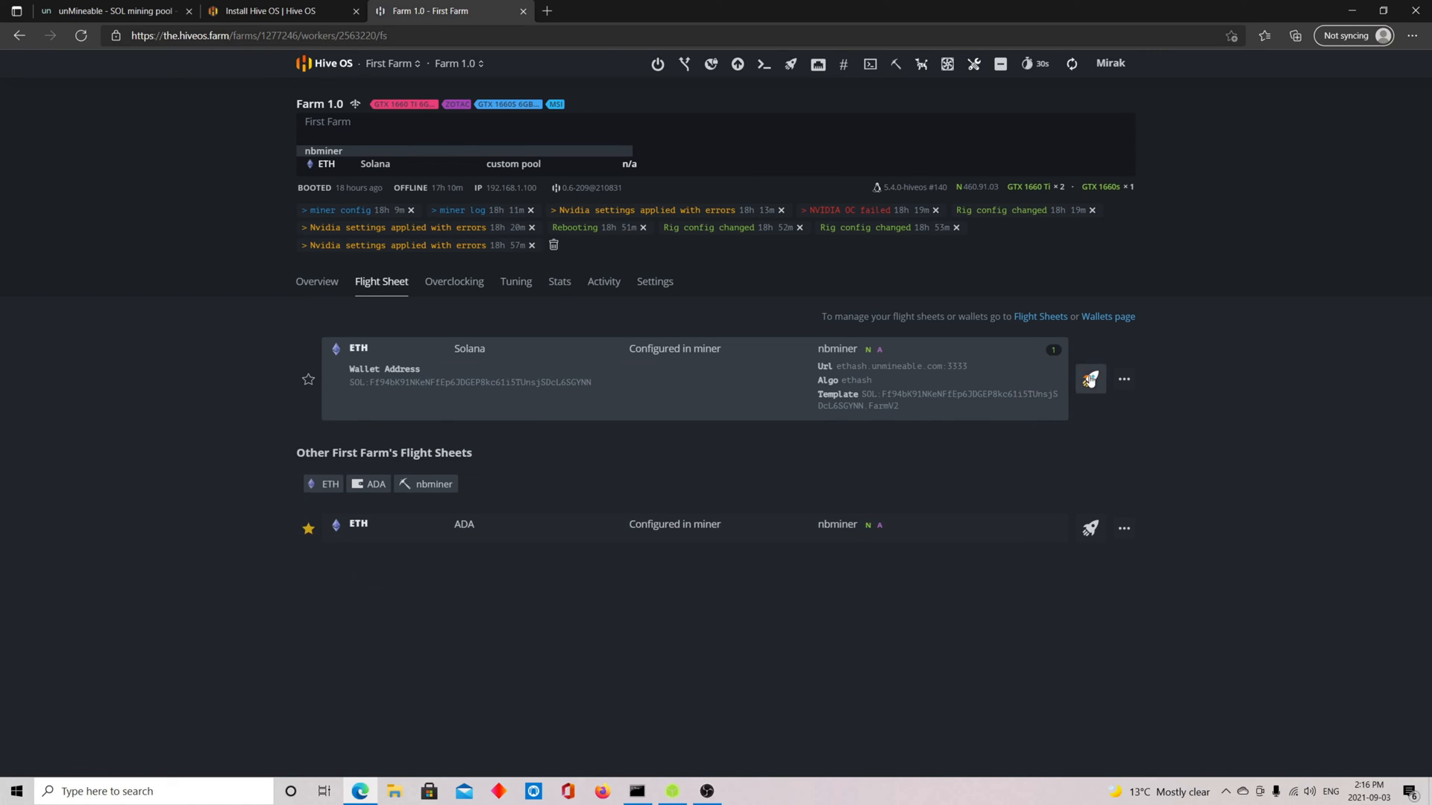
Apply the Solana unMineable flight sheet to worker Farm 1.0 with the rocket icon
left_click(1090, 379)
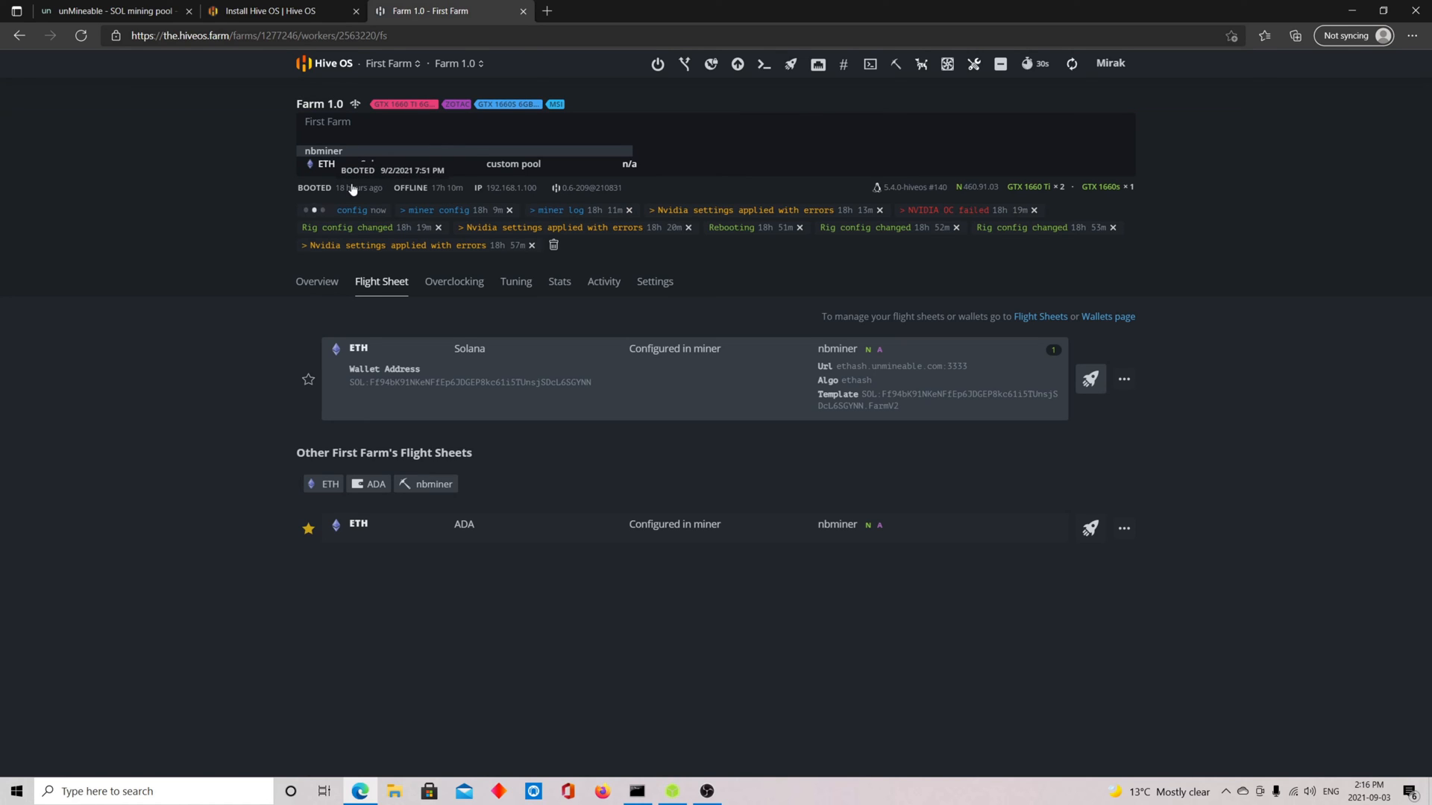
mouse_move(357, 189)
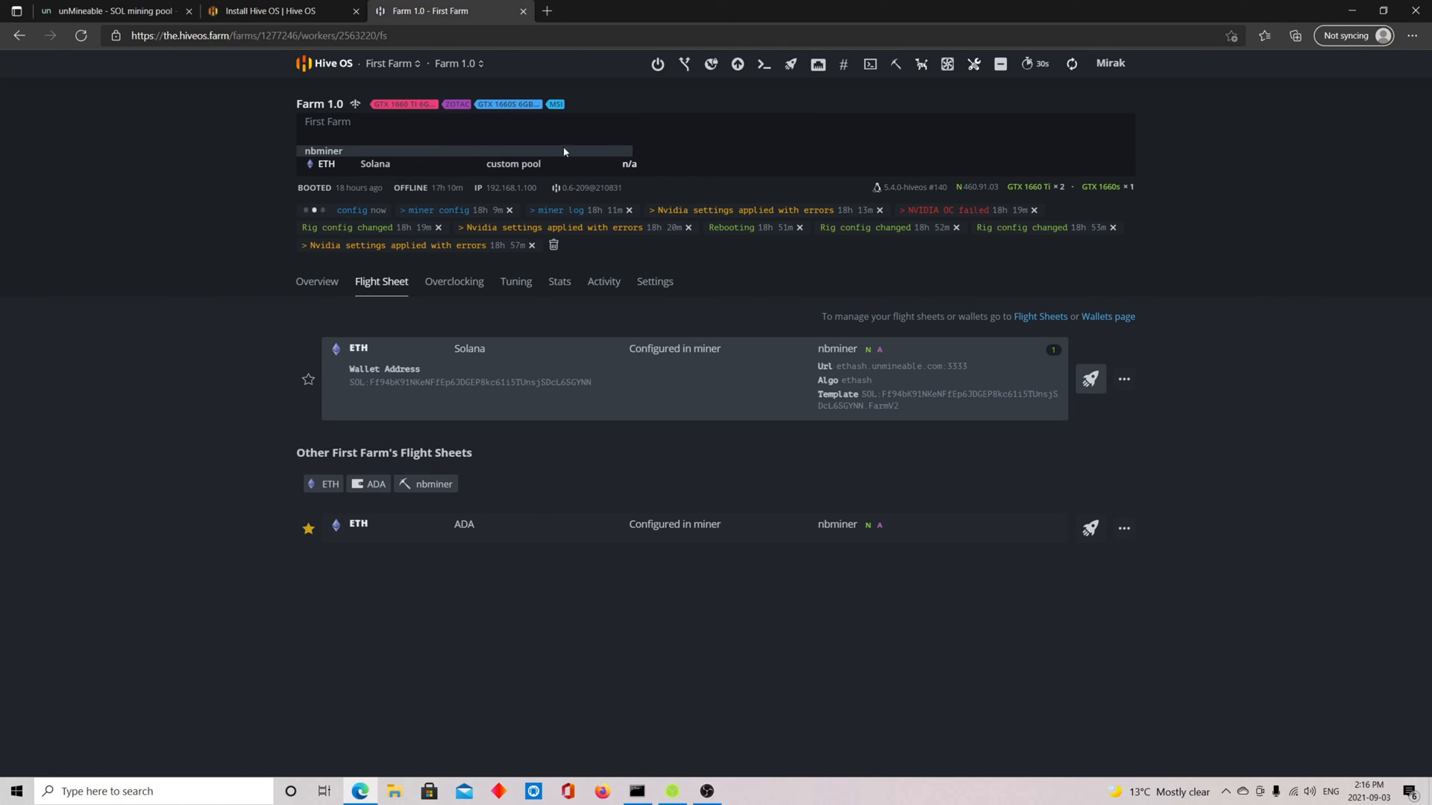
View the 0.0042748 SOL pending balance on unMineable, then return to the Hive OS install page
left_click(112, 12)
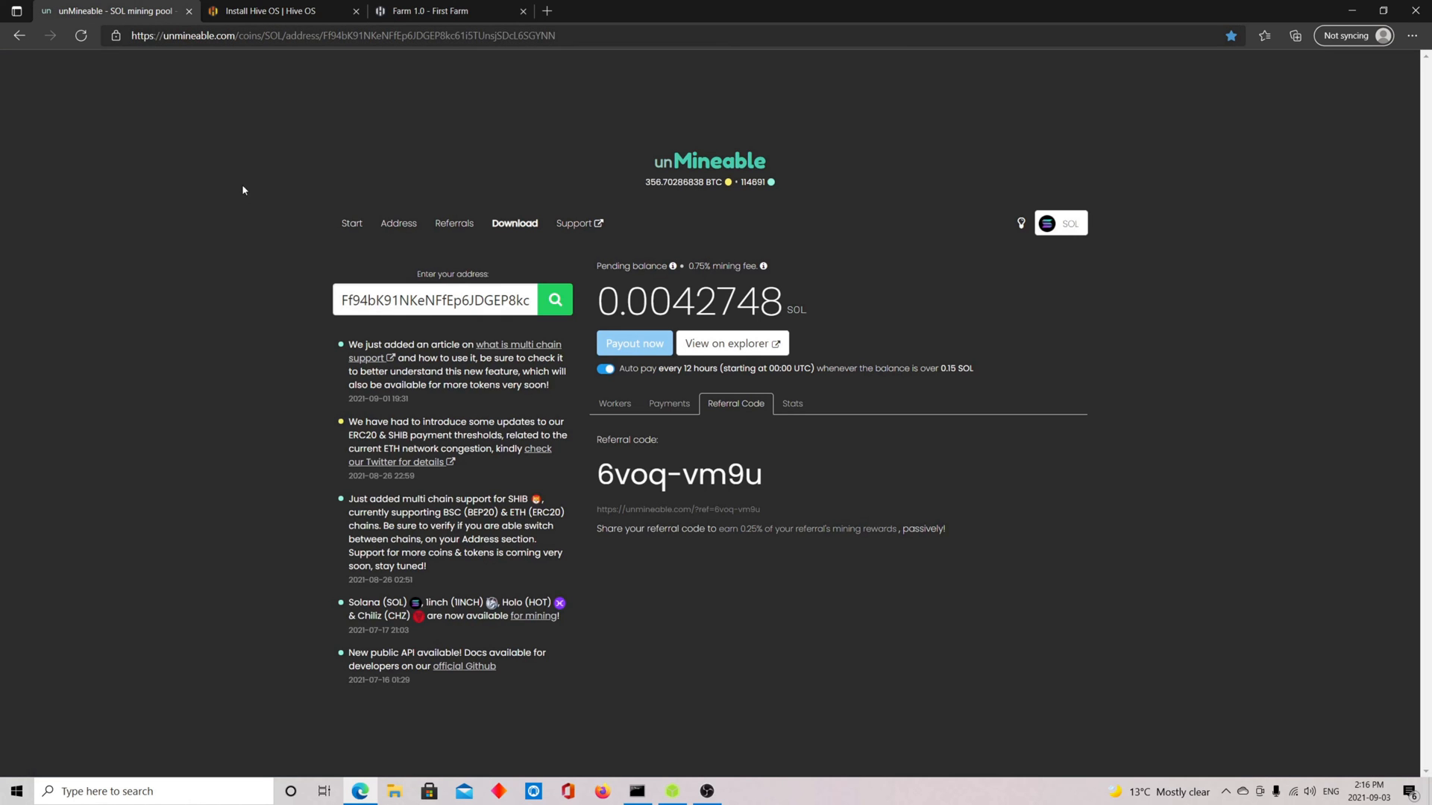
mouse_move(754, 483)
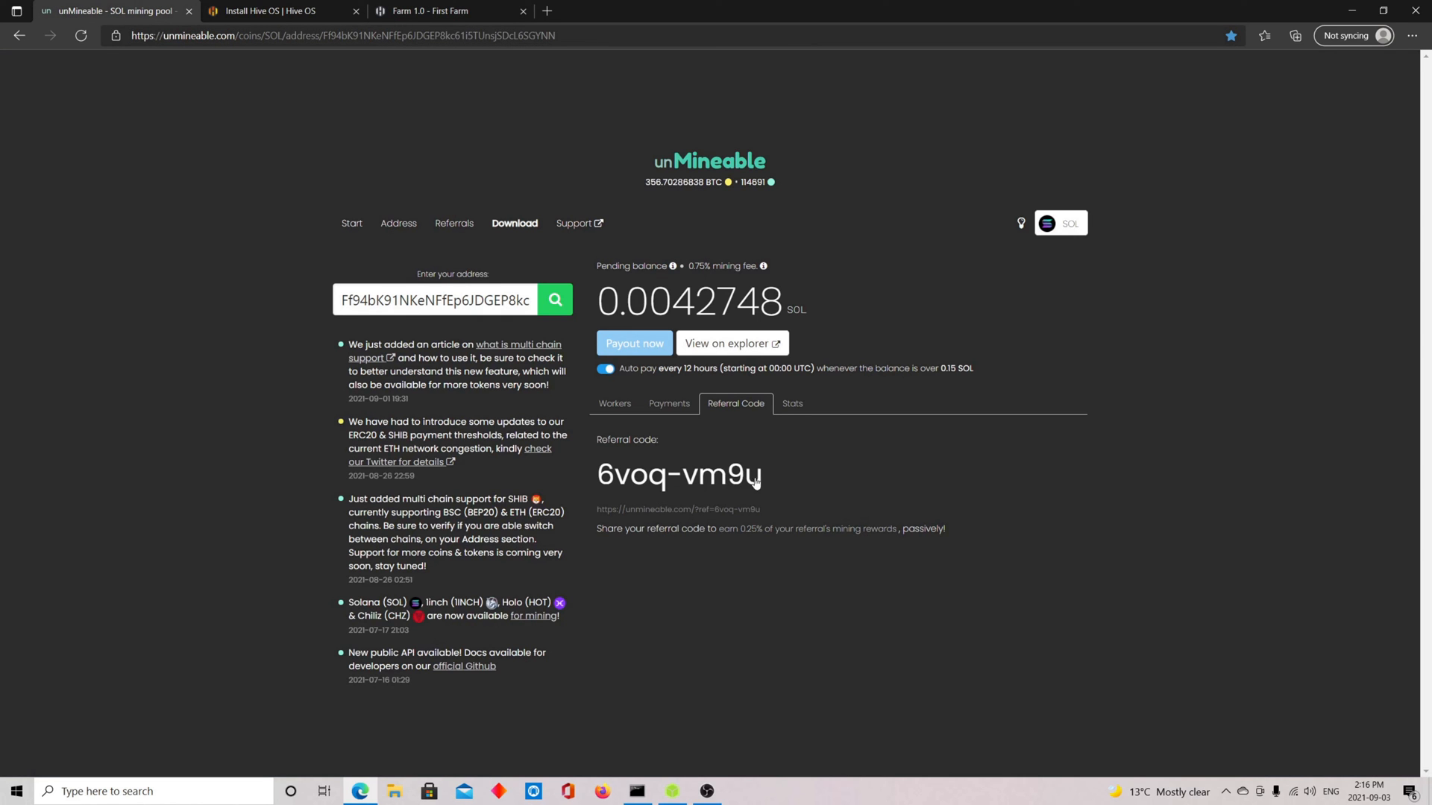
mouse_move(659, 484)
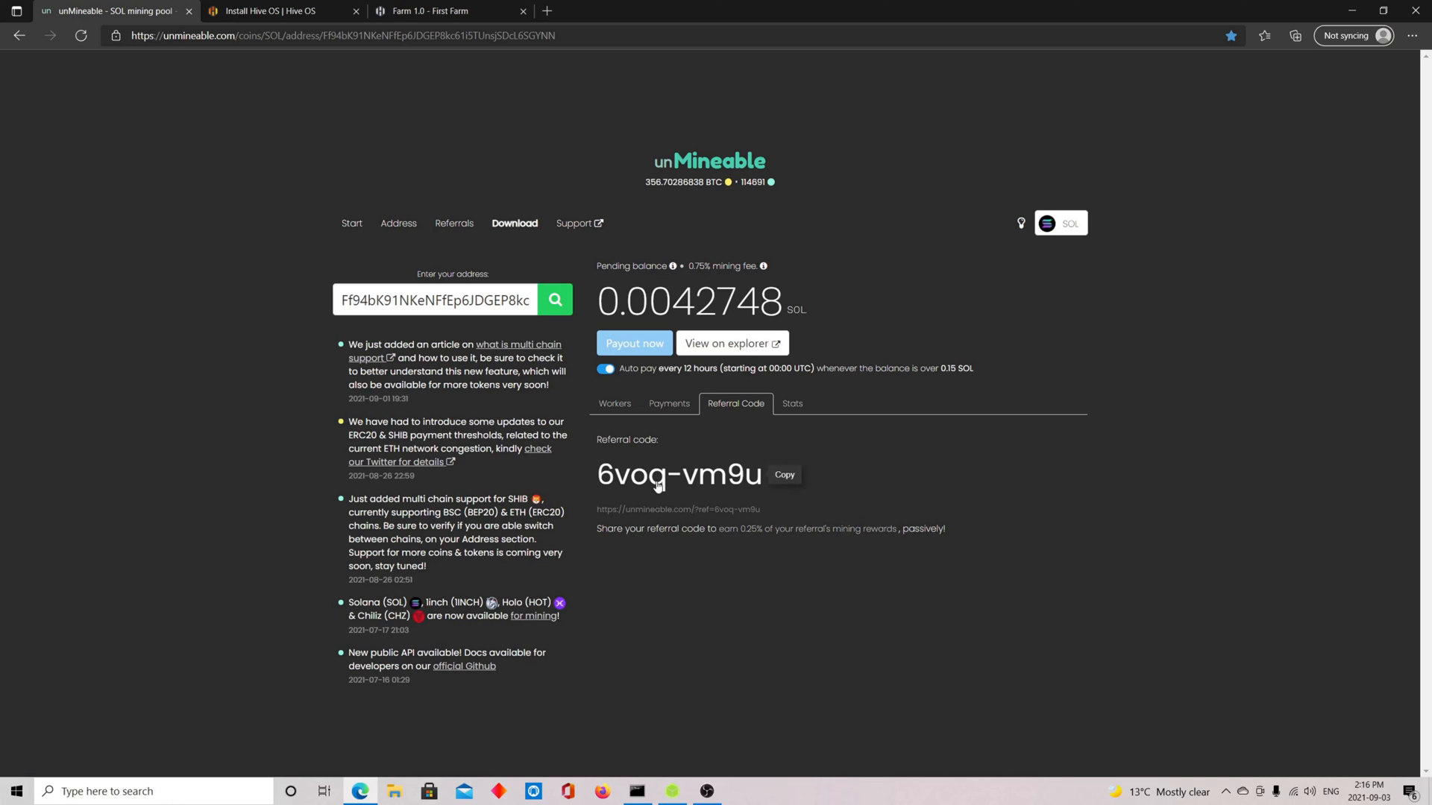
mouse_move(698, 278)
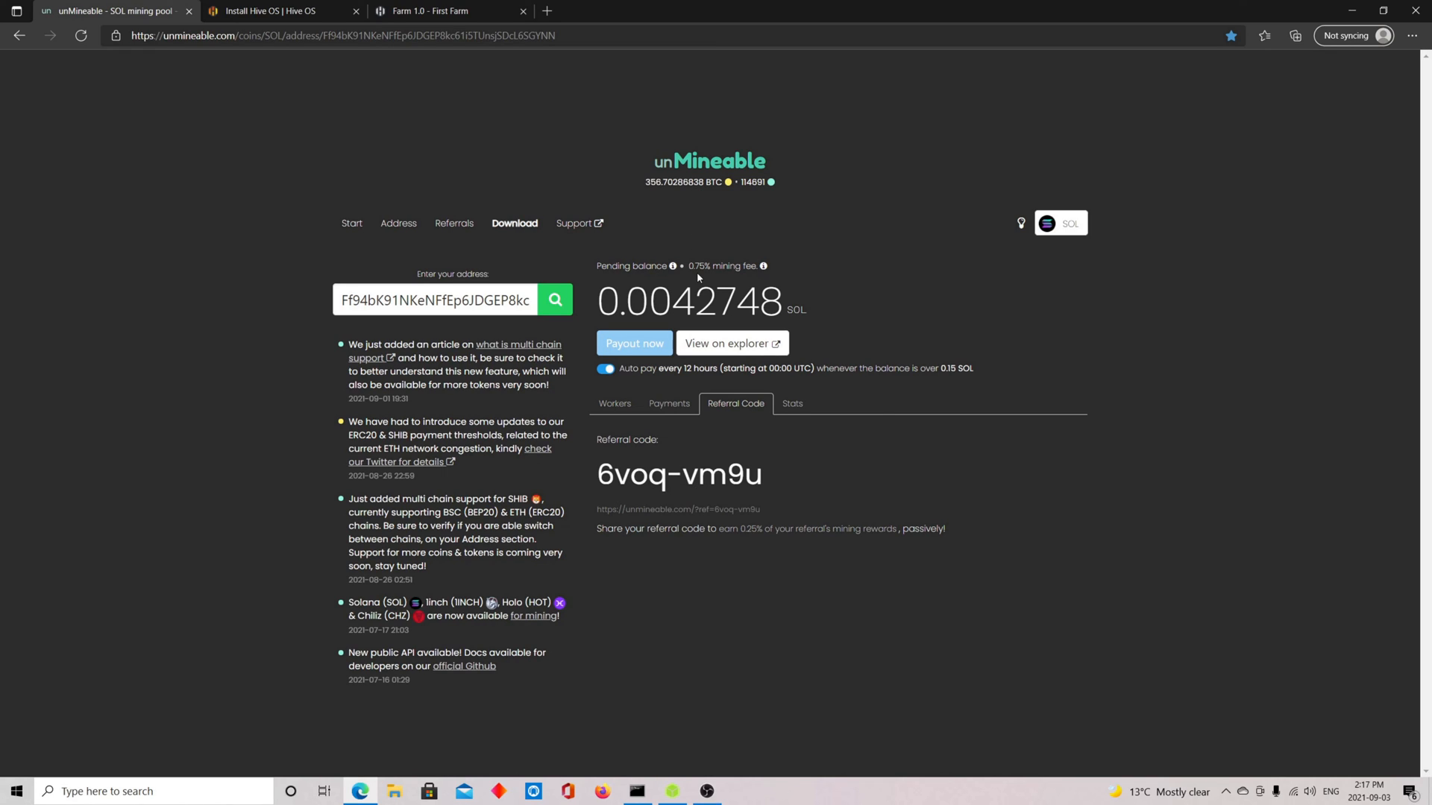
mouse_move(655, 403)
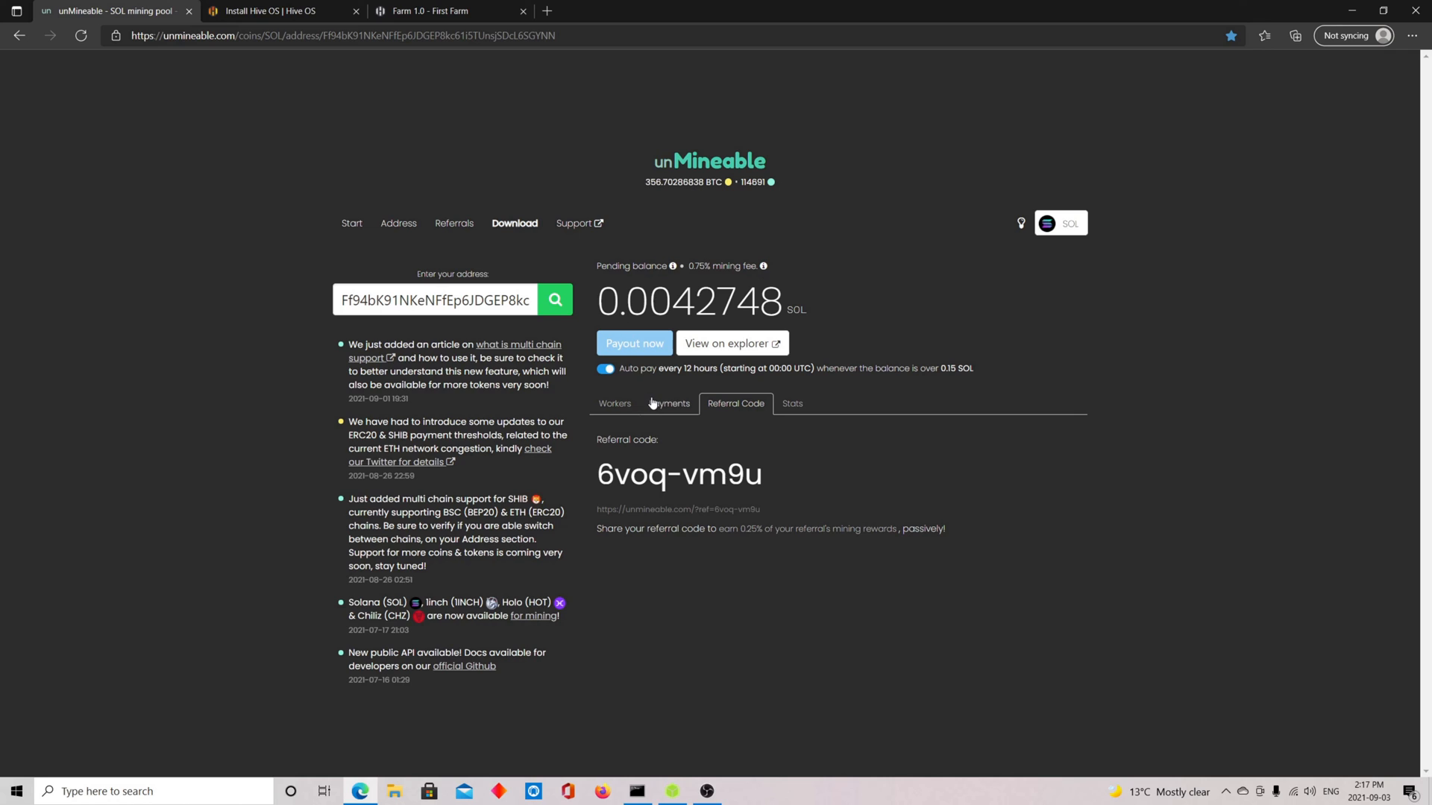
left_click(268, 11)
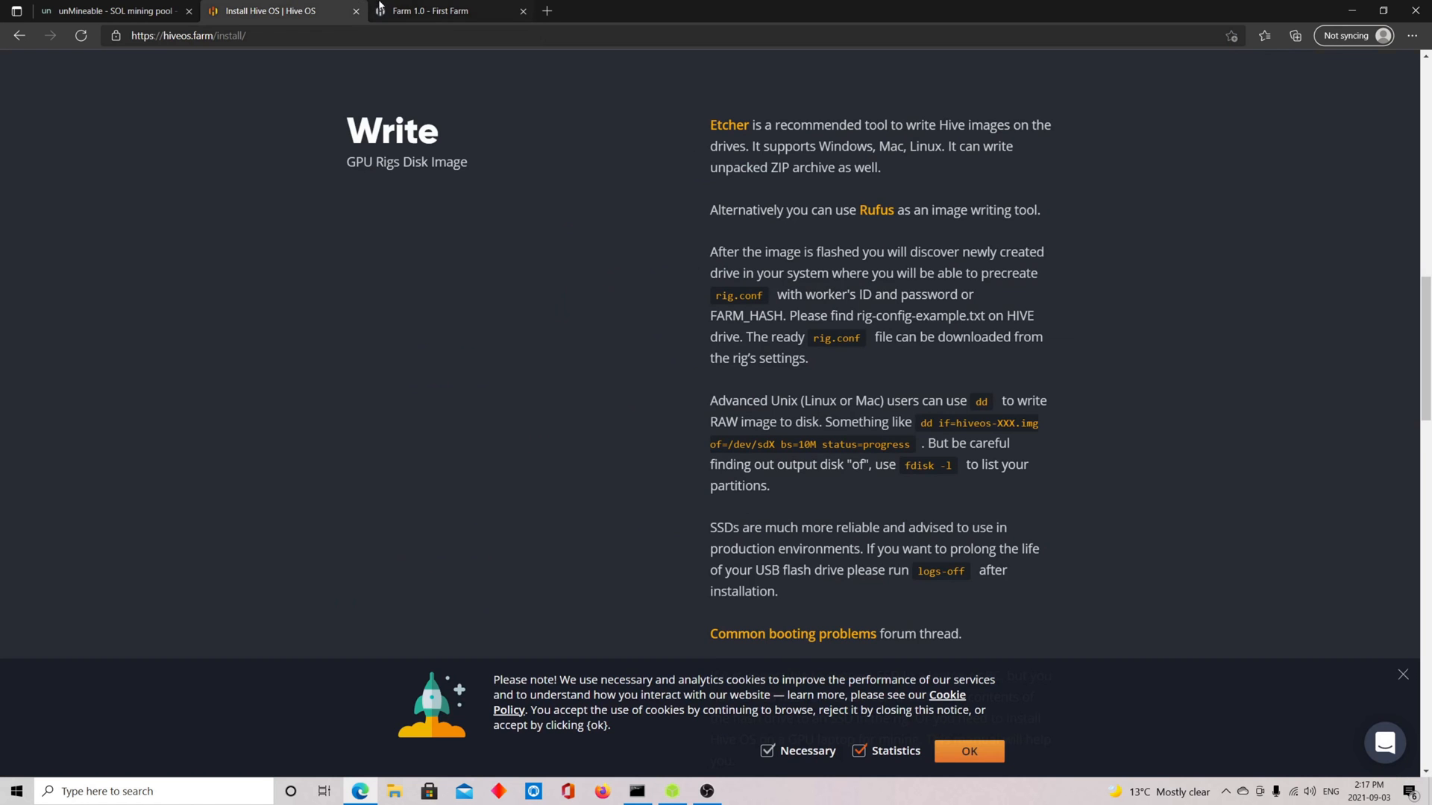
Switch to the 'Farm 1.0 - First Farm' tab showing the applied Solana flight sheet
left_click(446, 12)
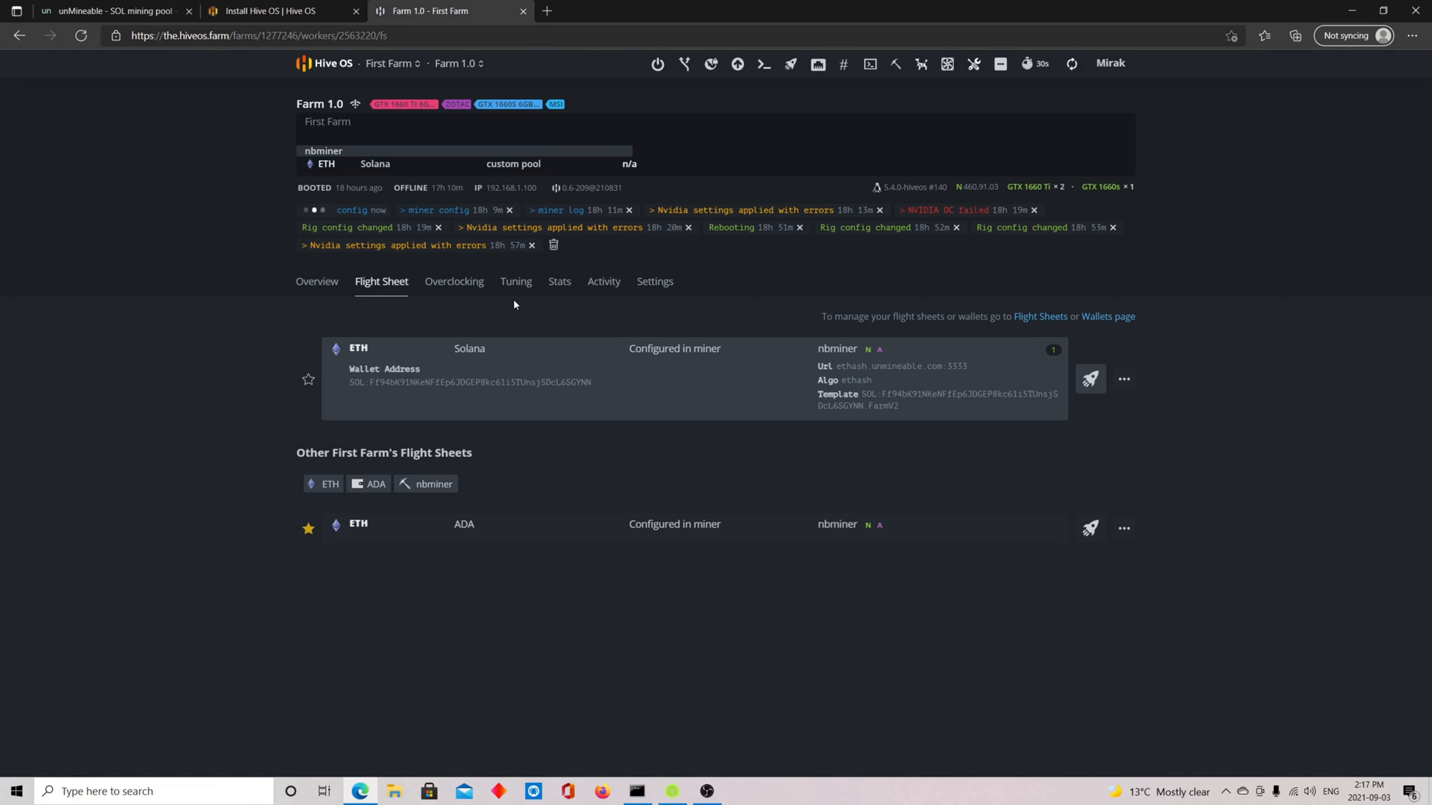
mouse_move(889, 295)
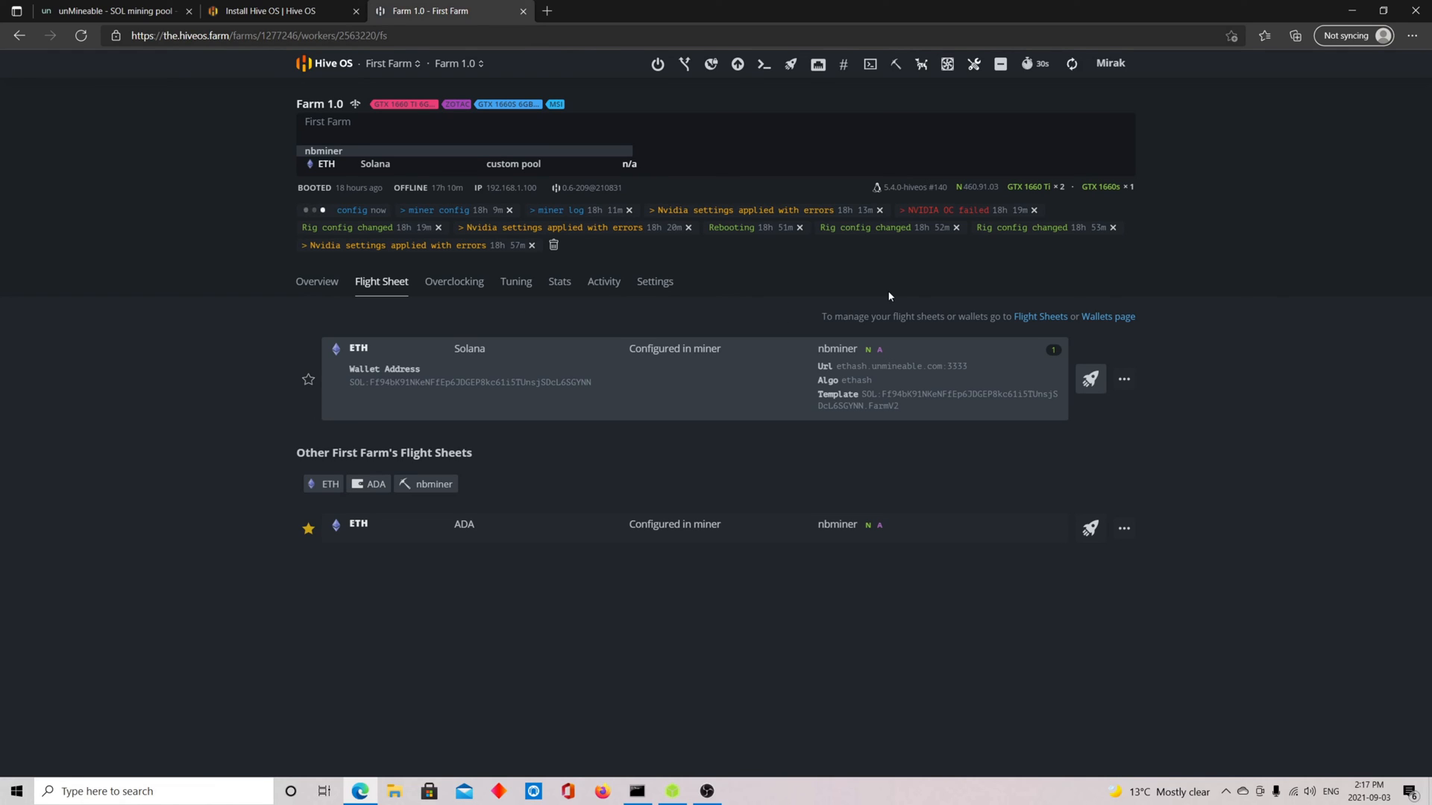
mouse_move(662, 768)
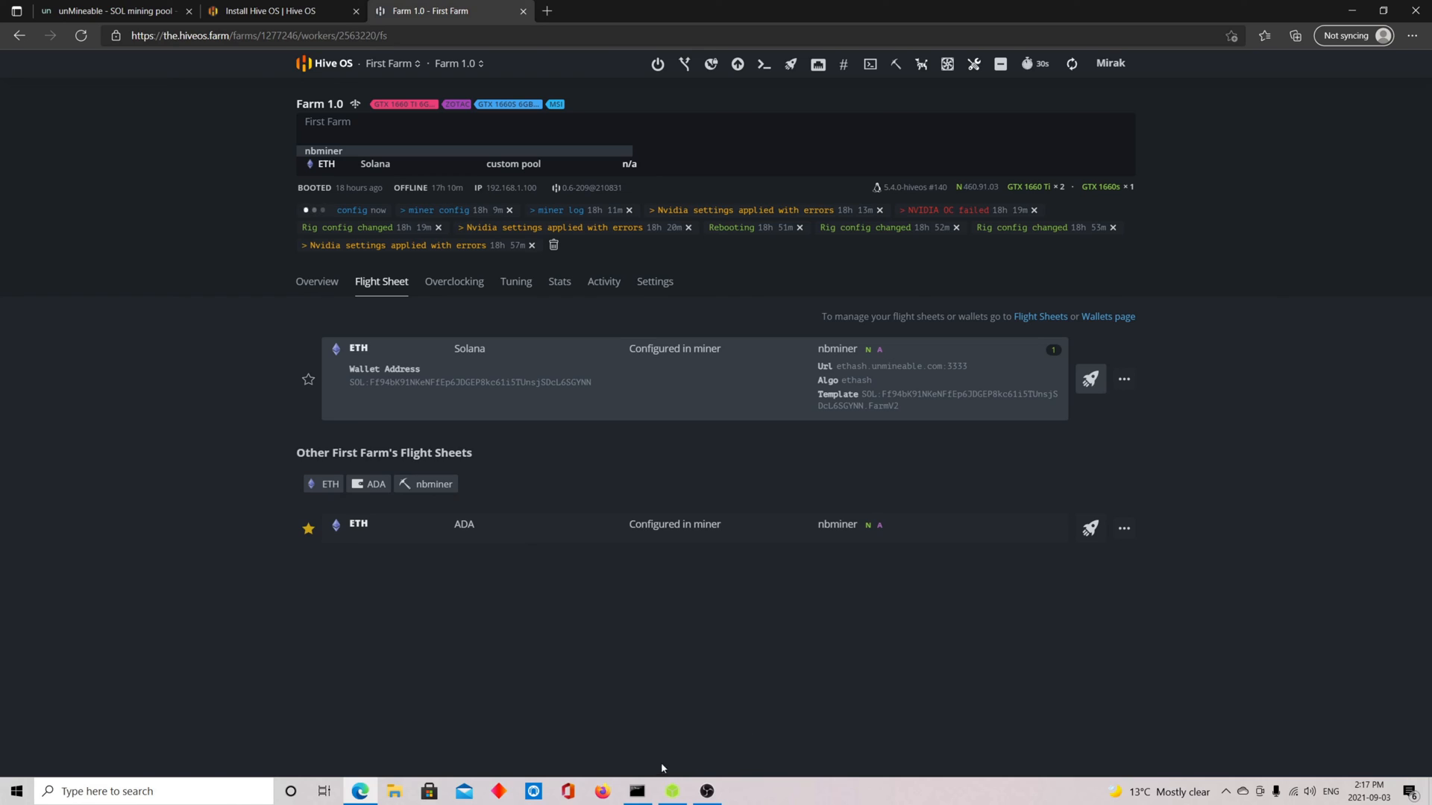